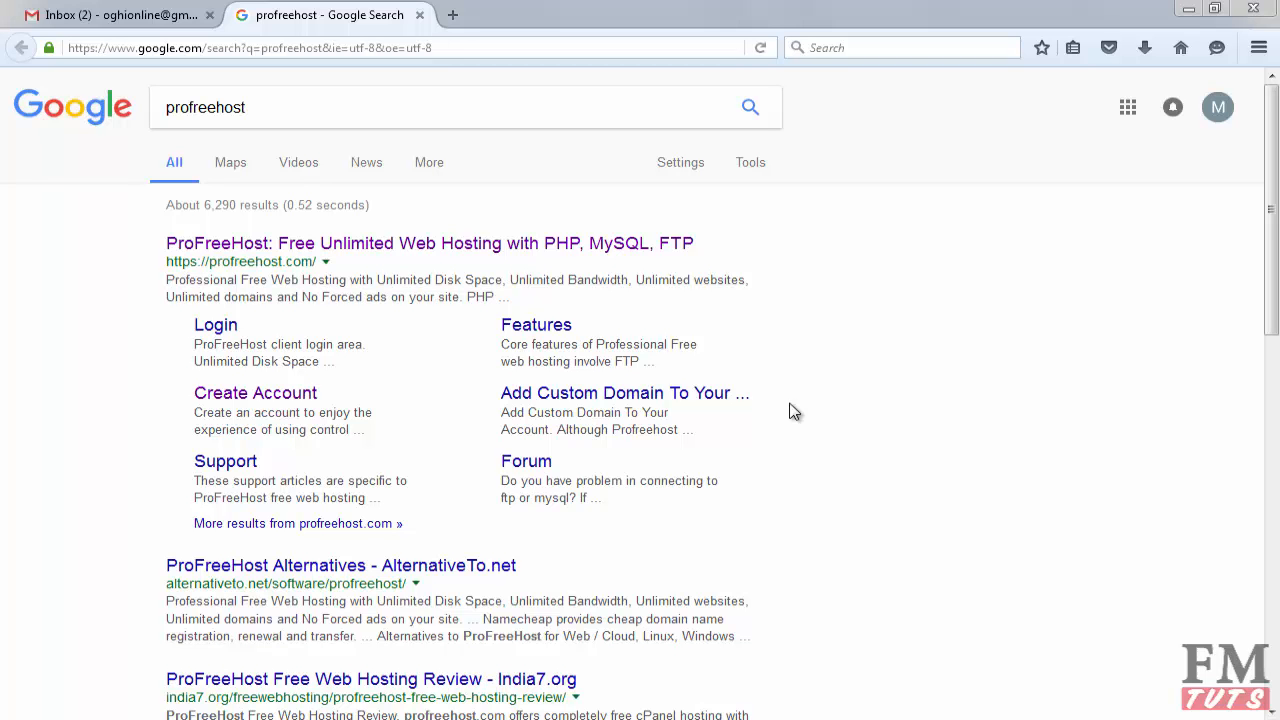
mouse_move(418, 137)
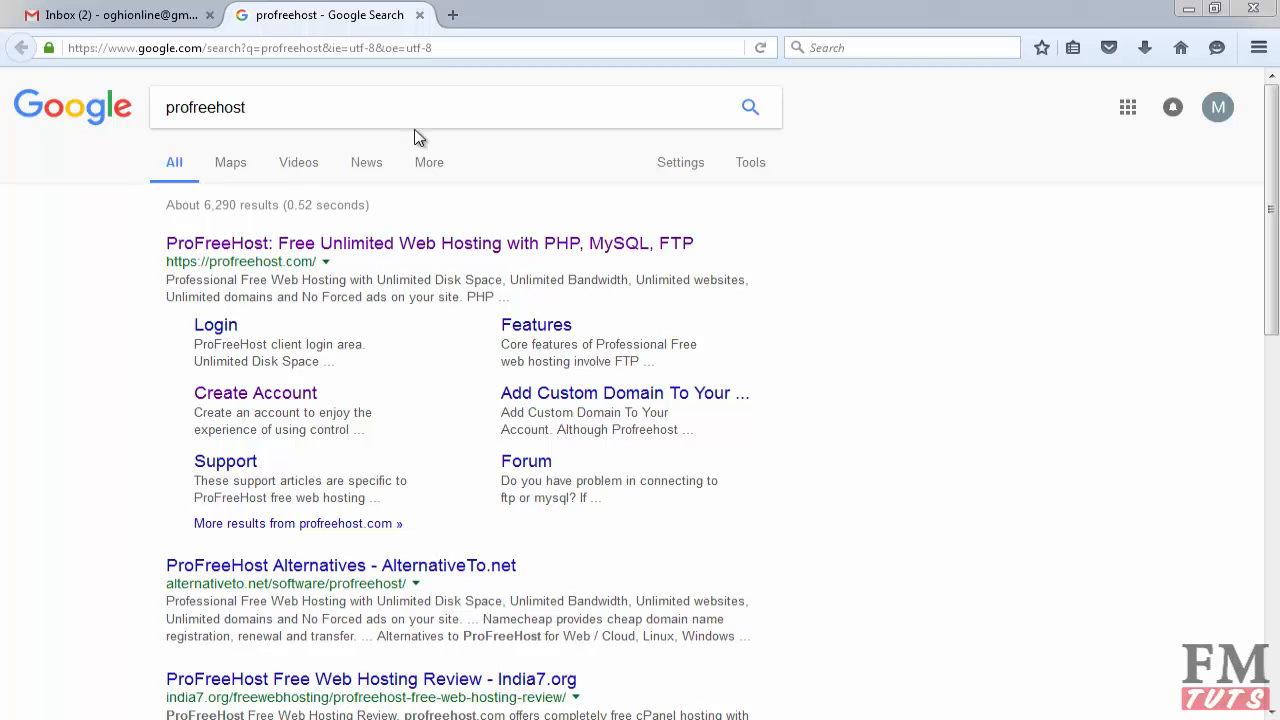
Step: Open the 'ProFreeHost: Free Unlimited Web Hosting' result from the profreehost search
left_click(195, 107)
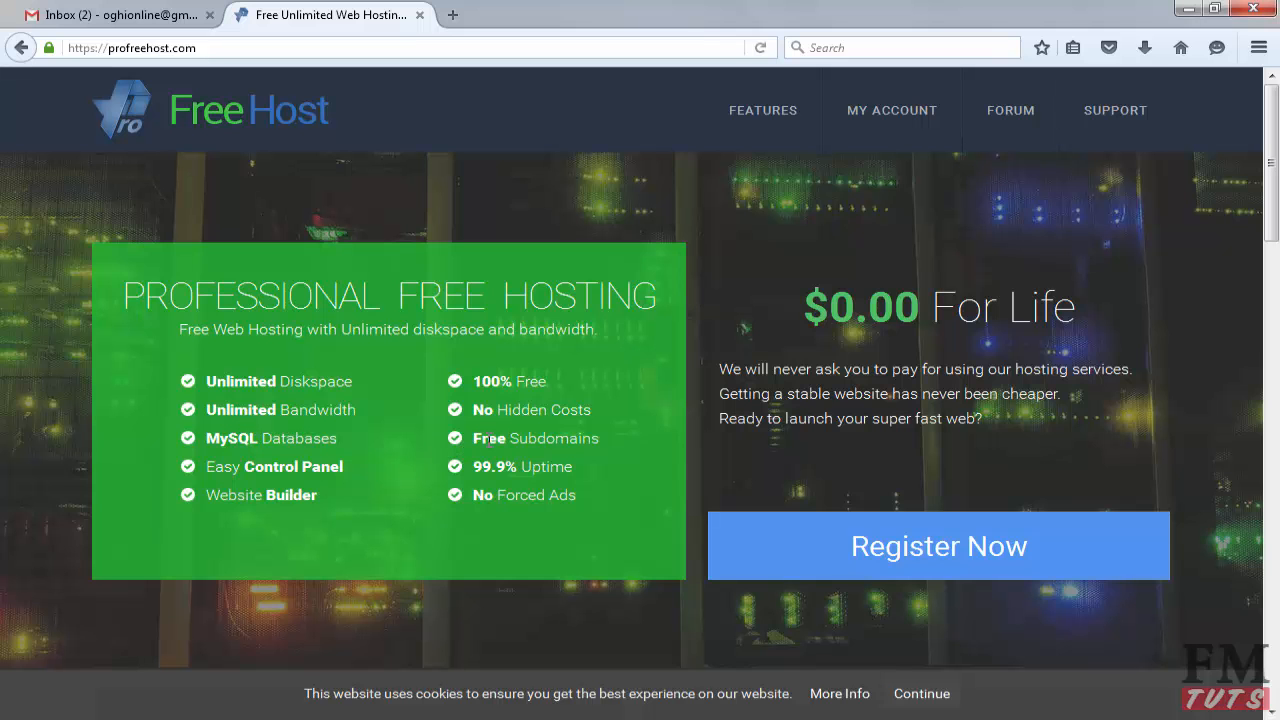
Step: Go to the ProFreeHost Client Area accounts page through Register Now
left_click(937, 545)
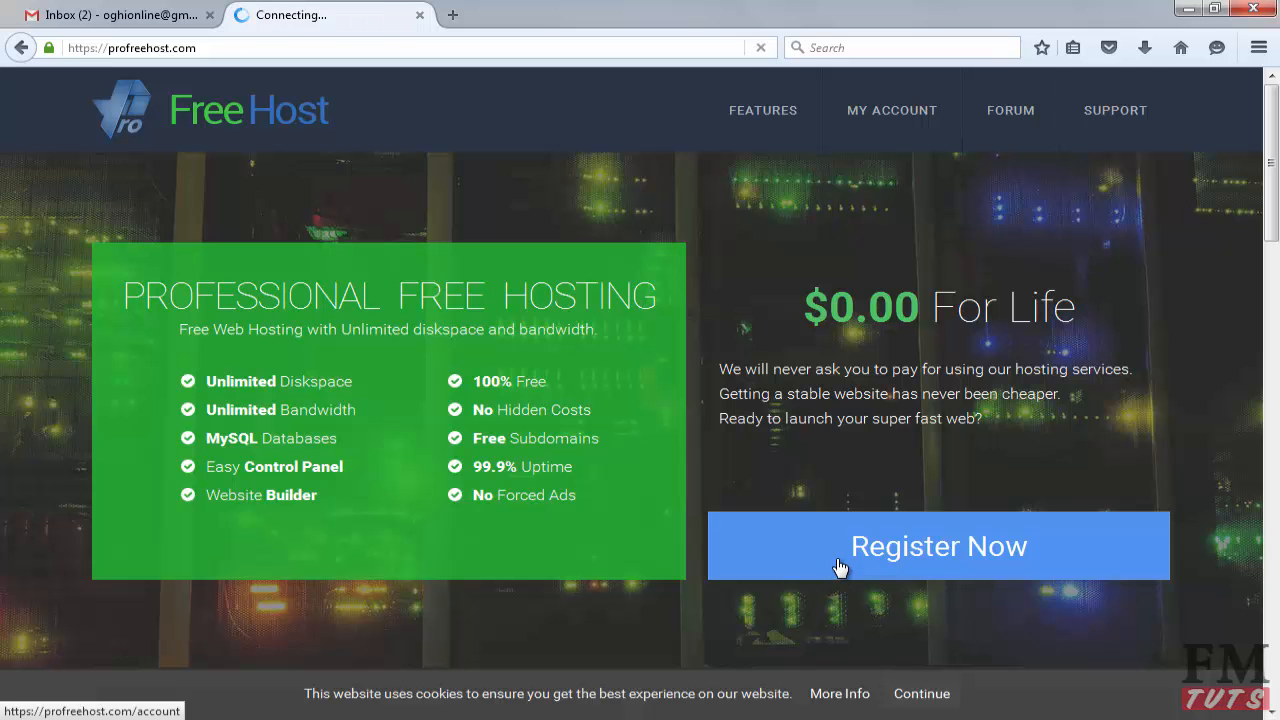
left_click(938, 546)
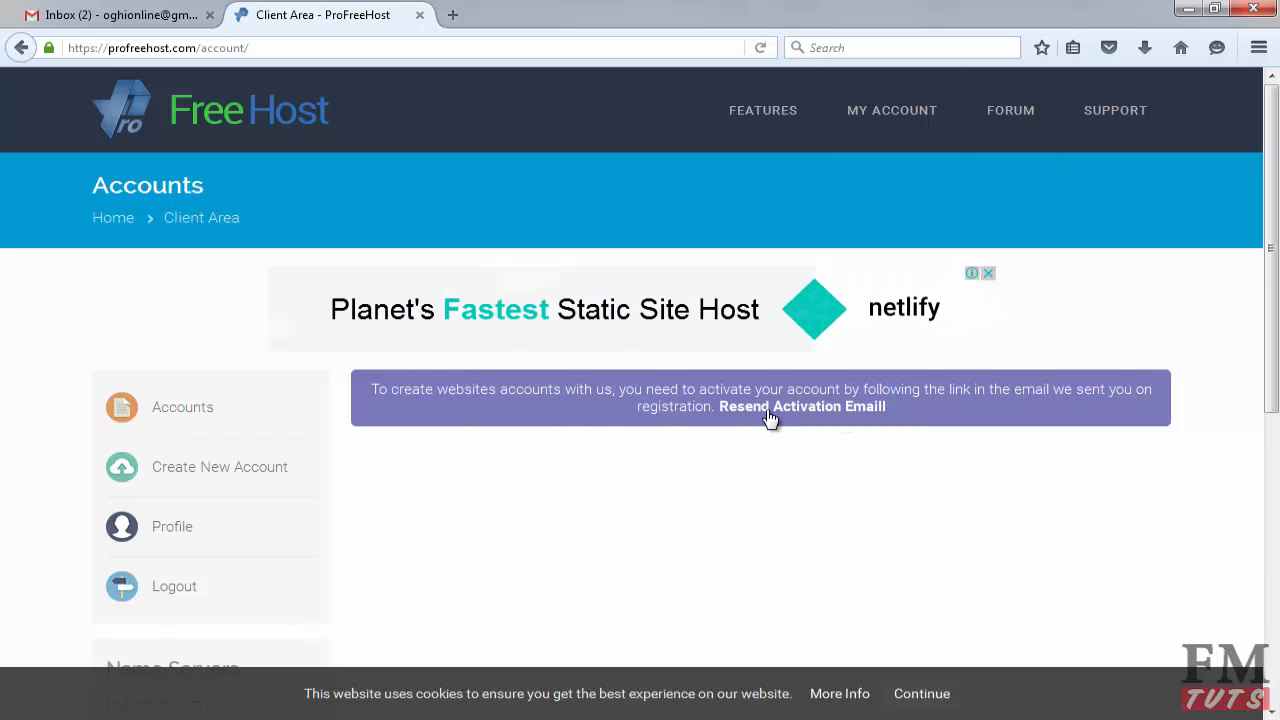
mouse_move(980, 213)
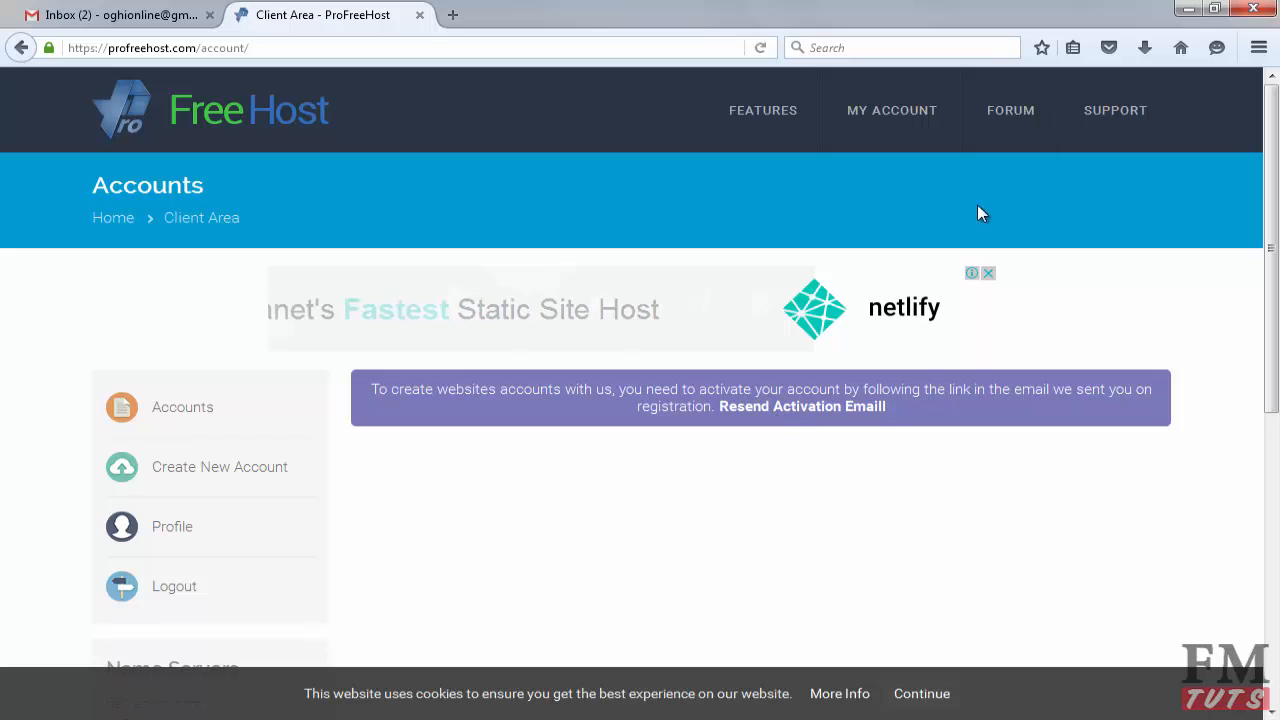
mouse_move(866, 294)
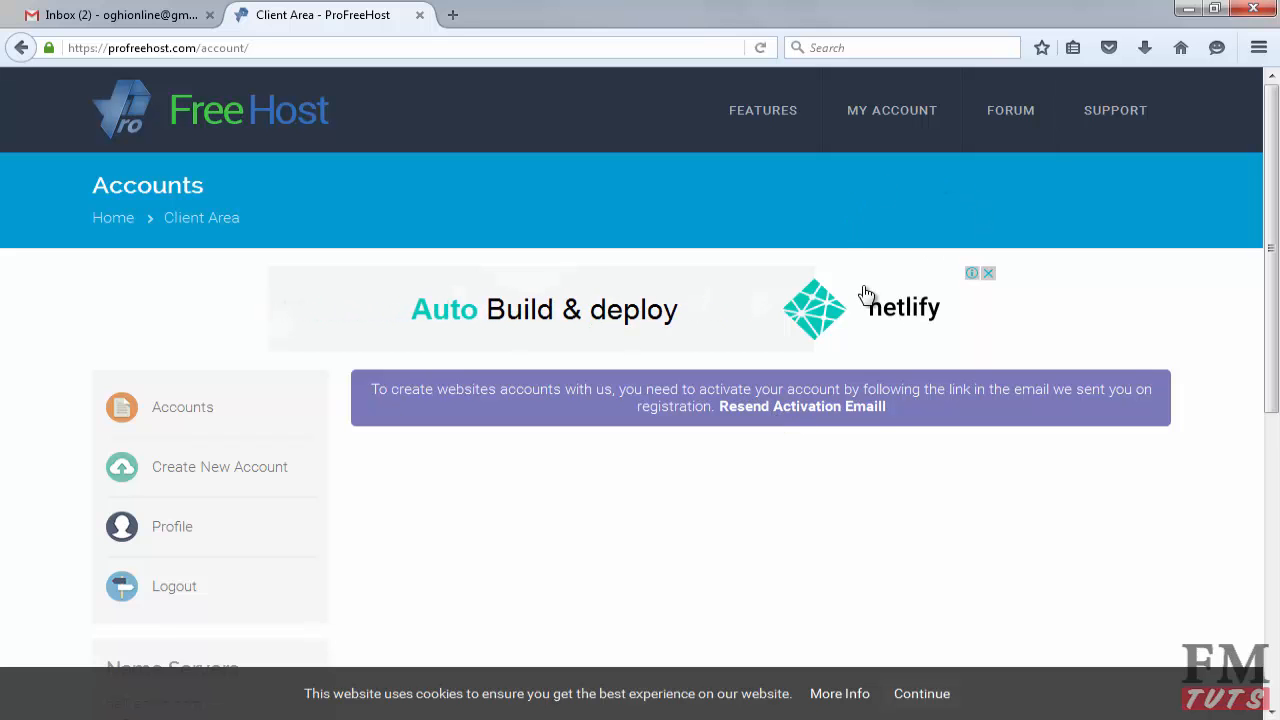
mouse_move(673, 360)
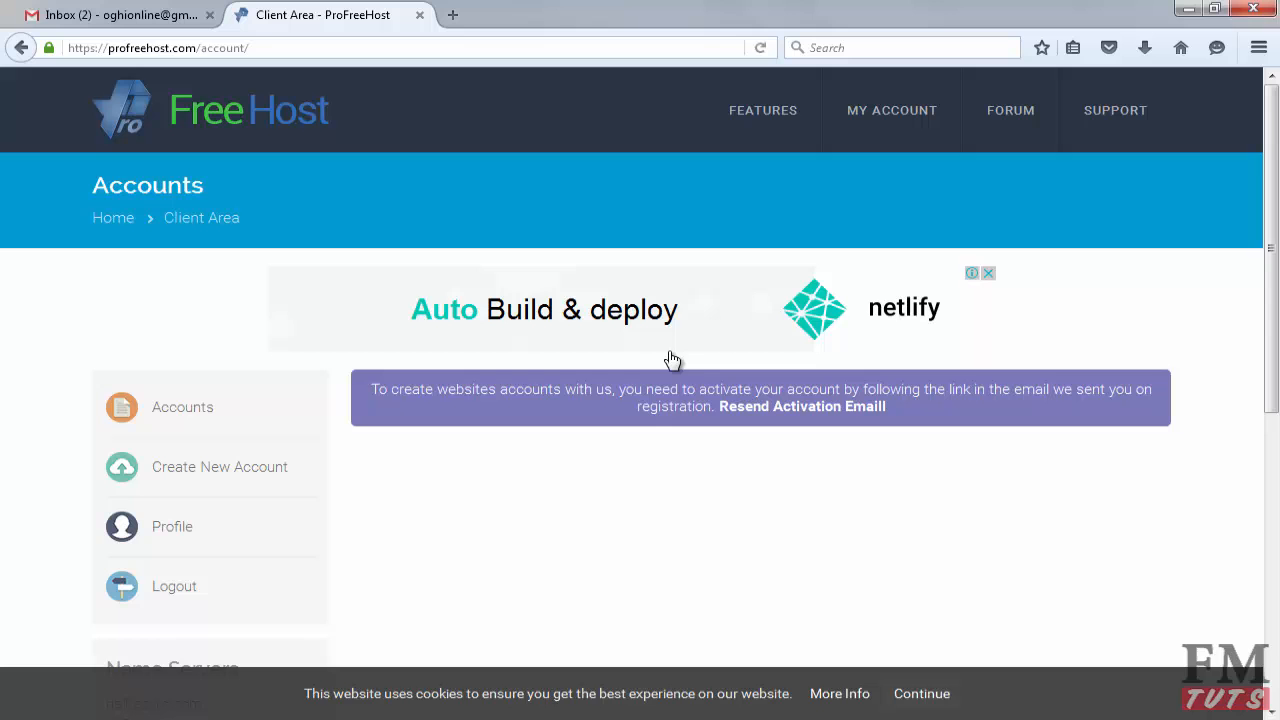
left_click(219, 466)
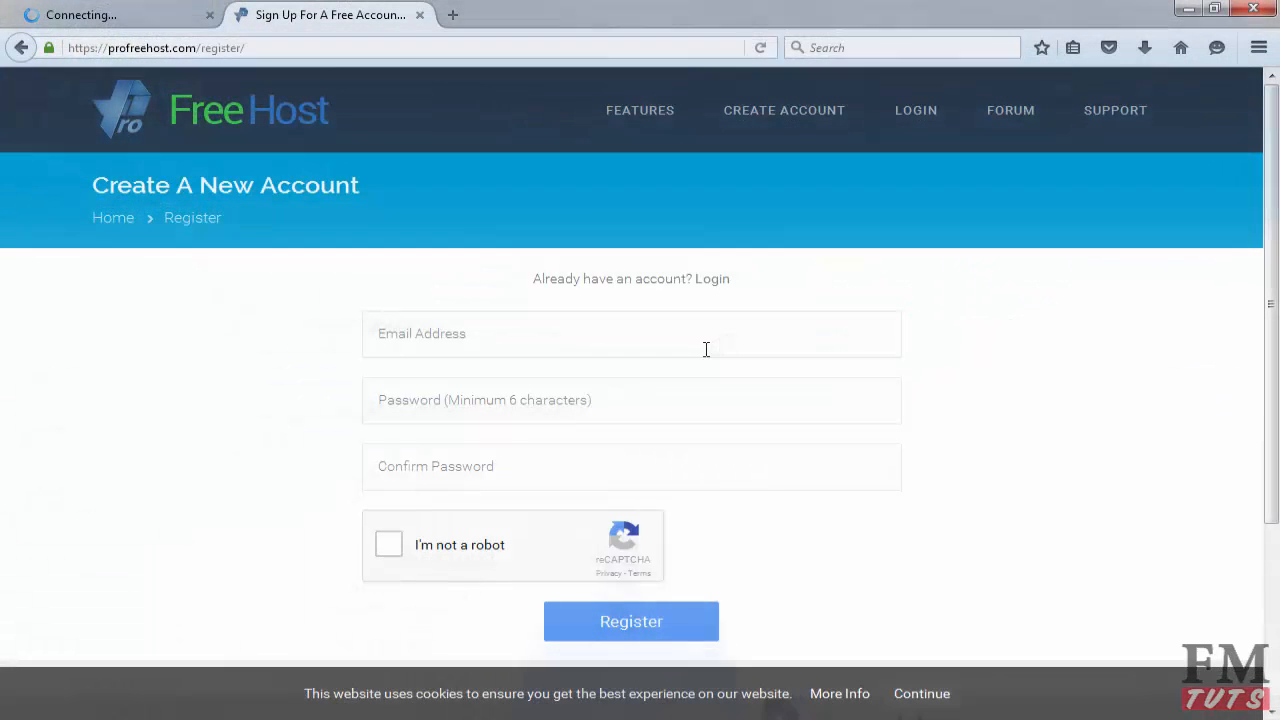
left_click(631, 333)
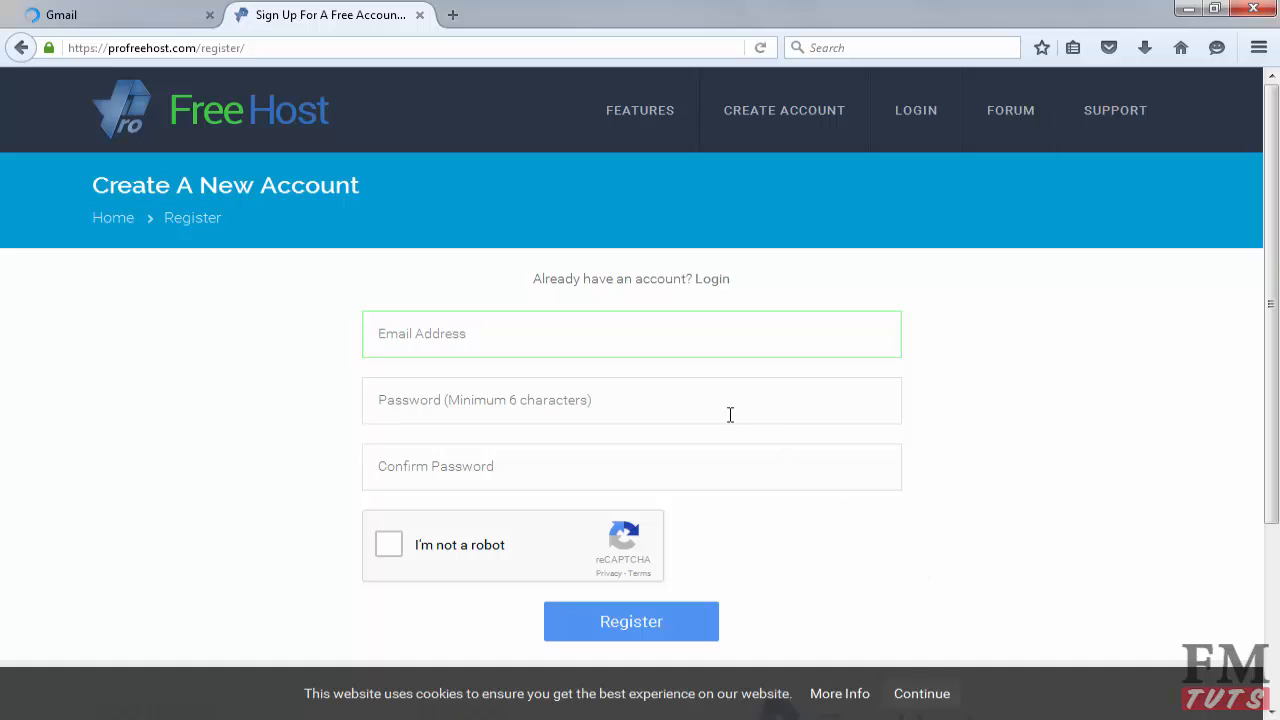
mouse_move(446, 333)
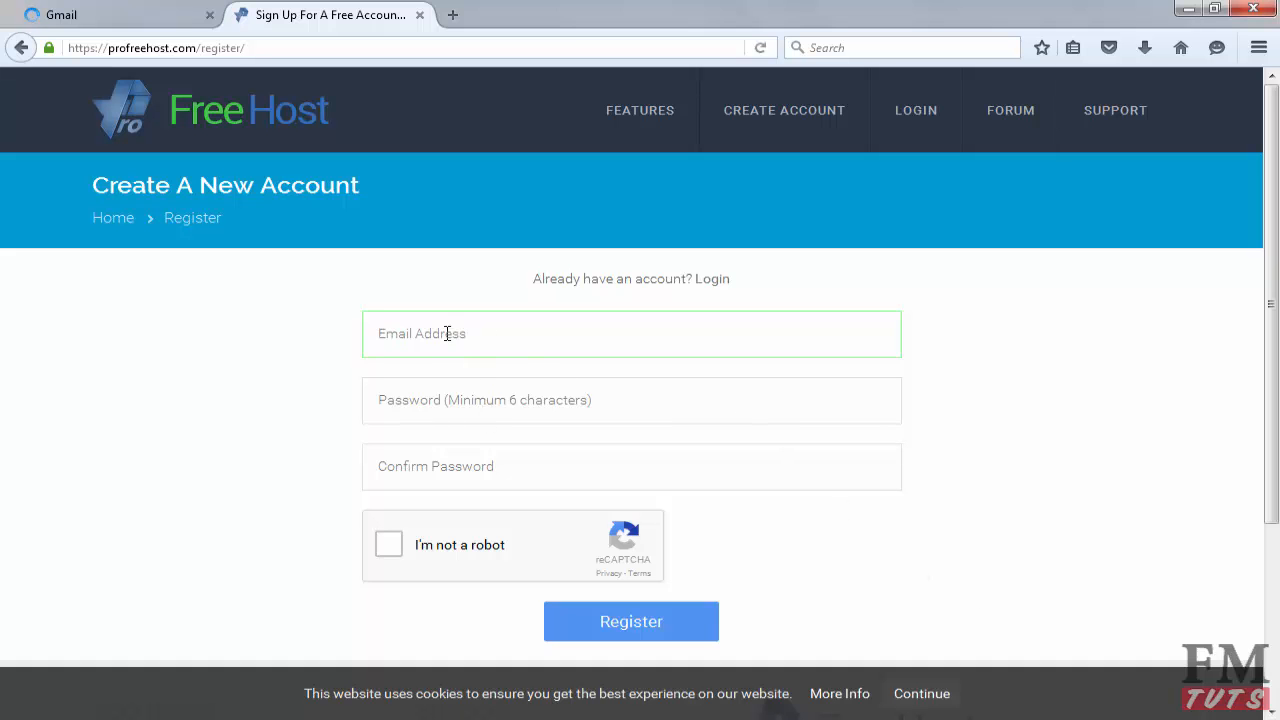
left_click(631, 466)
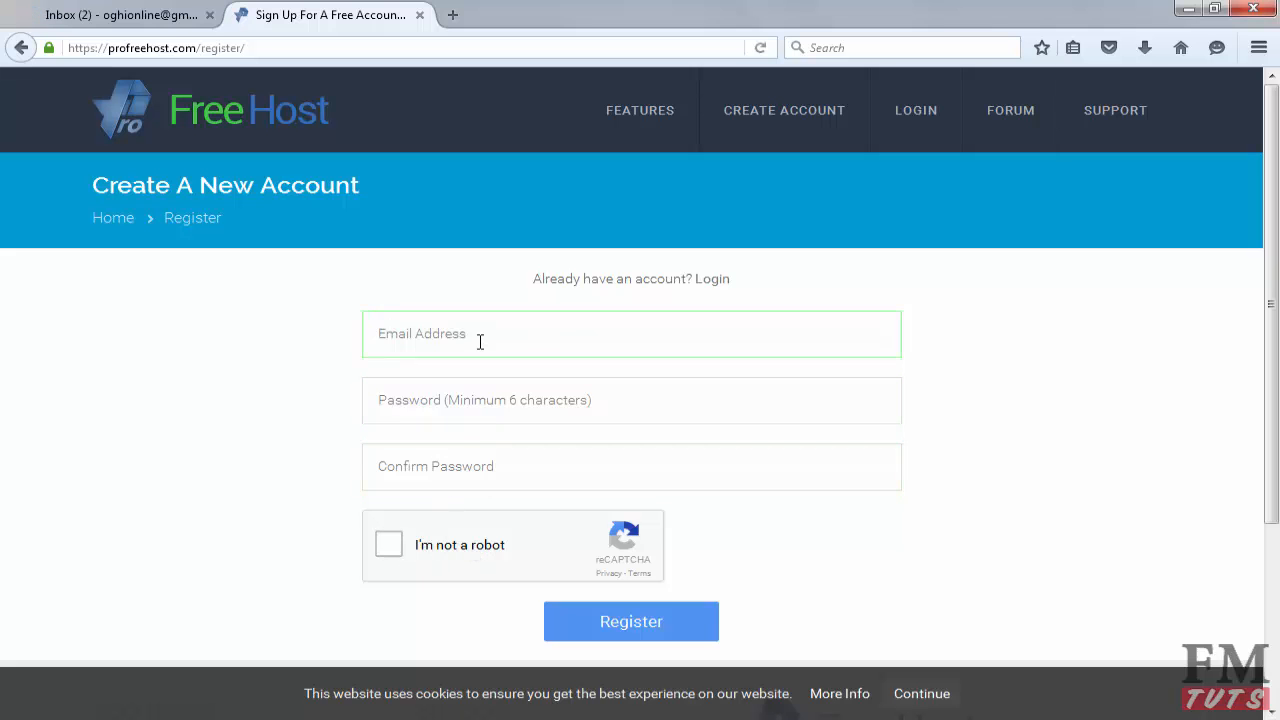
left_click(631, 621)
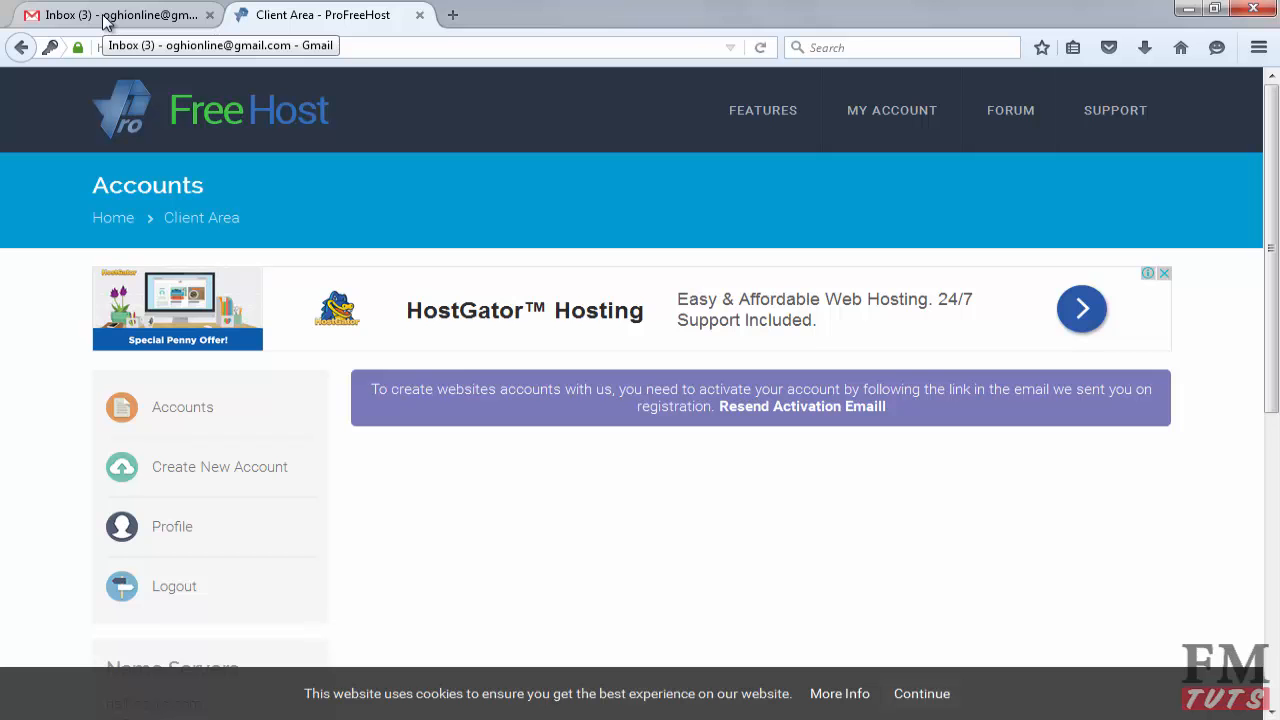
Step: Open ProFreeHost's Account Activation email in Gmail and follow its Activate Account link
left_click(120, 14)
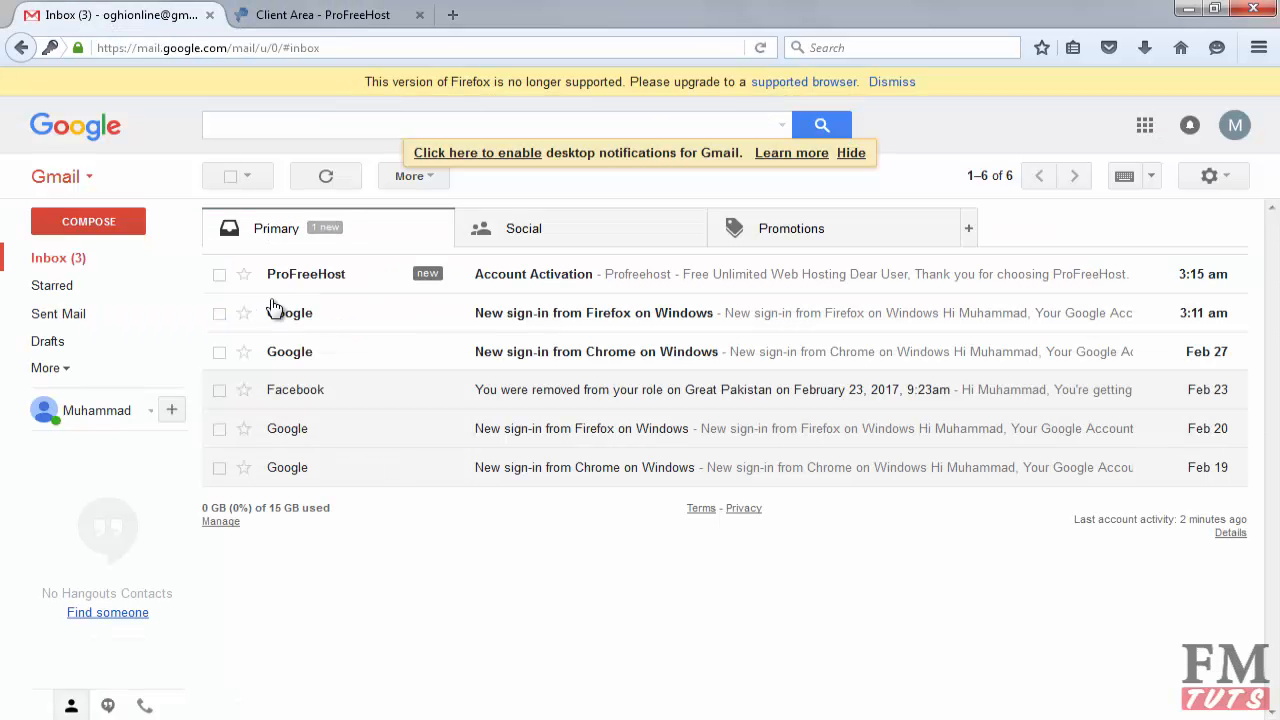
left_click(305, 273)
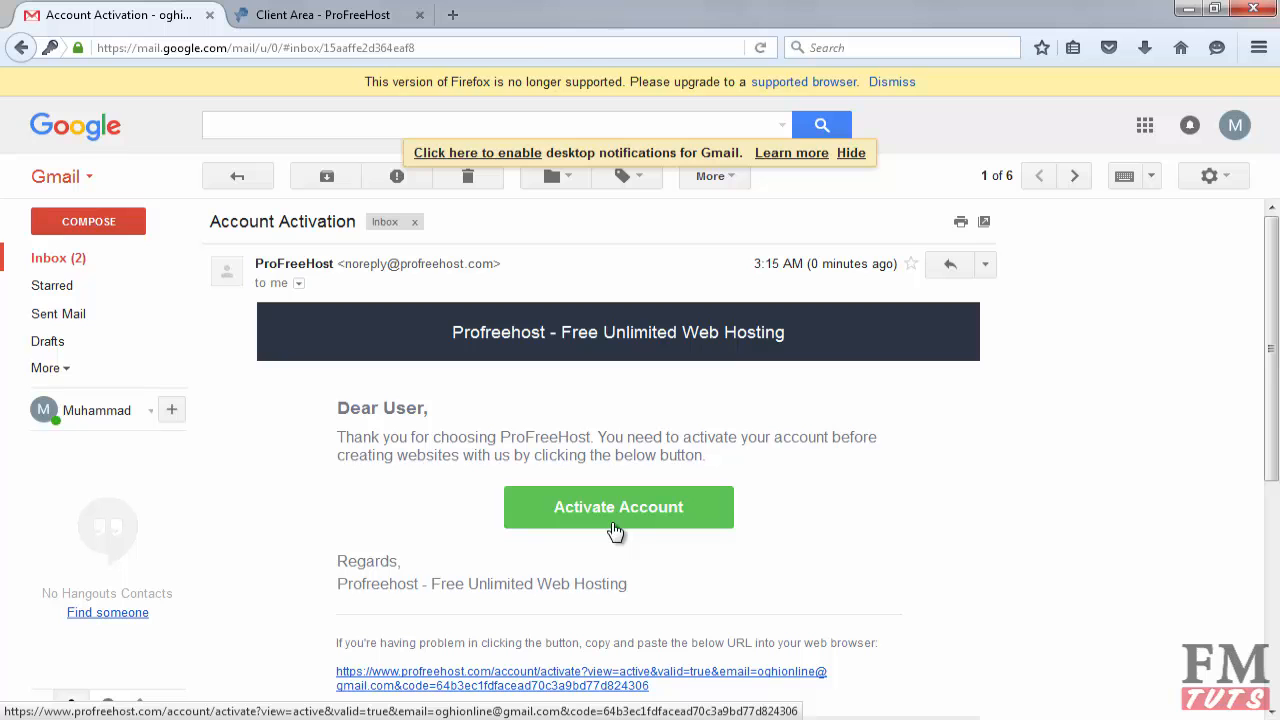
left_click(617, 507)
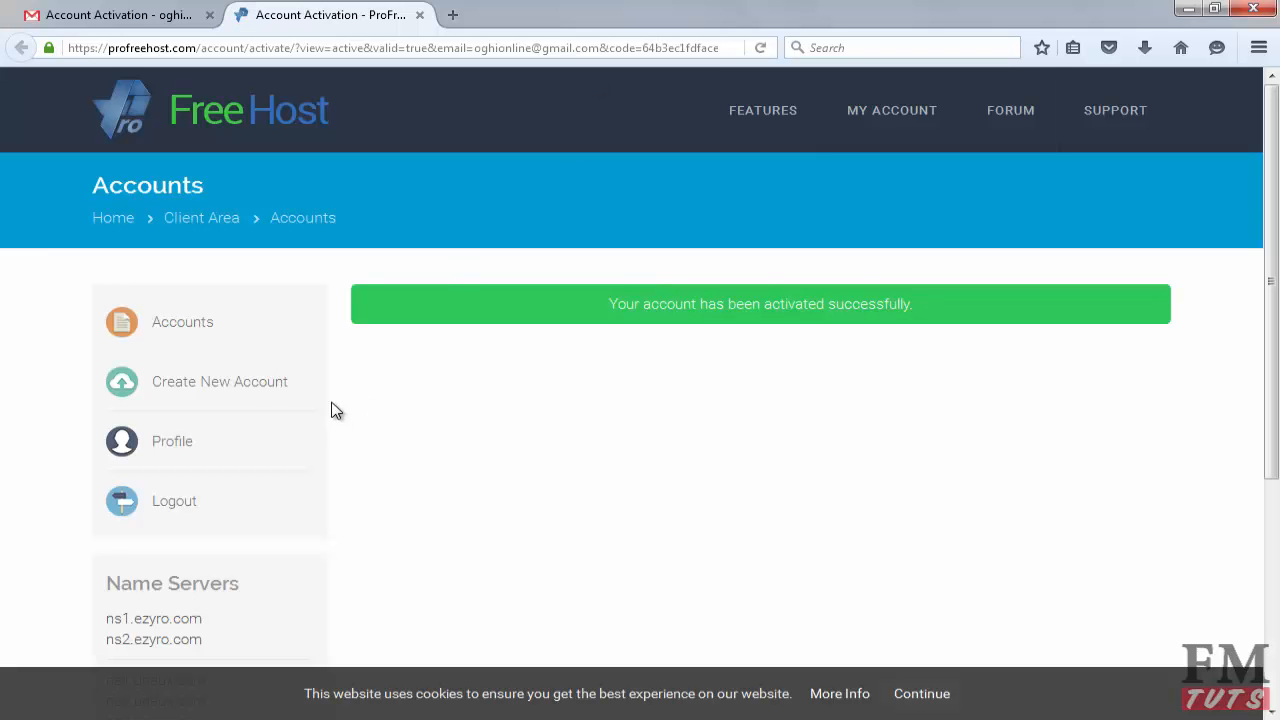
mouse_move(530, 351)
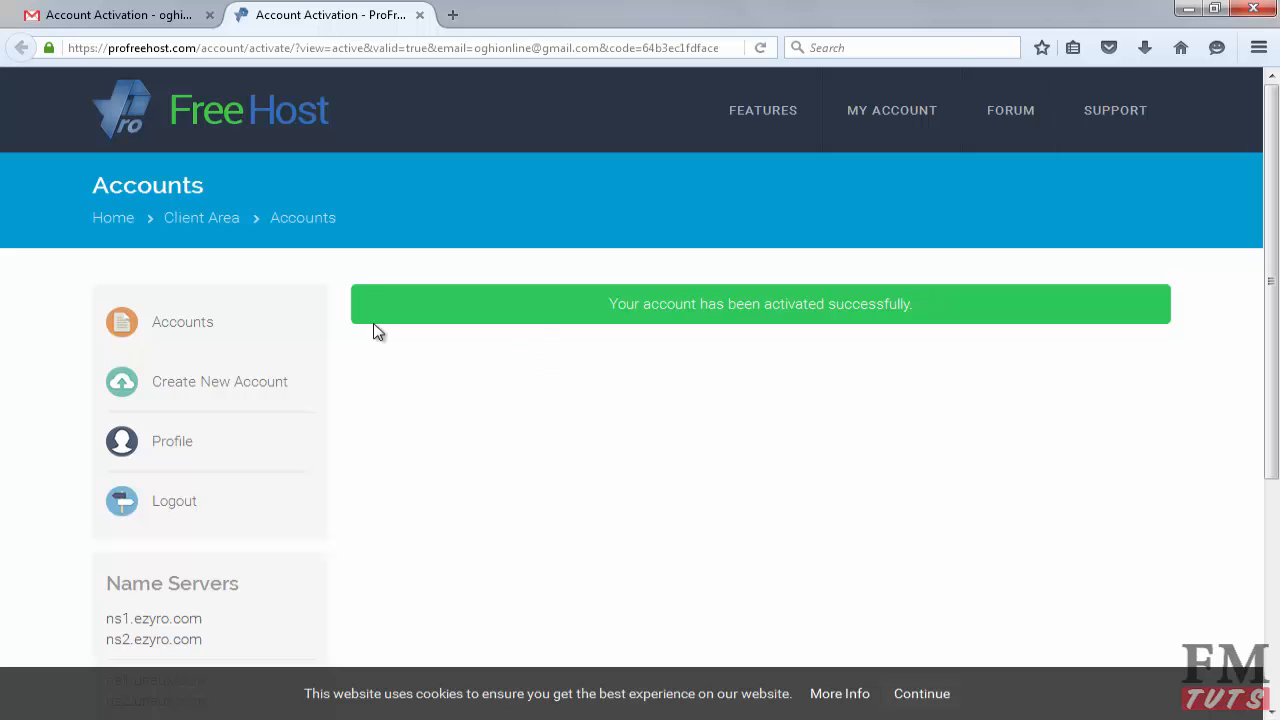
mouse_move(143, 390)
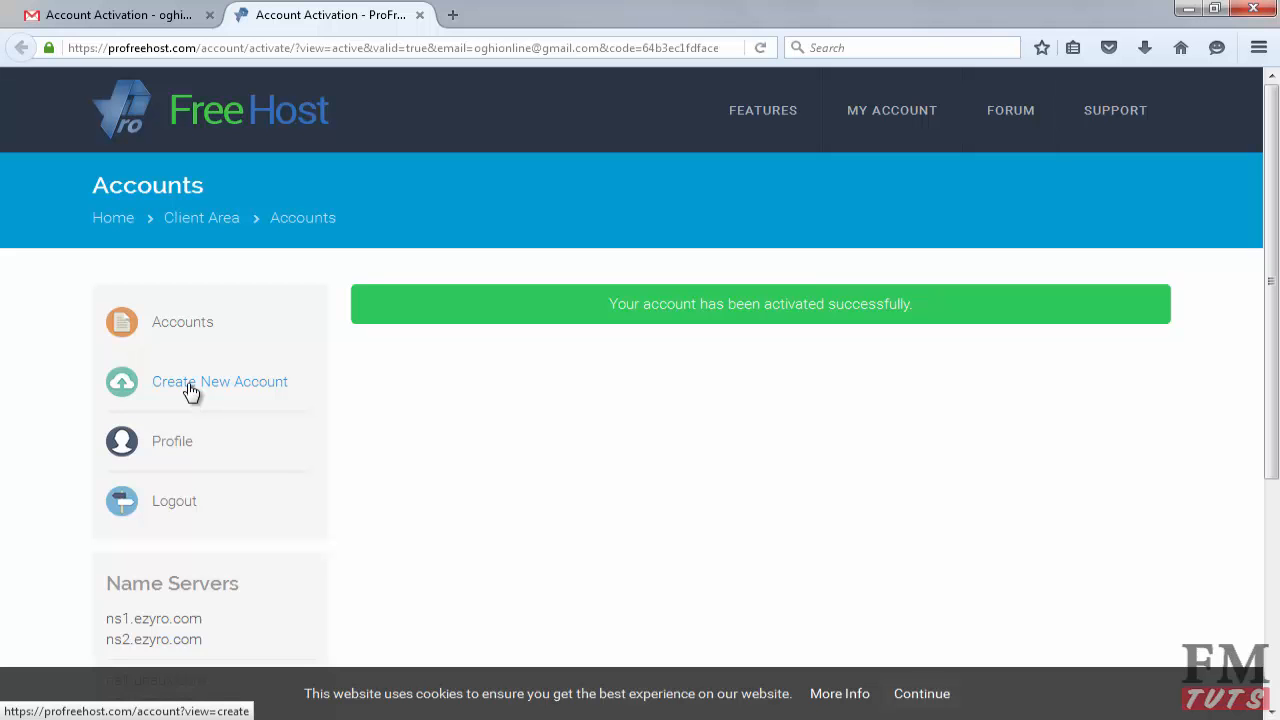
Step: Start a new hosting account with Create New Account in the client area sidebar
left_click(219, 381)
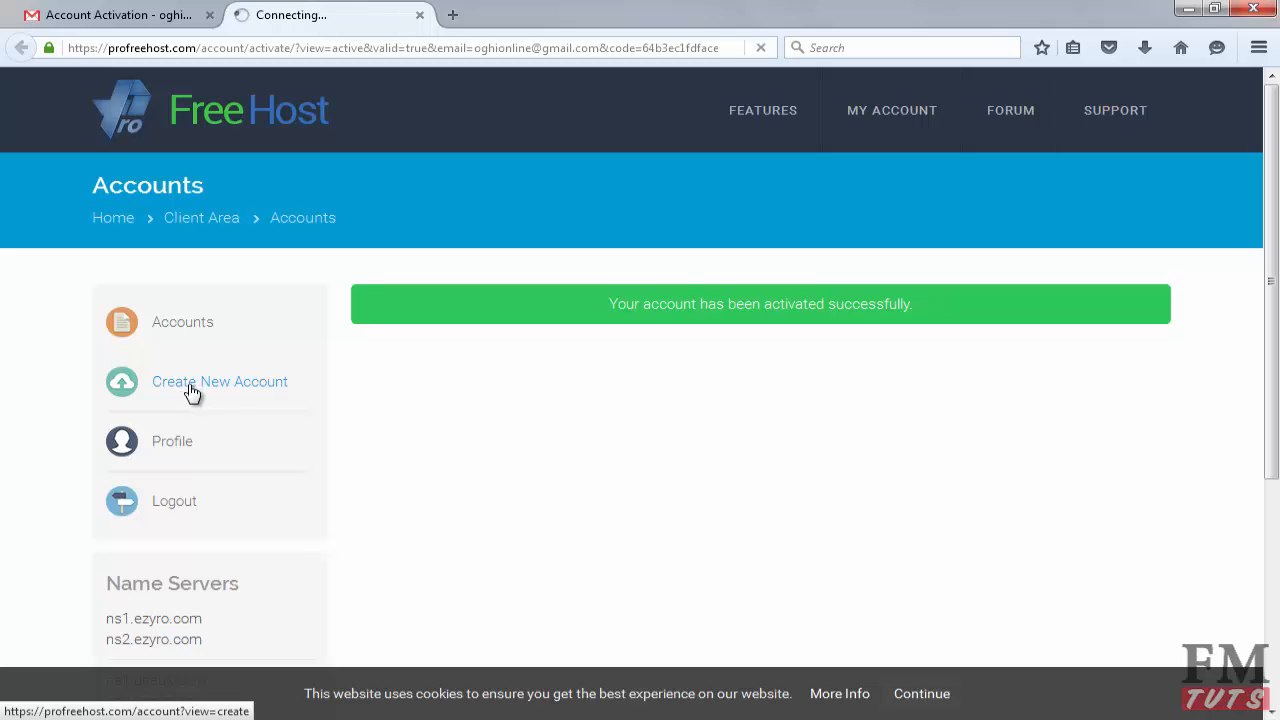
Step: Fill the new-account form with subdomain FMT on .ezyro.com and a password, then submit
left_click(219, 381)
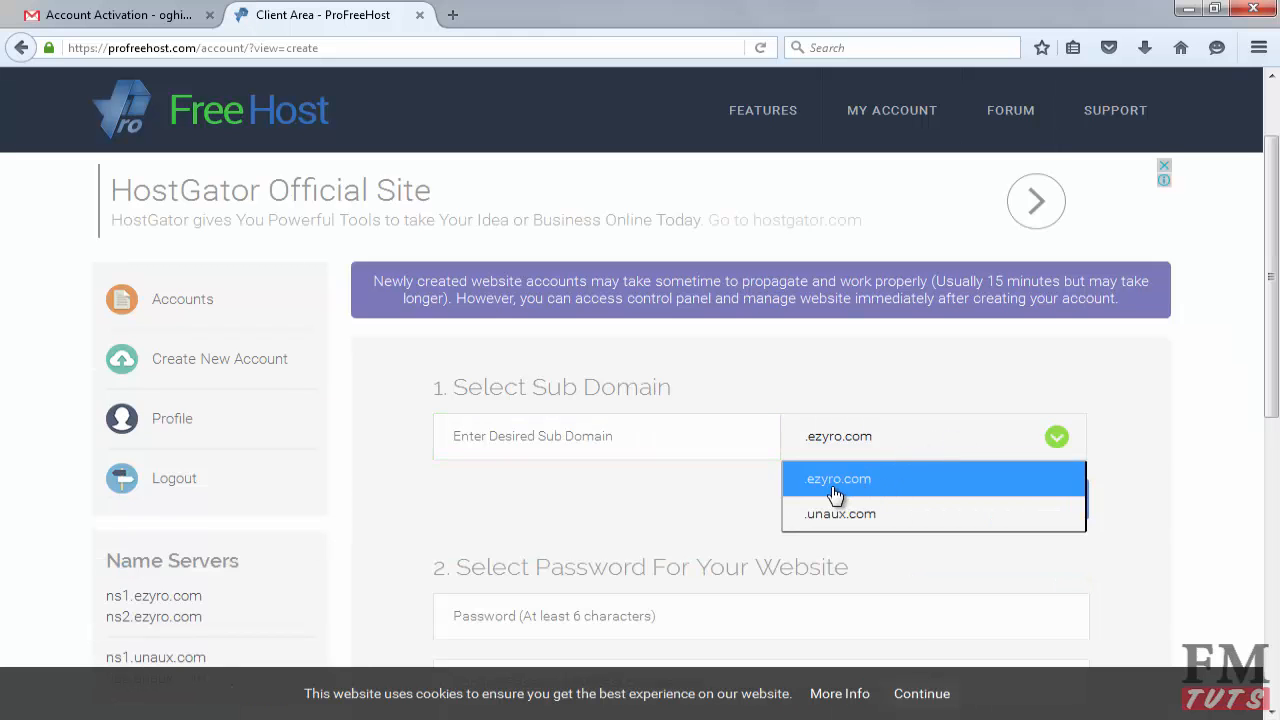
mouse_move(850, 492)
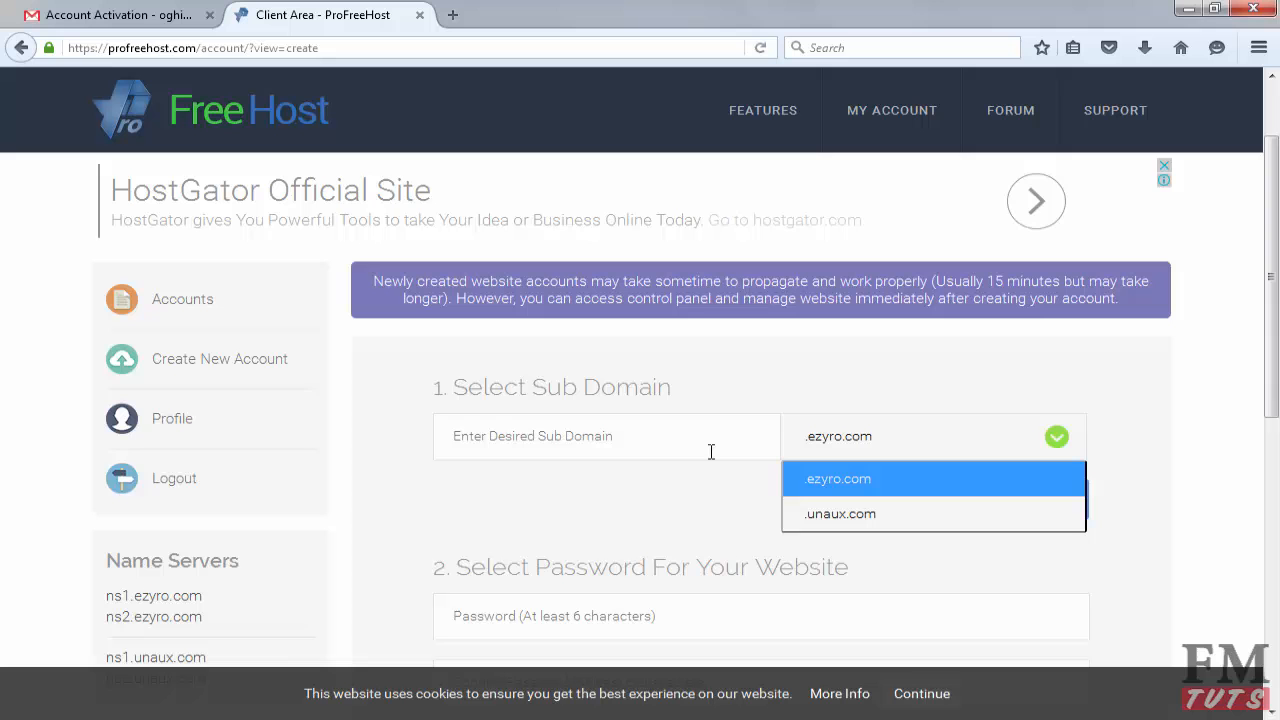
mouse_move(713, 462)
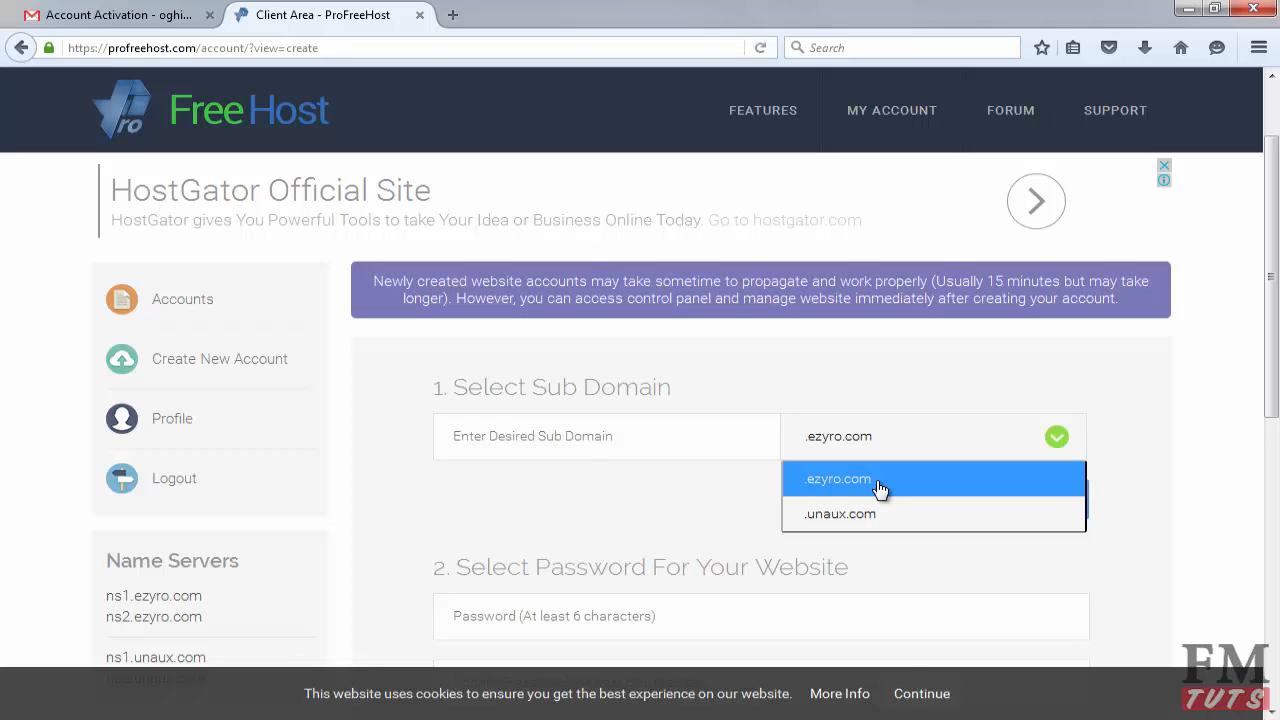
mouse_move(745, 457)
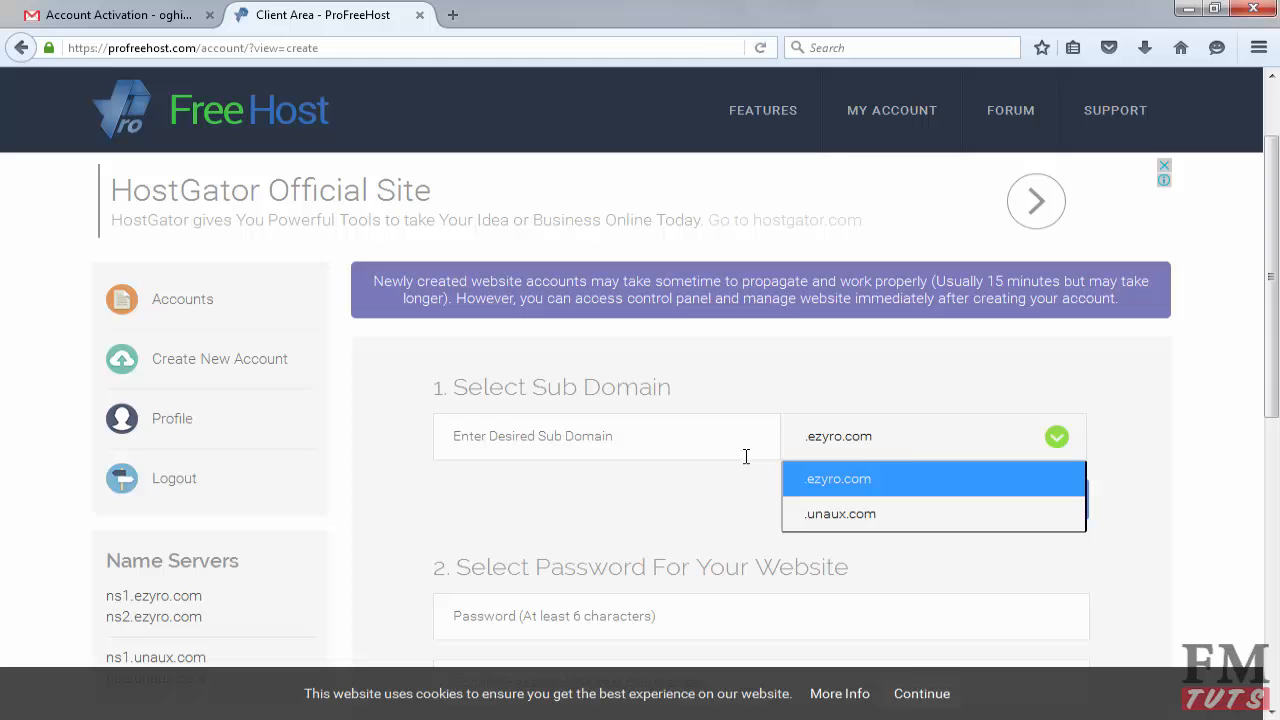
left_click(838, 478)
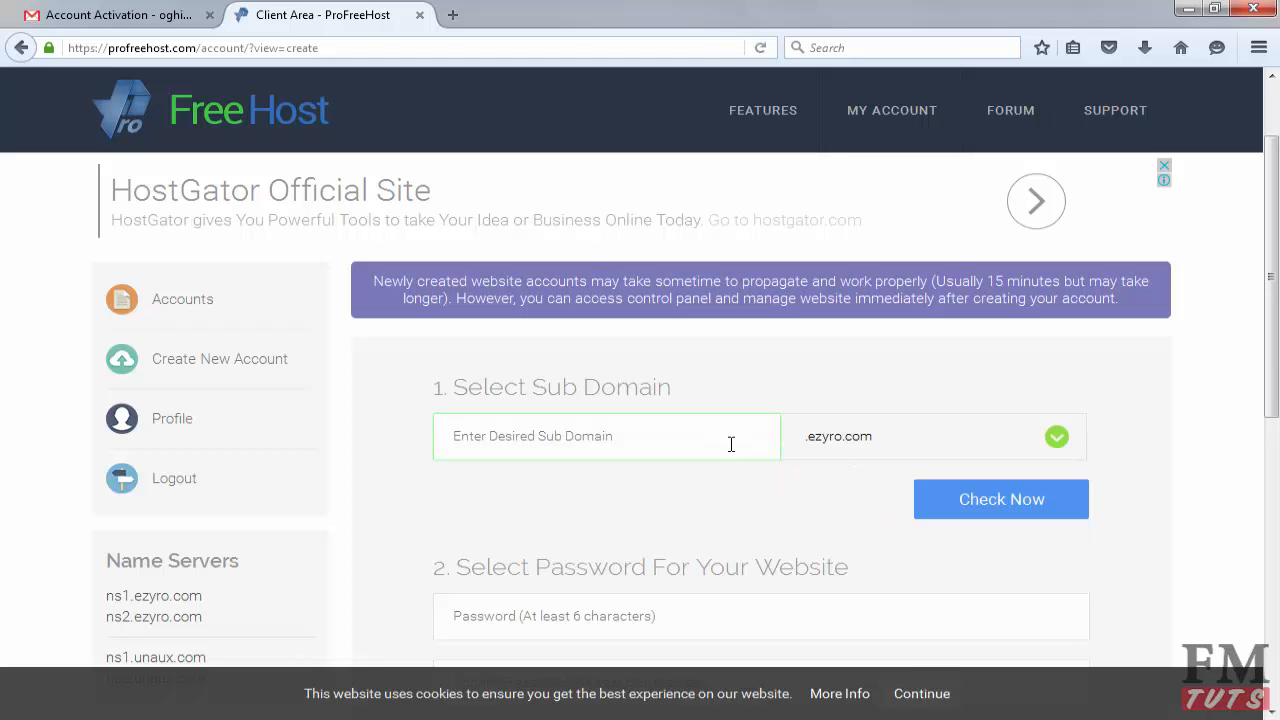
type("FM")
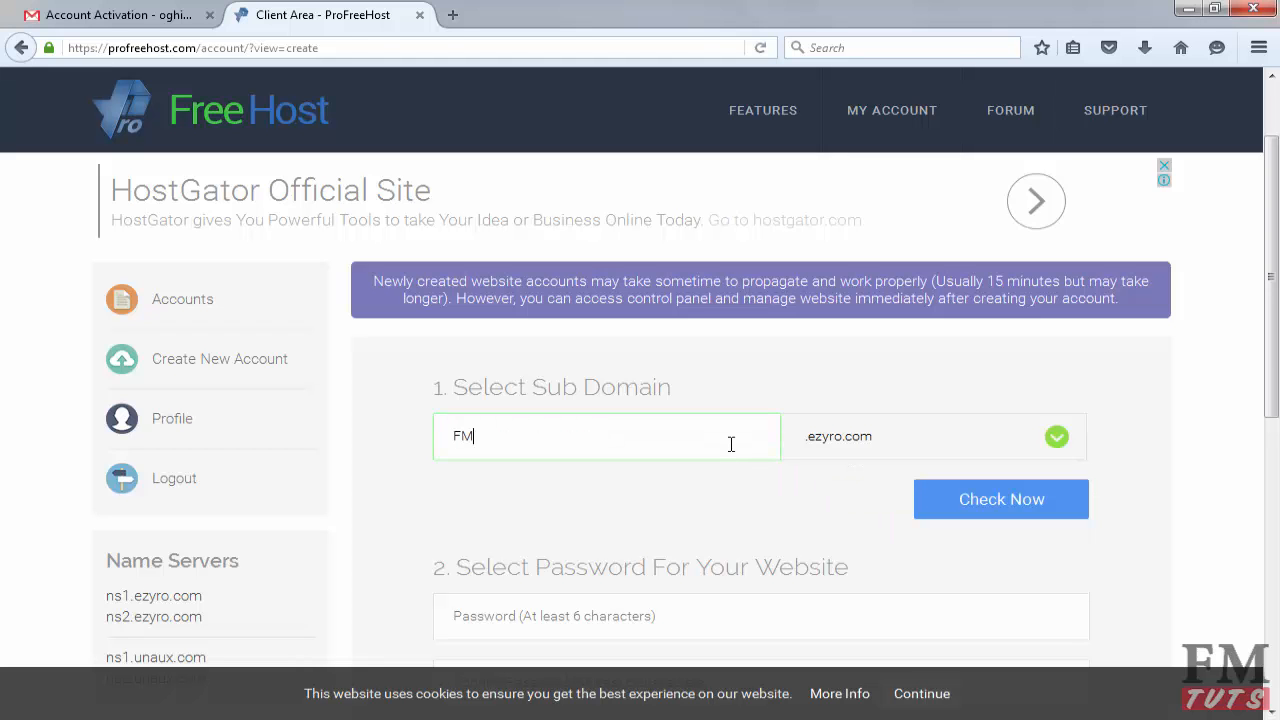
type("T")
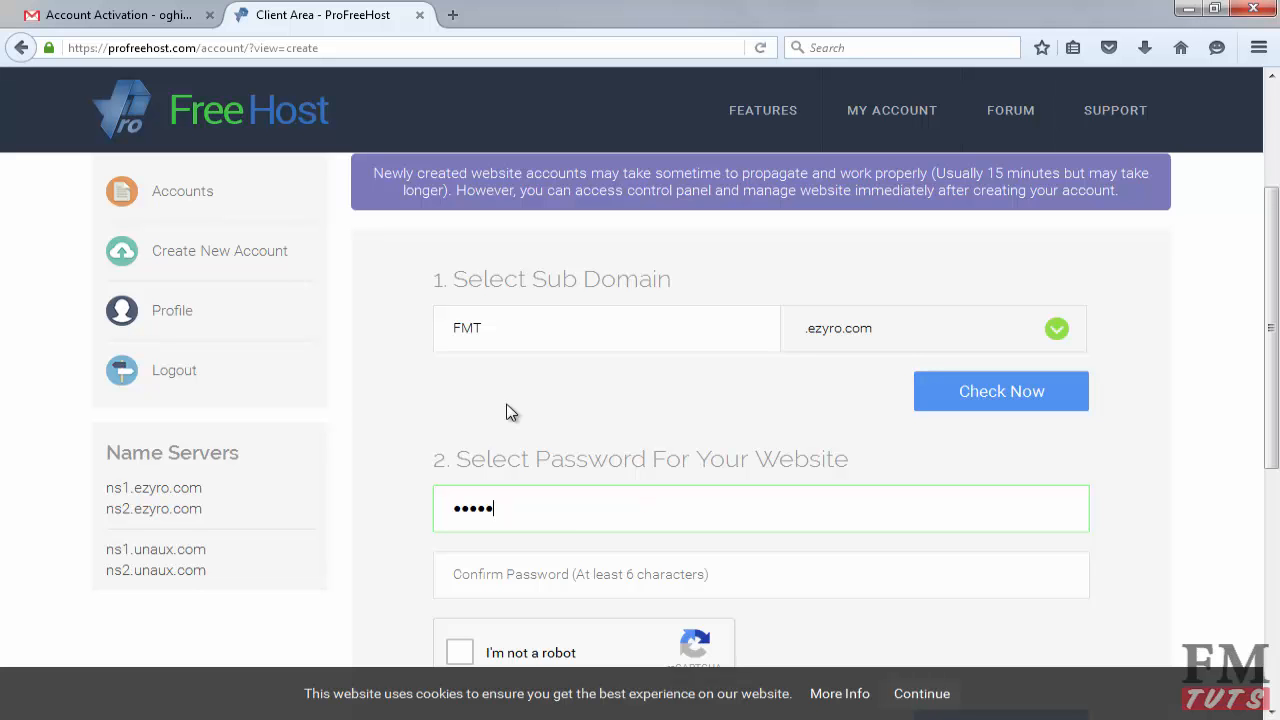
type("•••••")
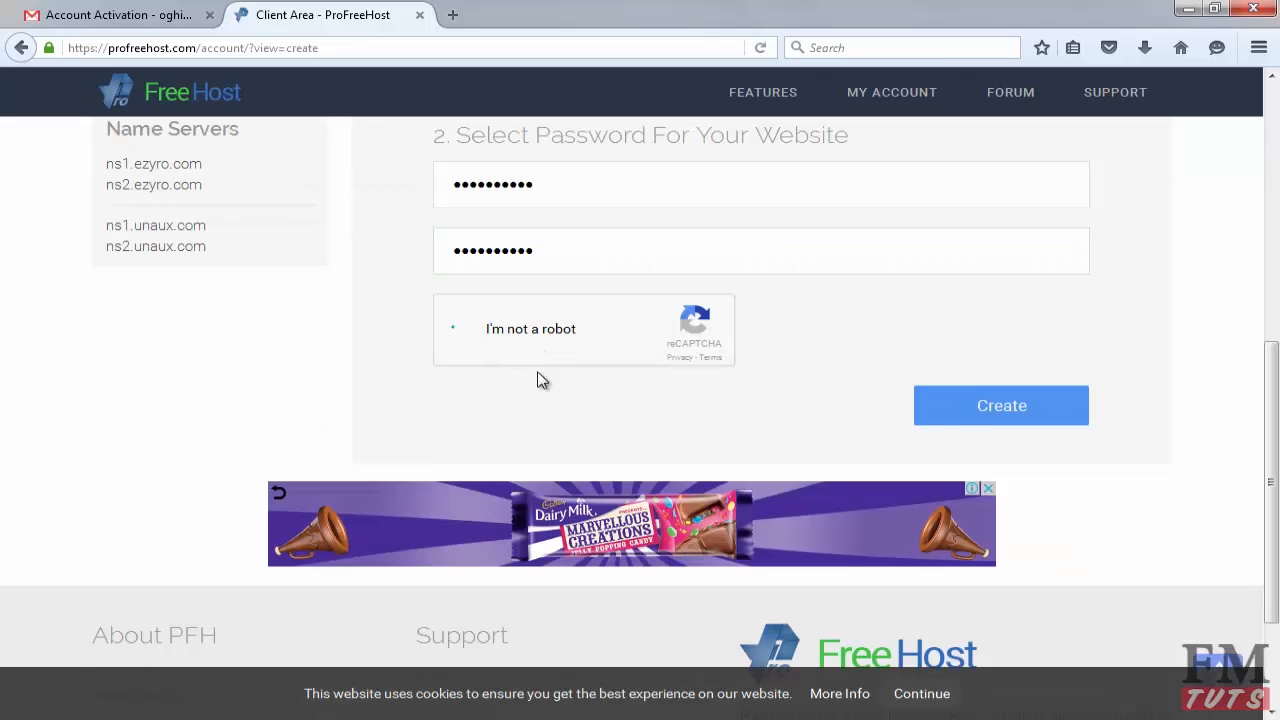
left_click(1000, 405)
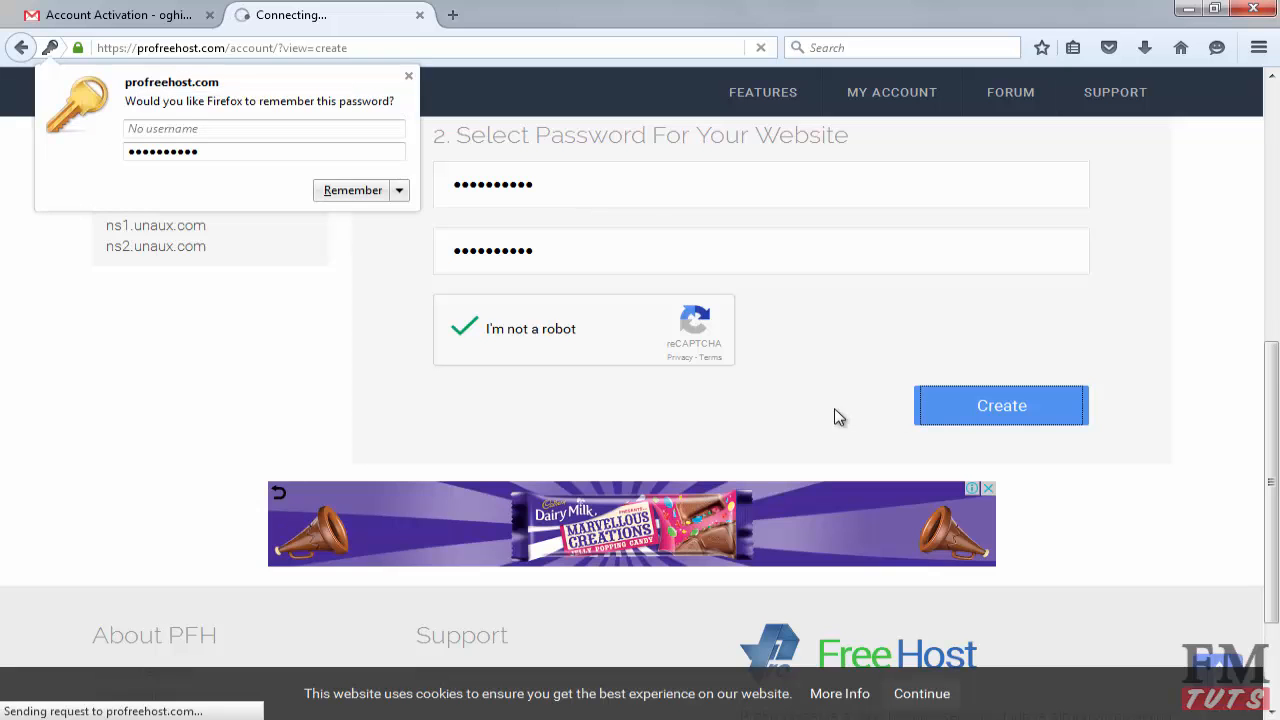
left_click(1000, 405)
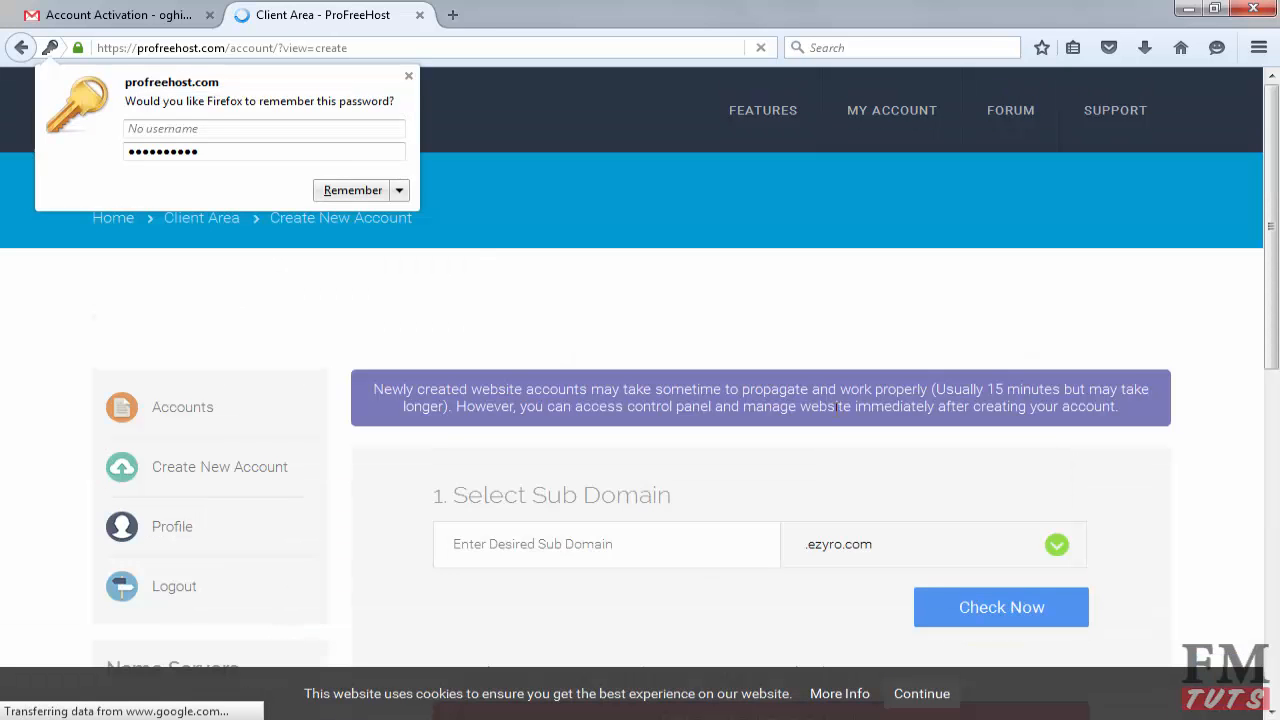
left_click(408, 76)
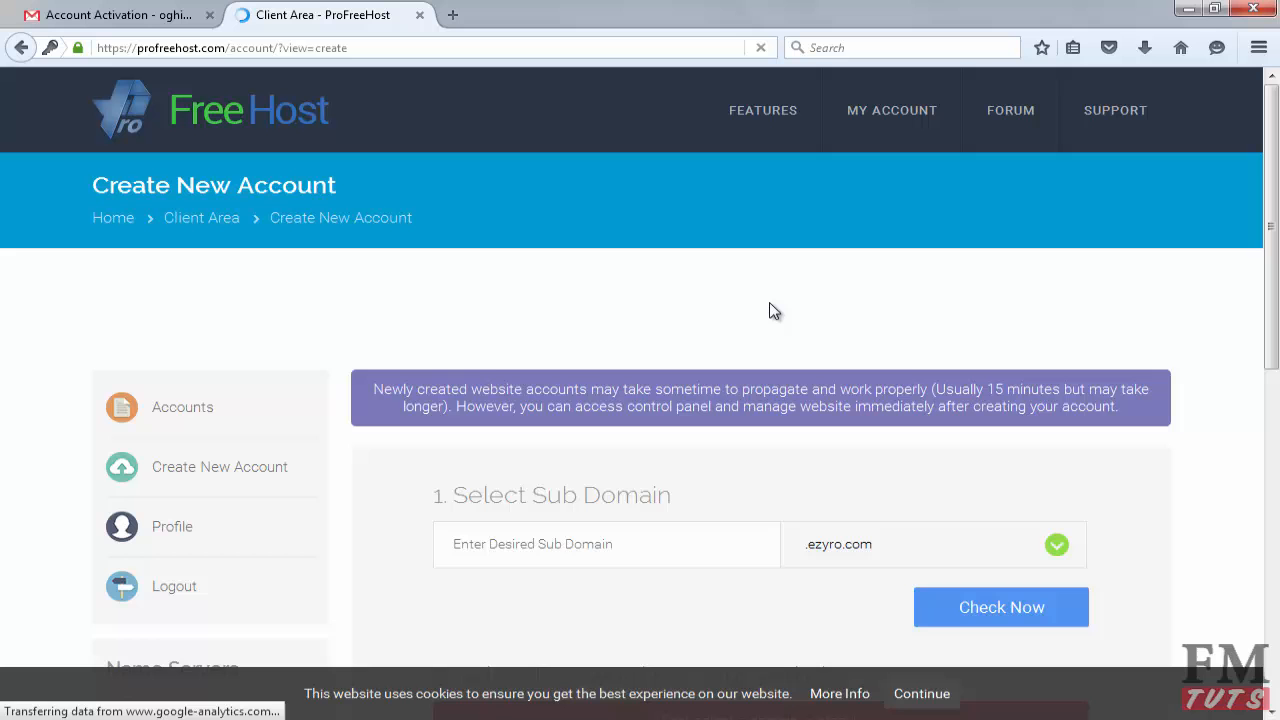
Step: Re-enter FMT as the subdomain and confirm FMT.ezyro.com is available
scroll("down", 3)
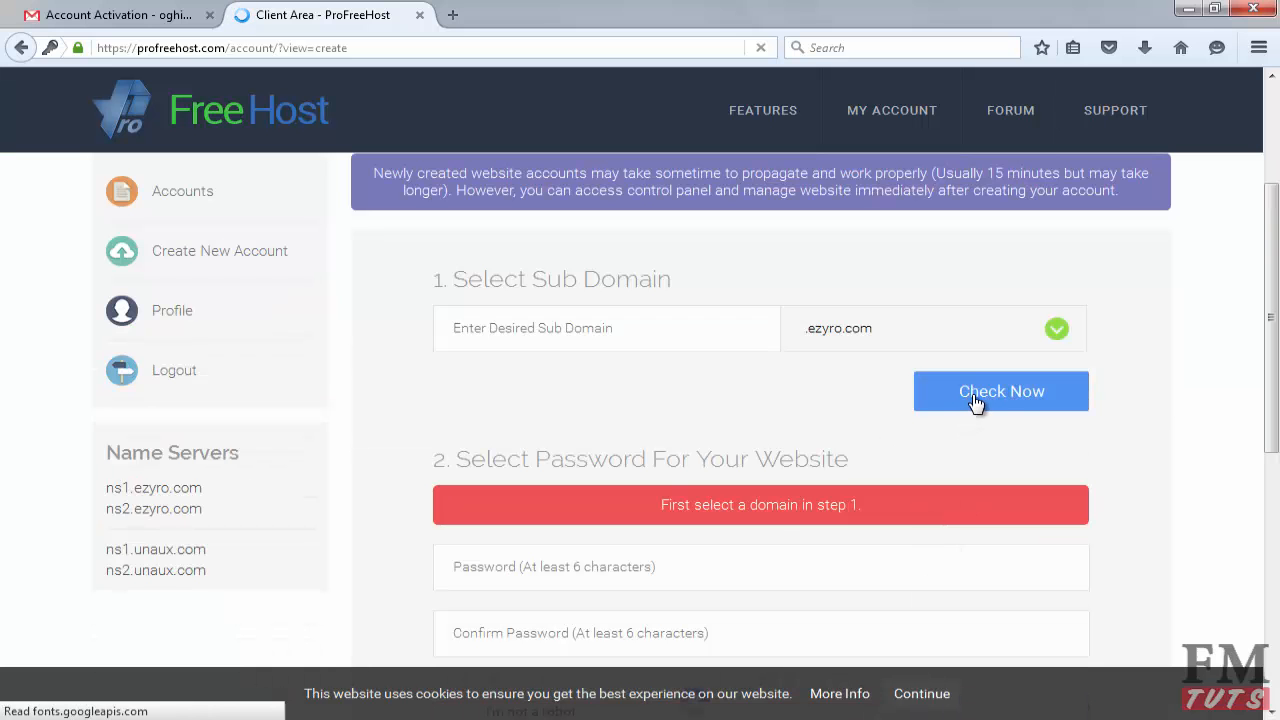
left_click(606, 328)
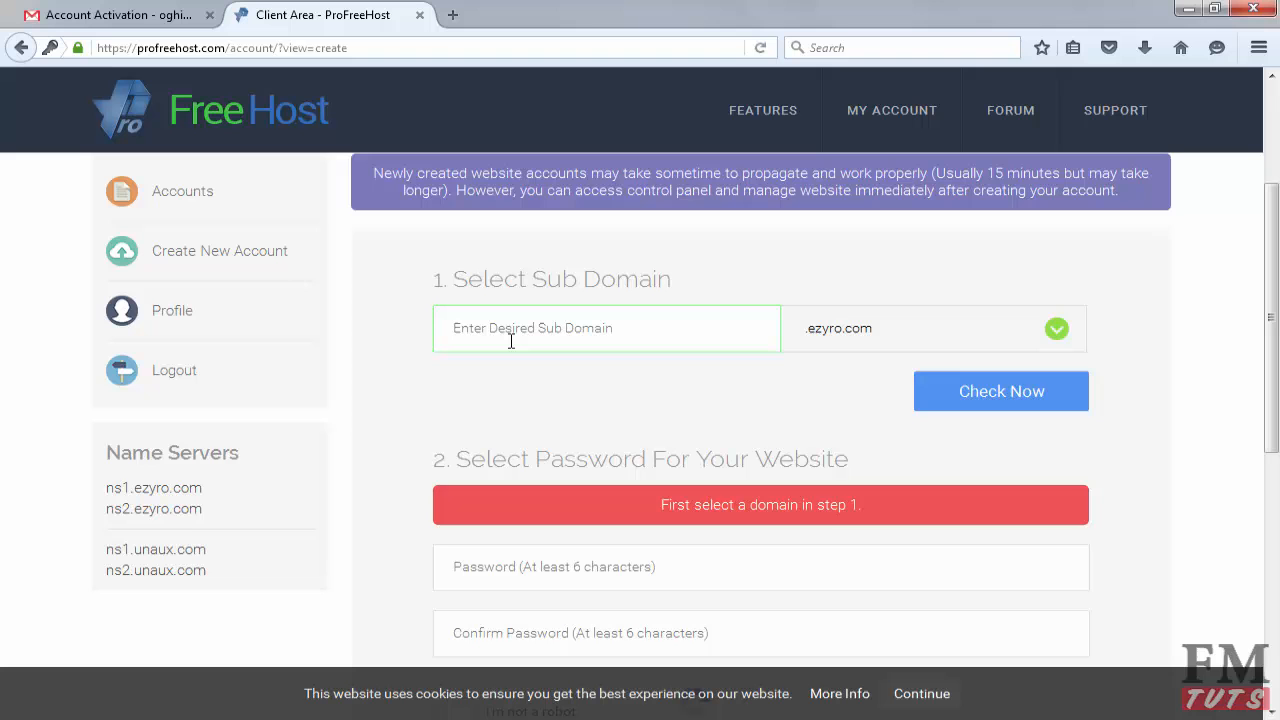
type("FMT")
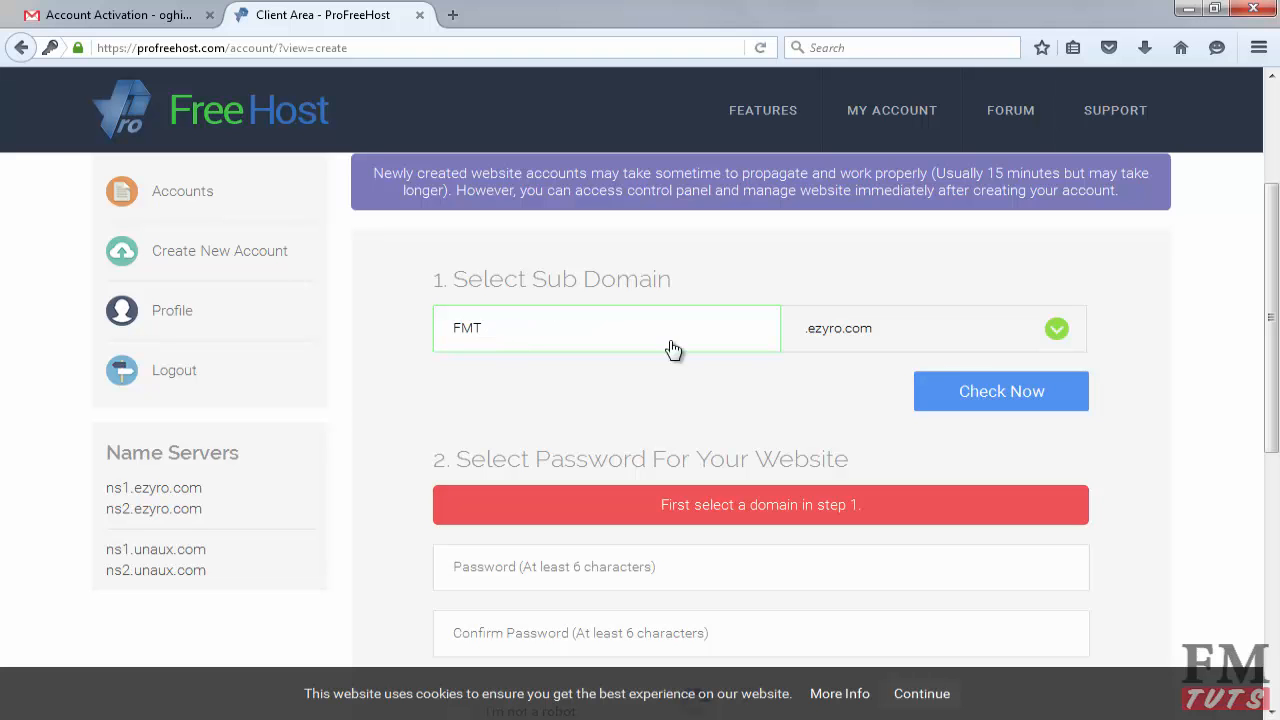
left_click(1000, 391)
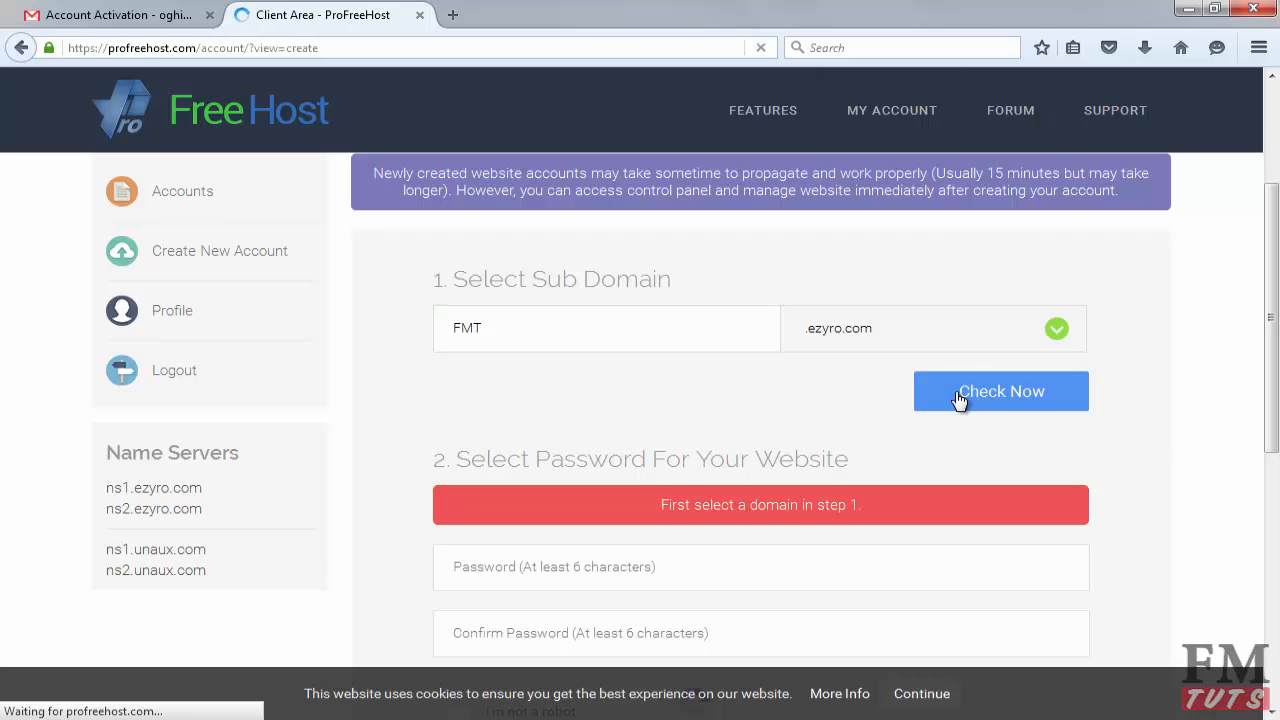
left_click(1000, 391)
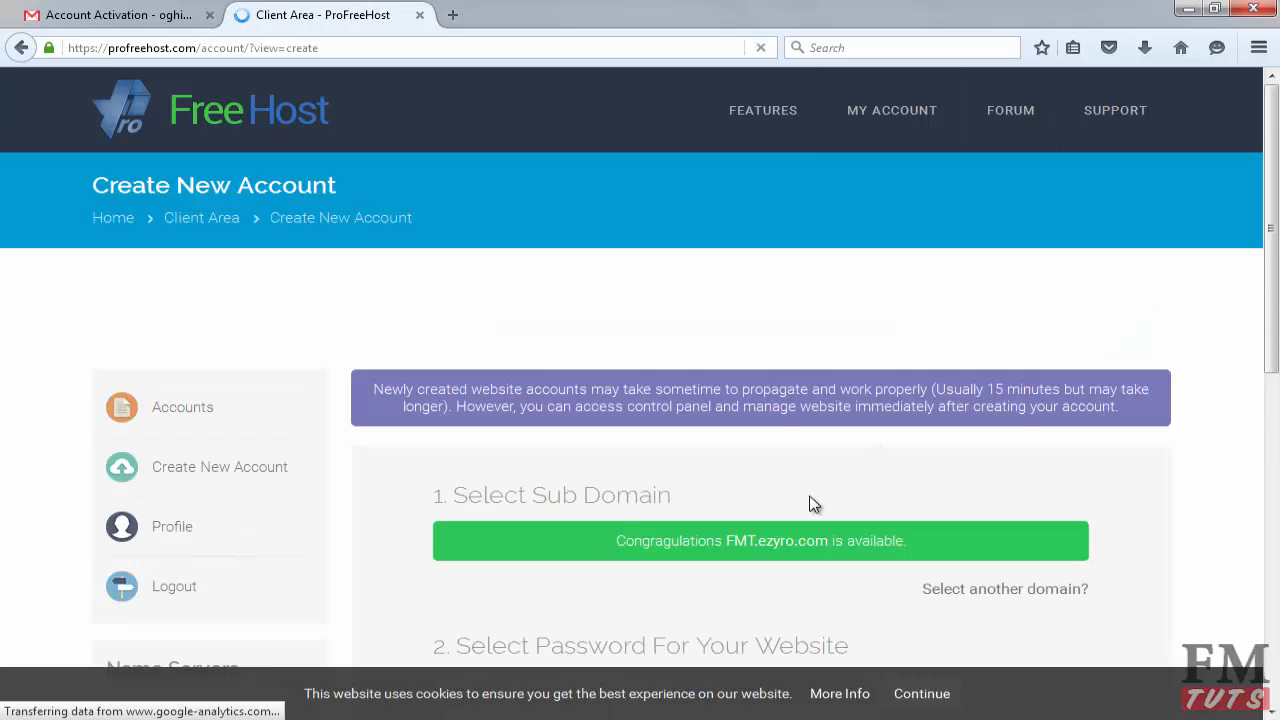
Step: Fill in the password fields and create the FMT.ezyro.com hosting account
scroll("down", 3)
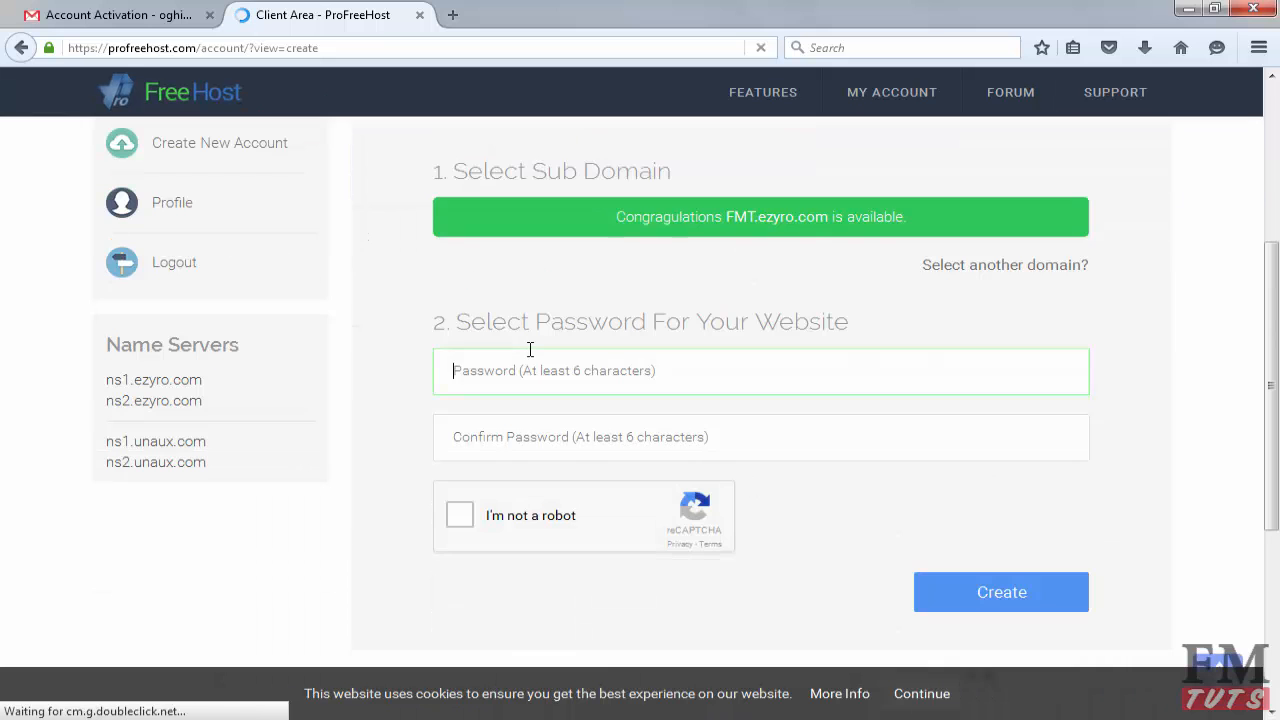
type("••")
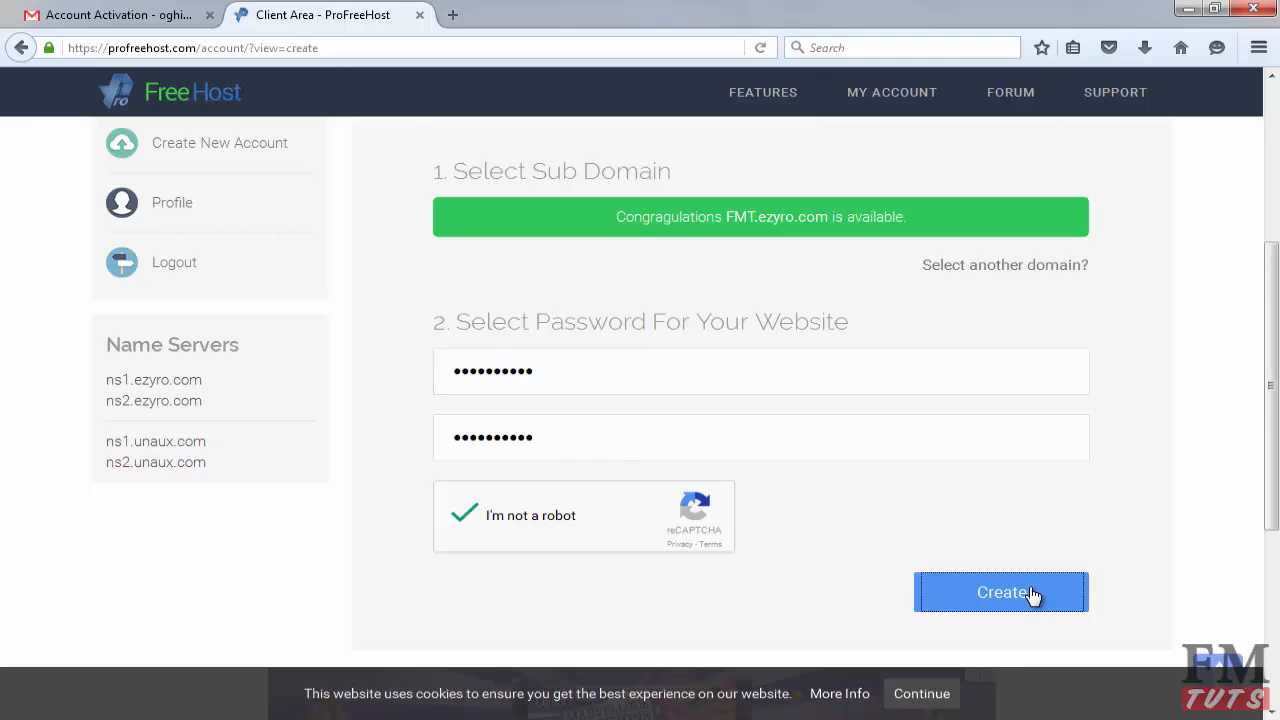
left_click(1001, 591)
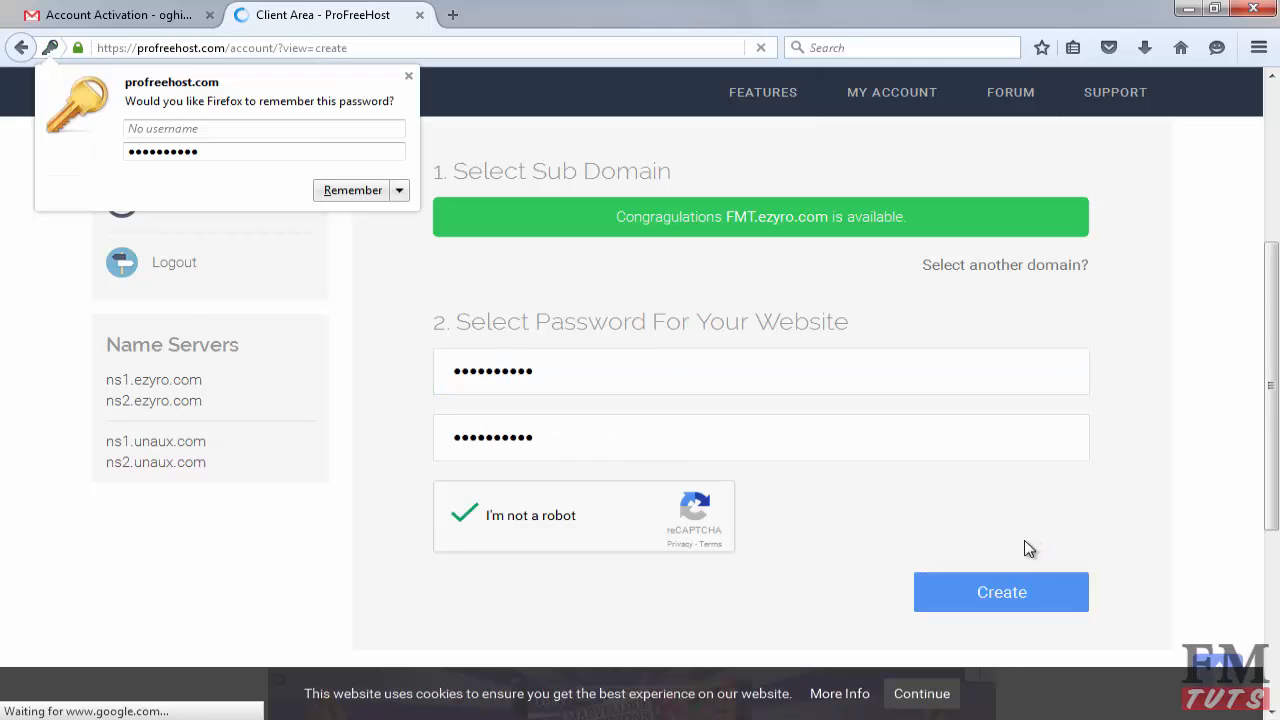
left_click(1000, 591)
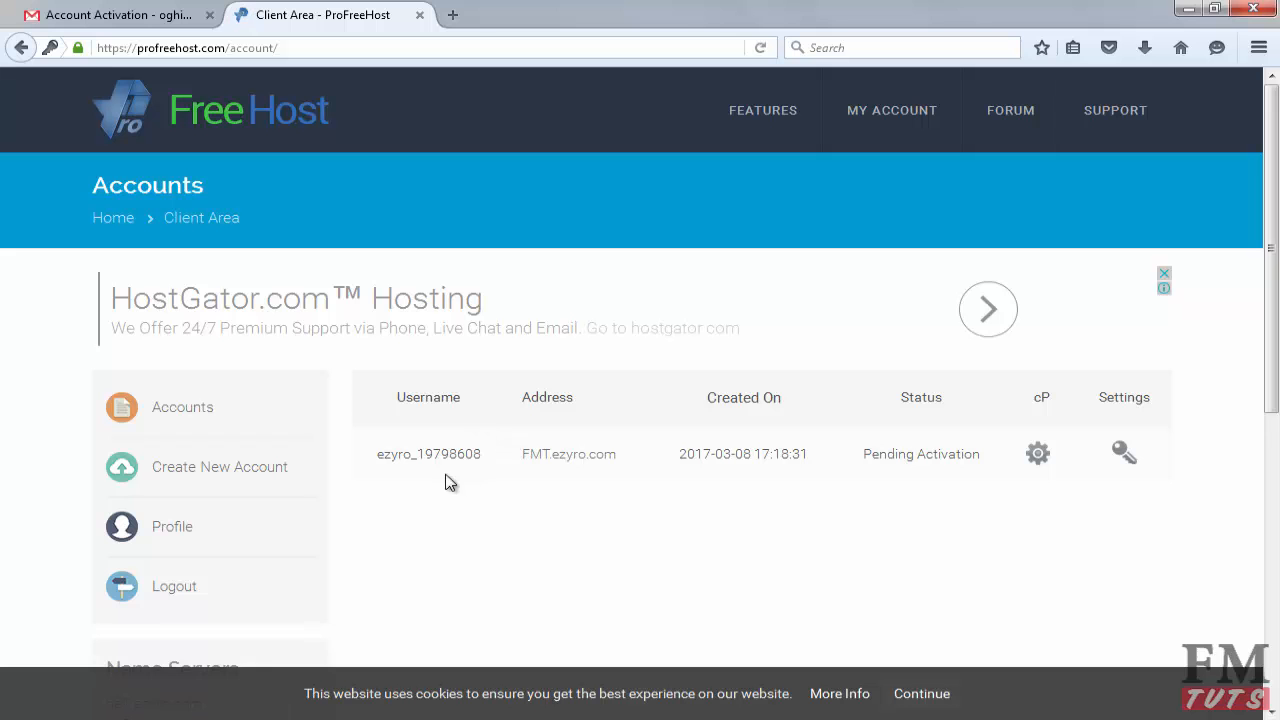
Step: Reload the accounts list and launch cPanel for FMT.ezyro.com, accepting the security warning
left_click(182, 407)
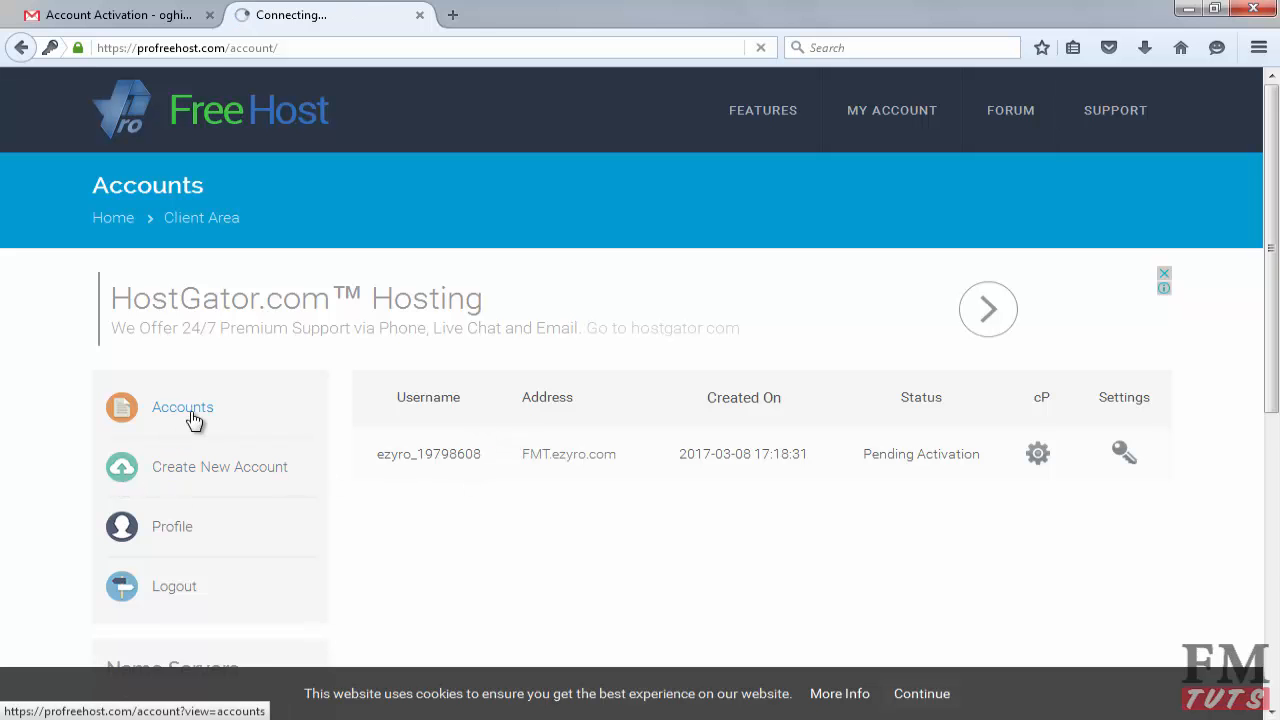
left_click(182, 407)
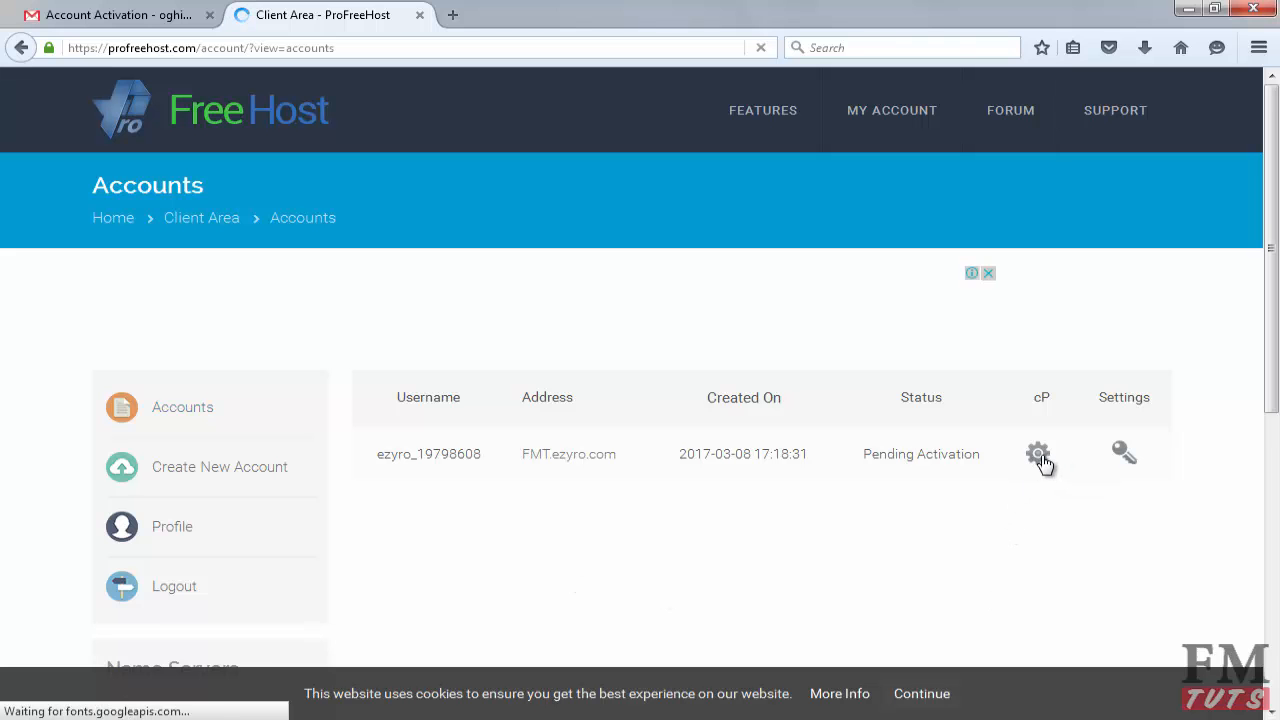
left_click(1038, 453)
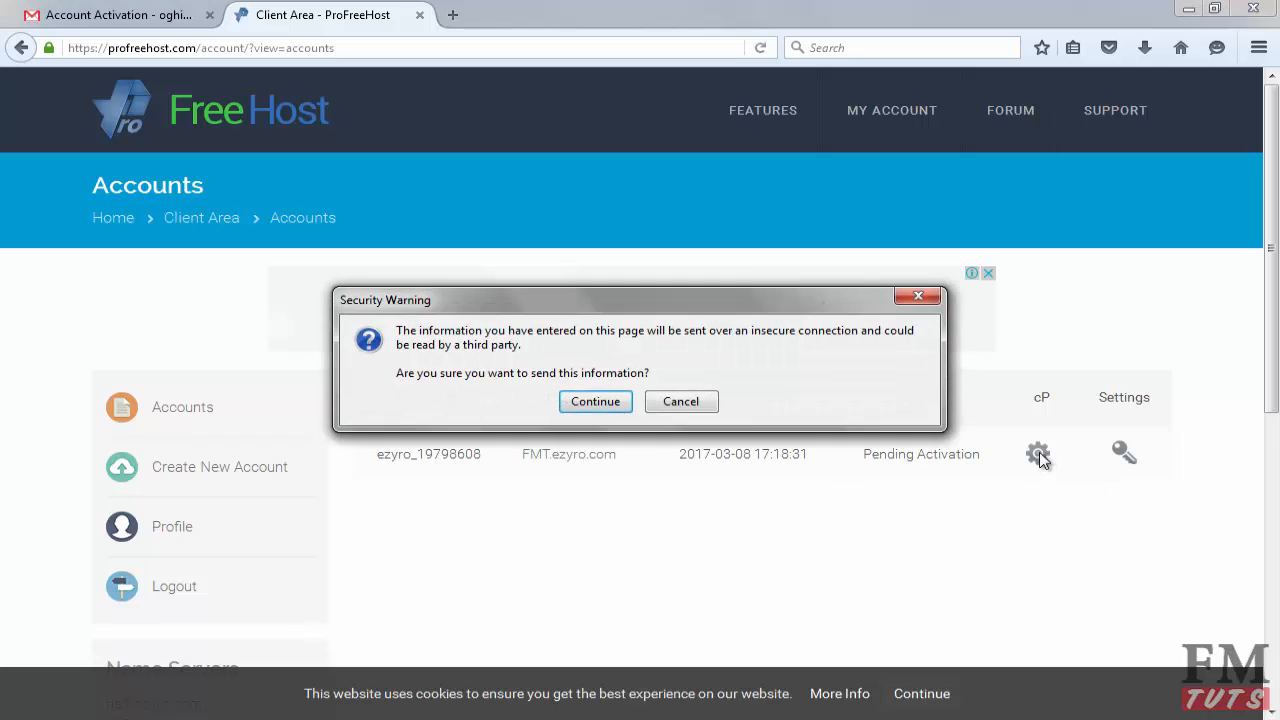
left_click(595, 401)
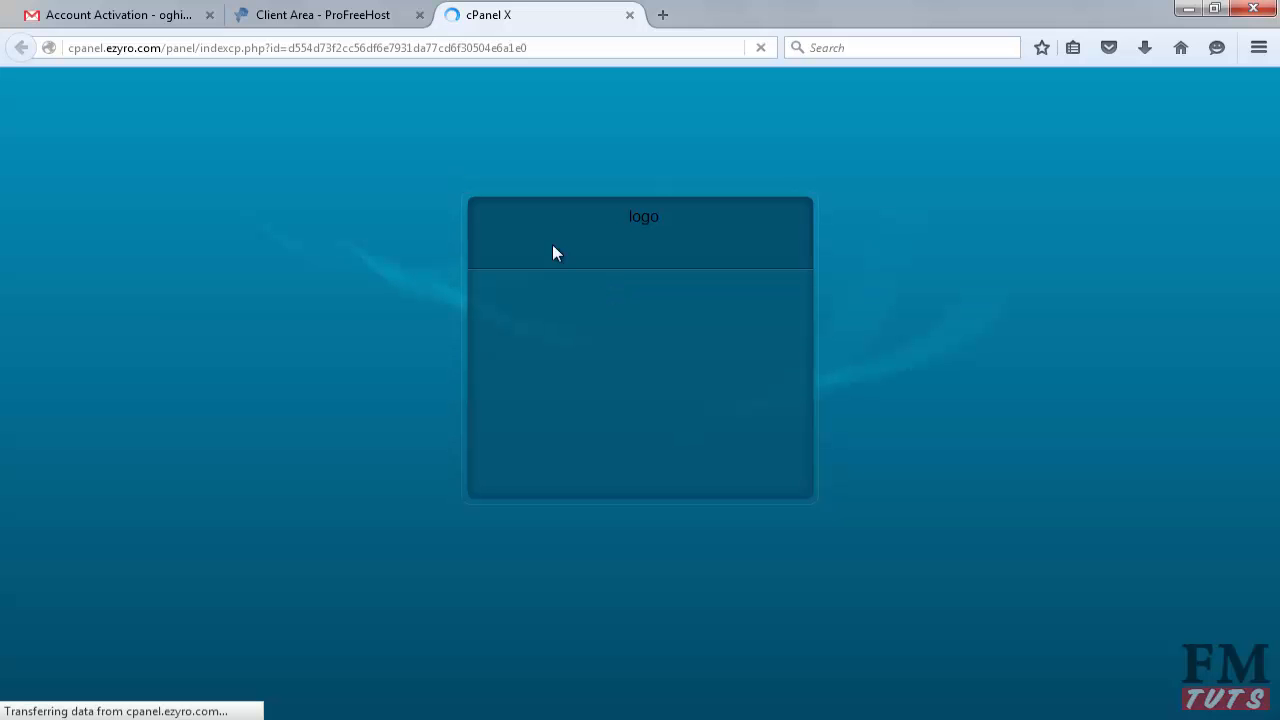
mouse_move(624, 250)
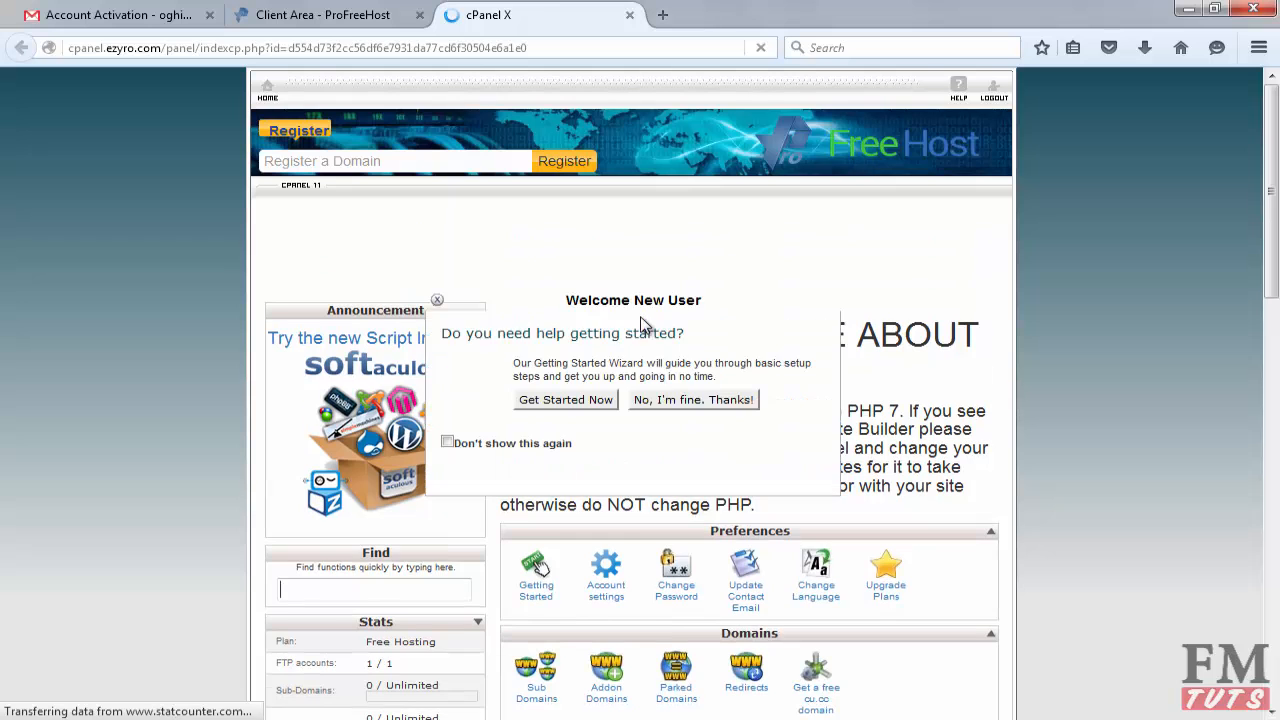
Step: Decline the cPanel welcome wizard and browse down to the Software/Services section
scroll("down", 3)
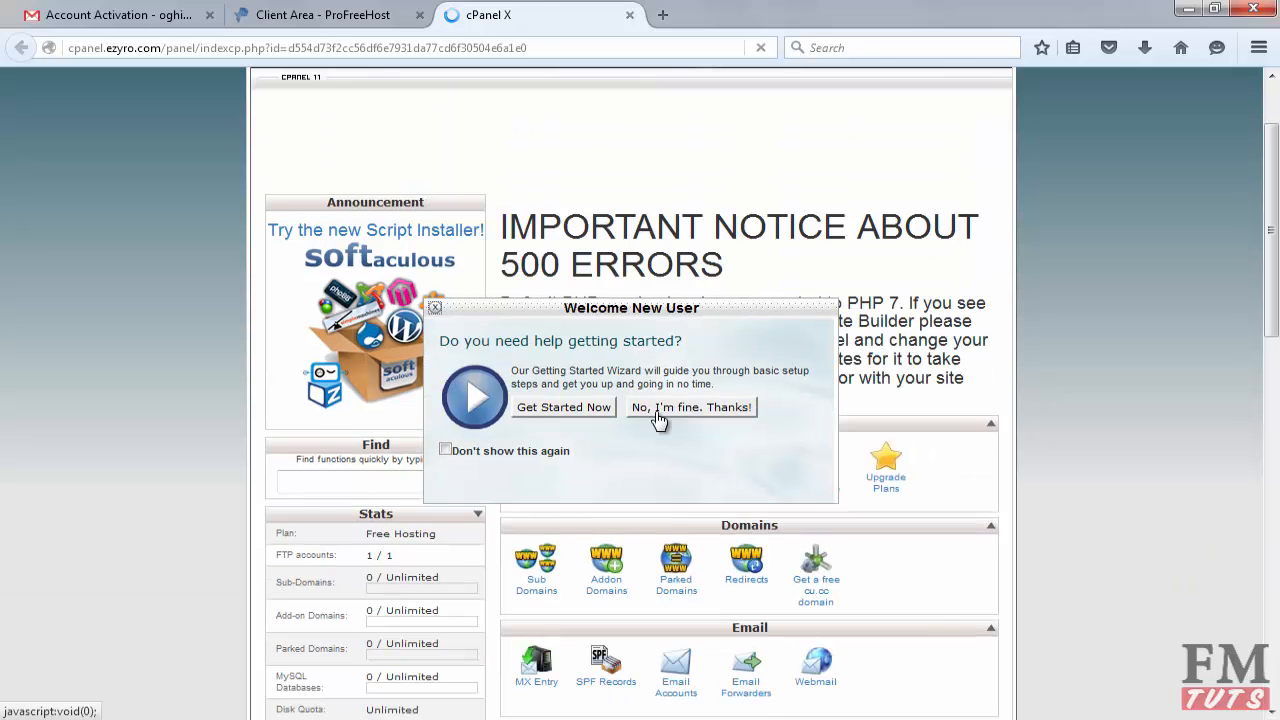
left_click(691, 407)
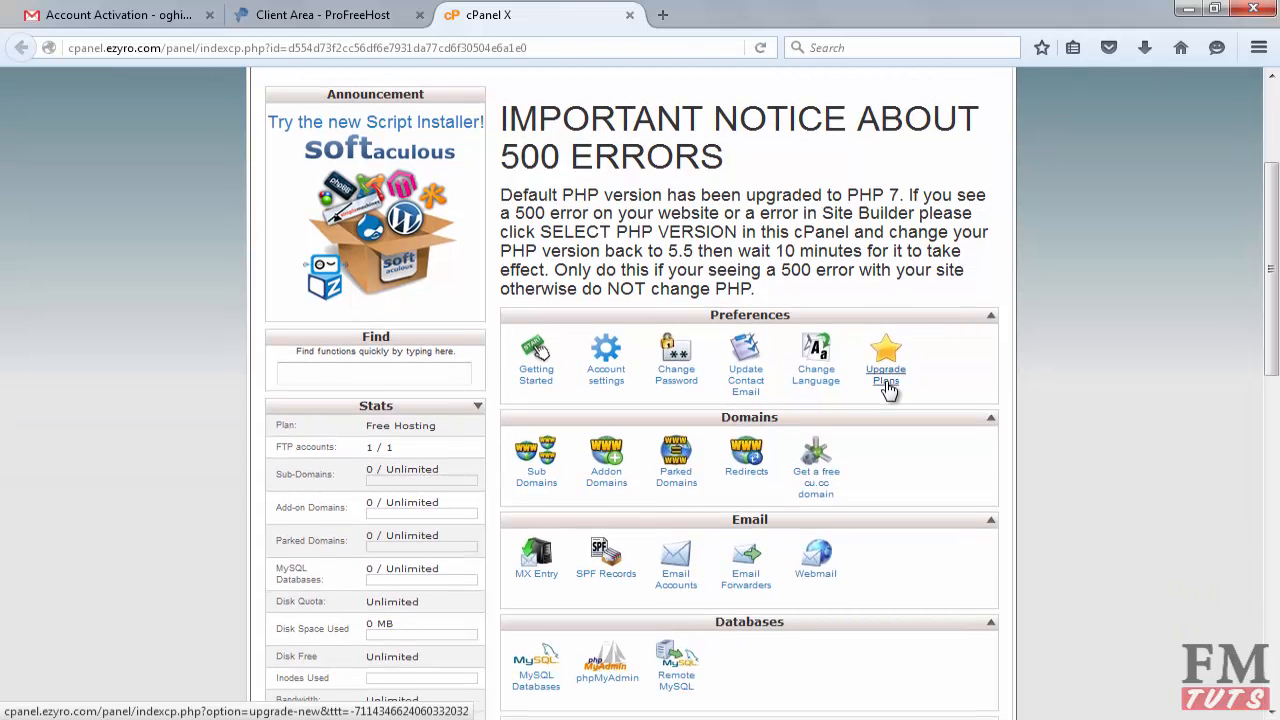
scroll("down", 3)
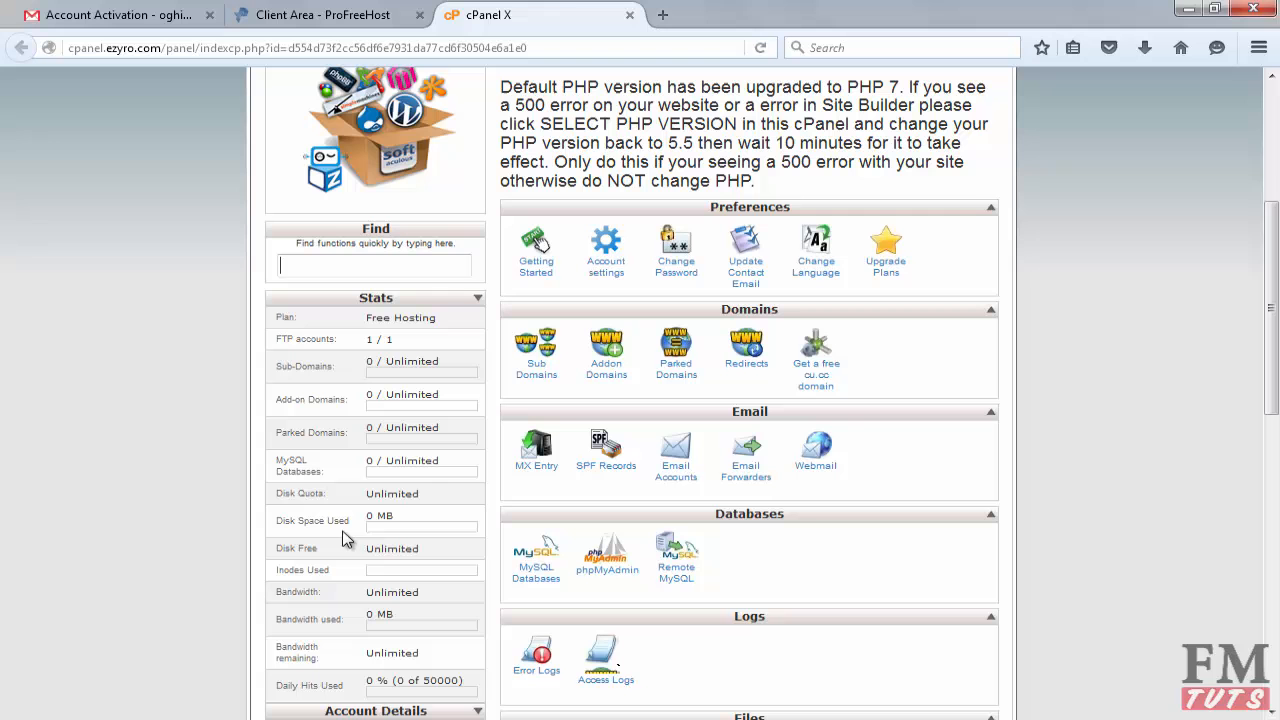
mouse_move(408, 508)
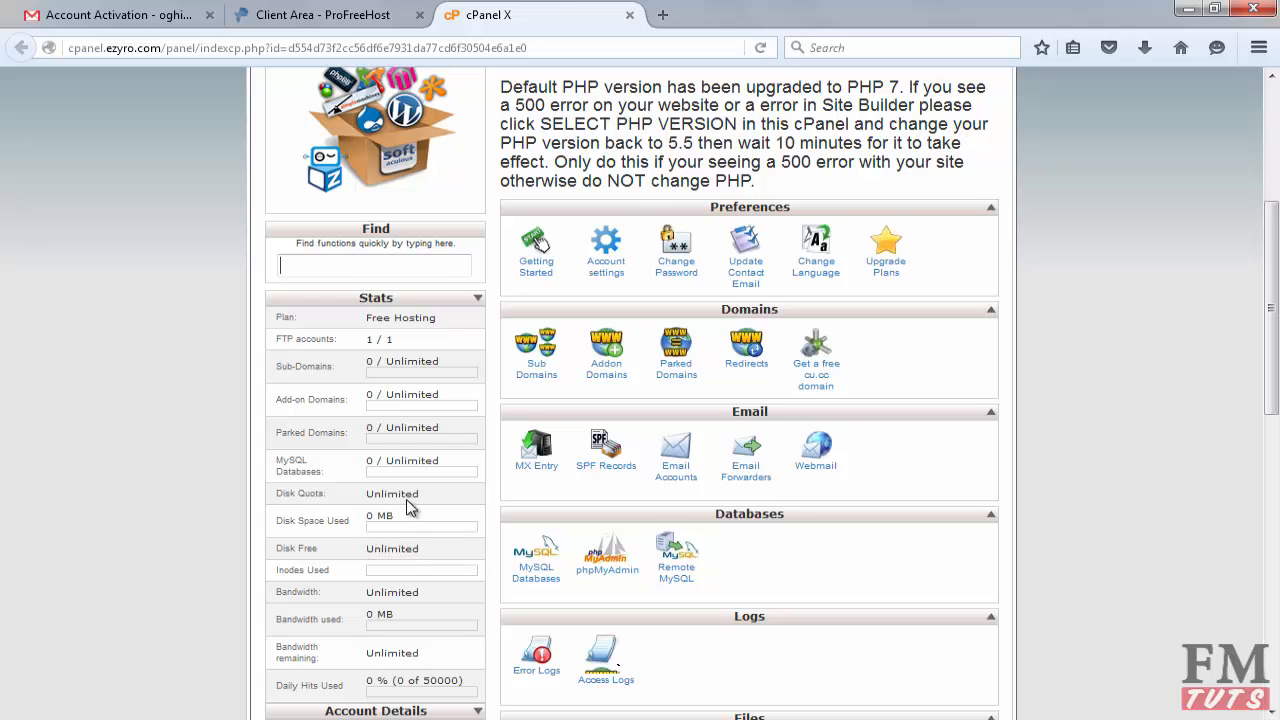
scroll("down", 3)
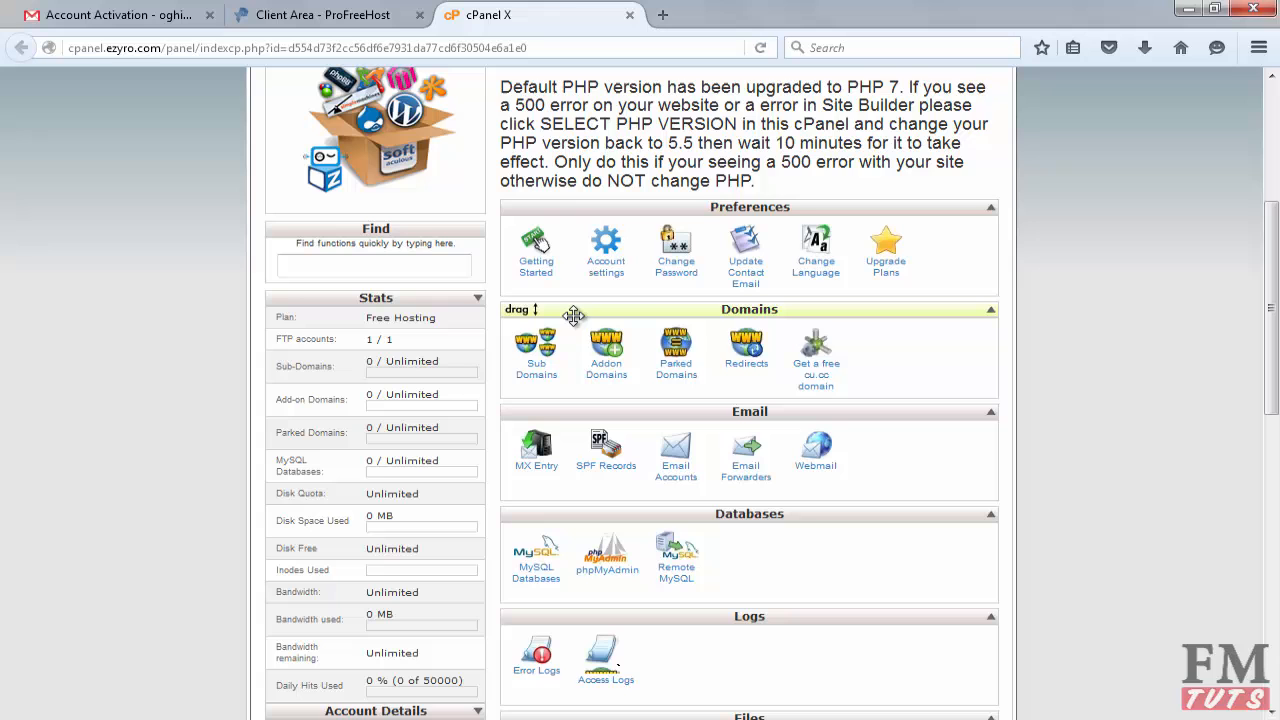
scroll("down", 3)
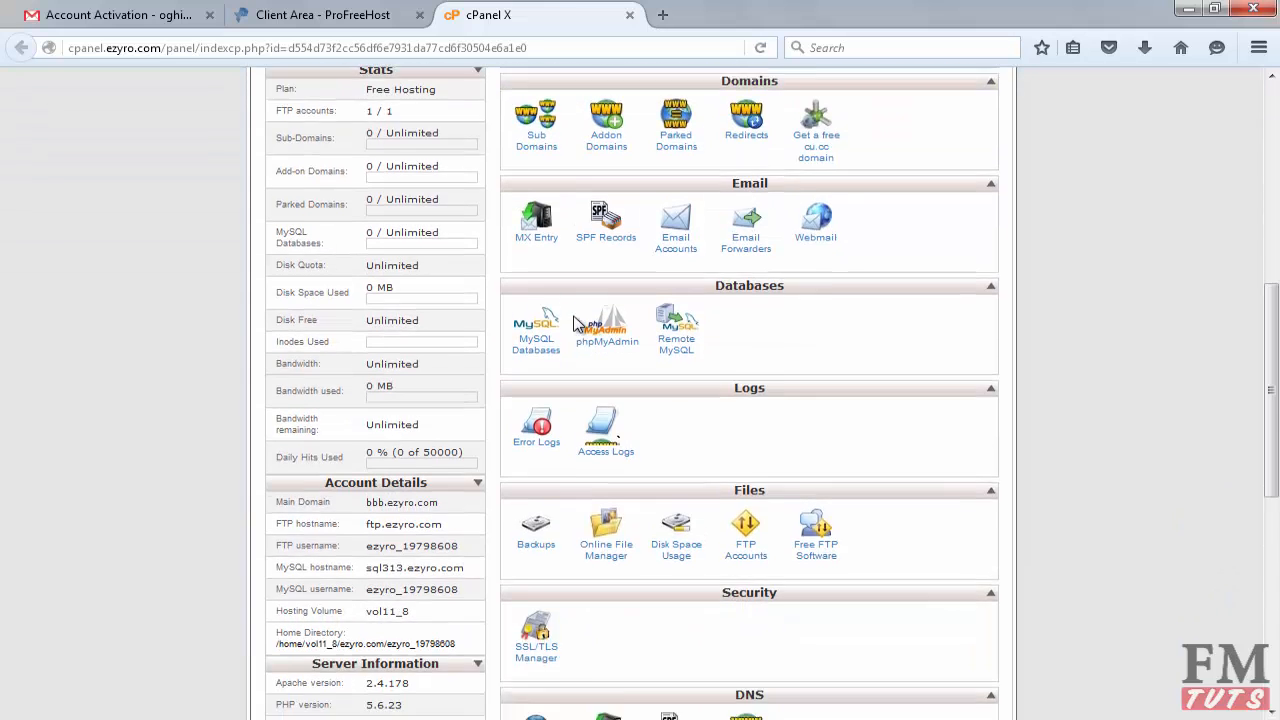
scroll("down", 3)
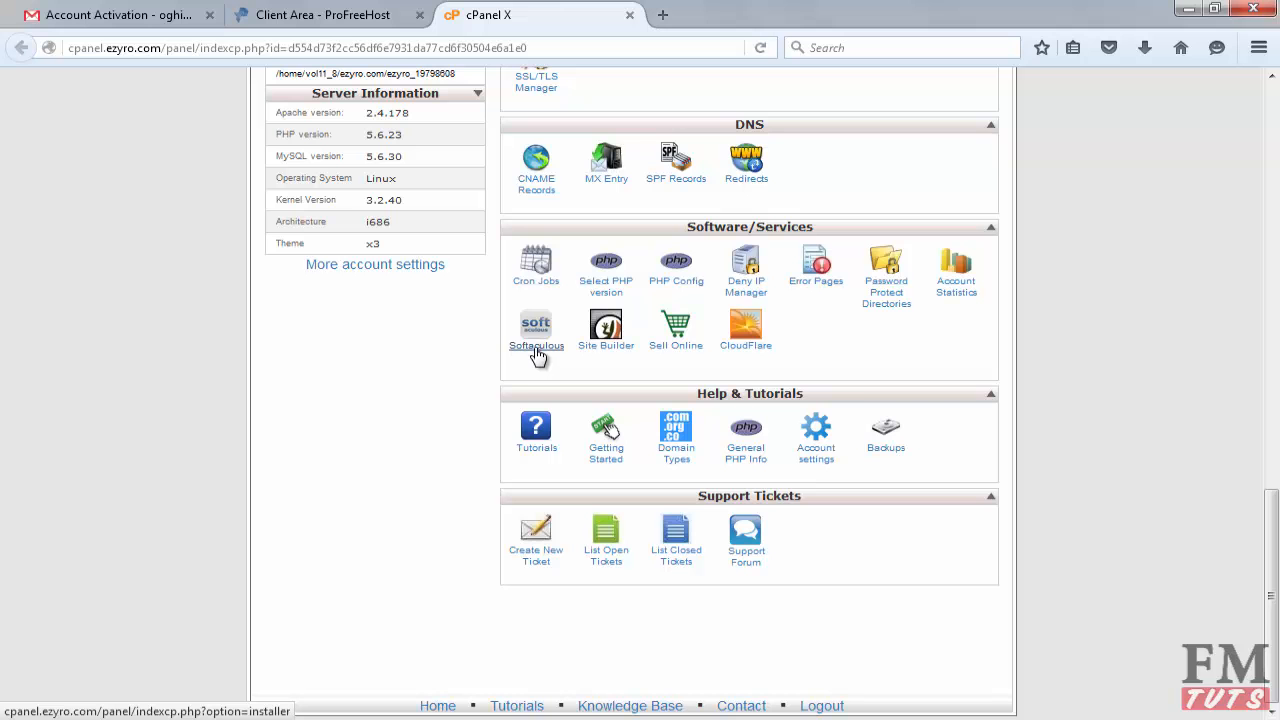
Step: Launch Softaculous, browse its Top Scripts catalogue, and start the WordPress install
left_click(536, 330)
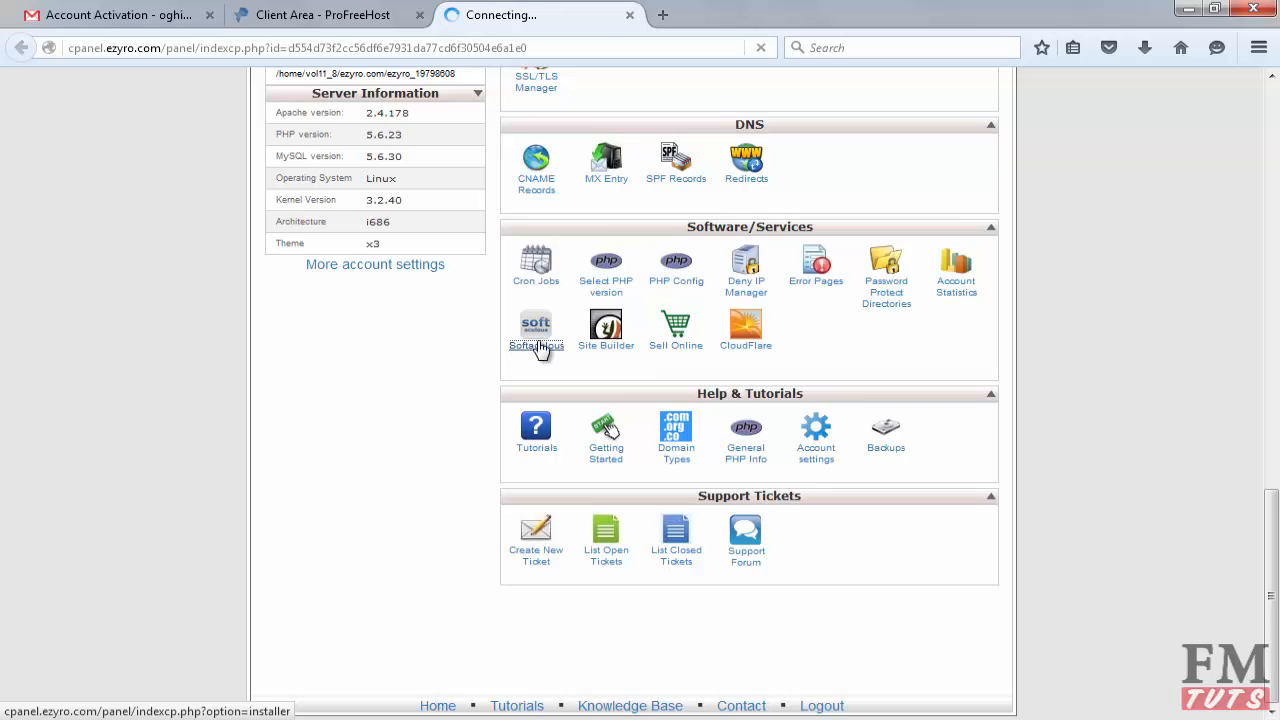
left_click(535, 328)
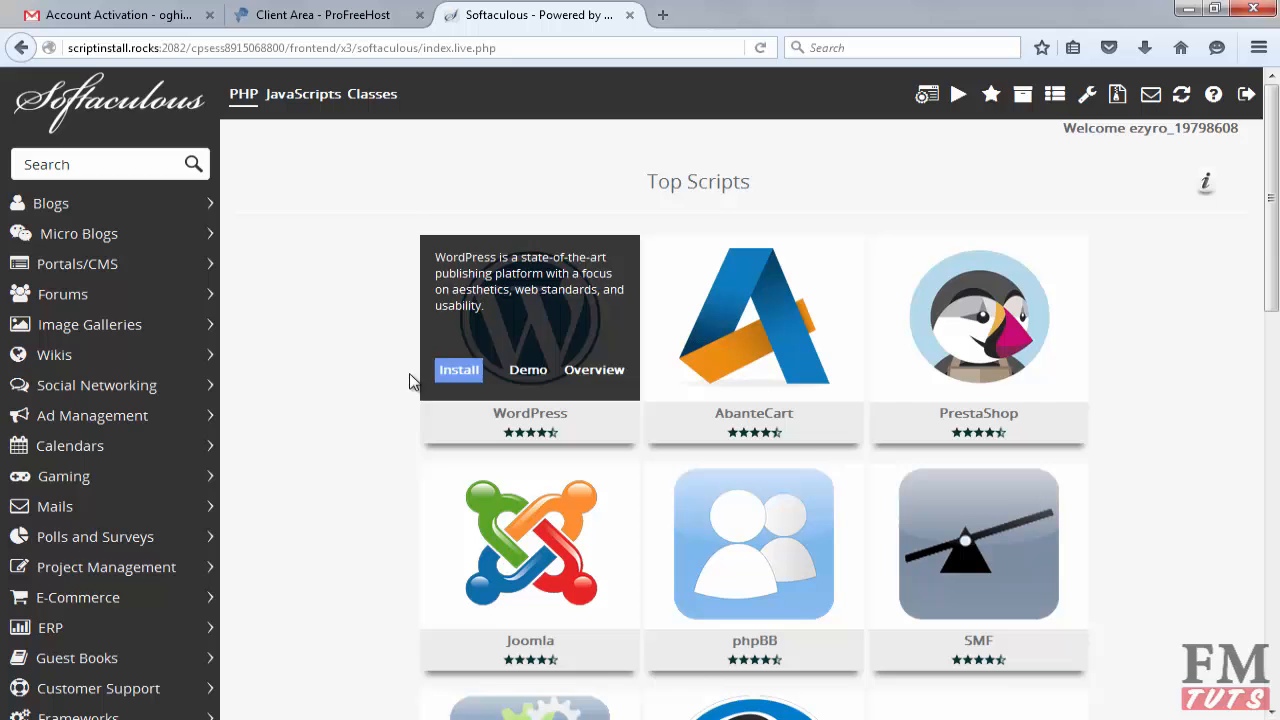
scroll("down", 3)
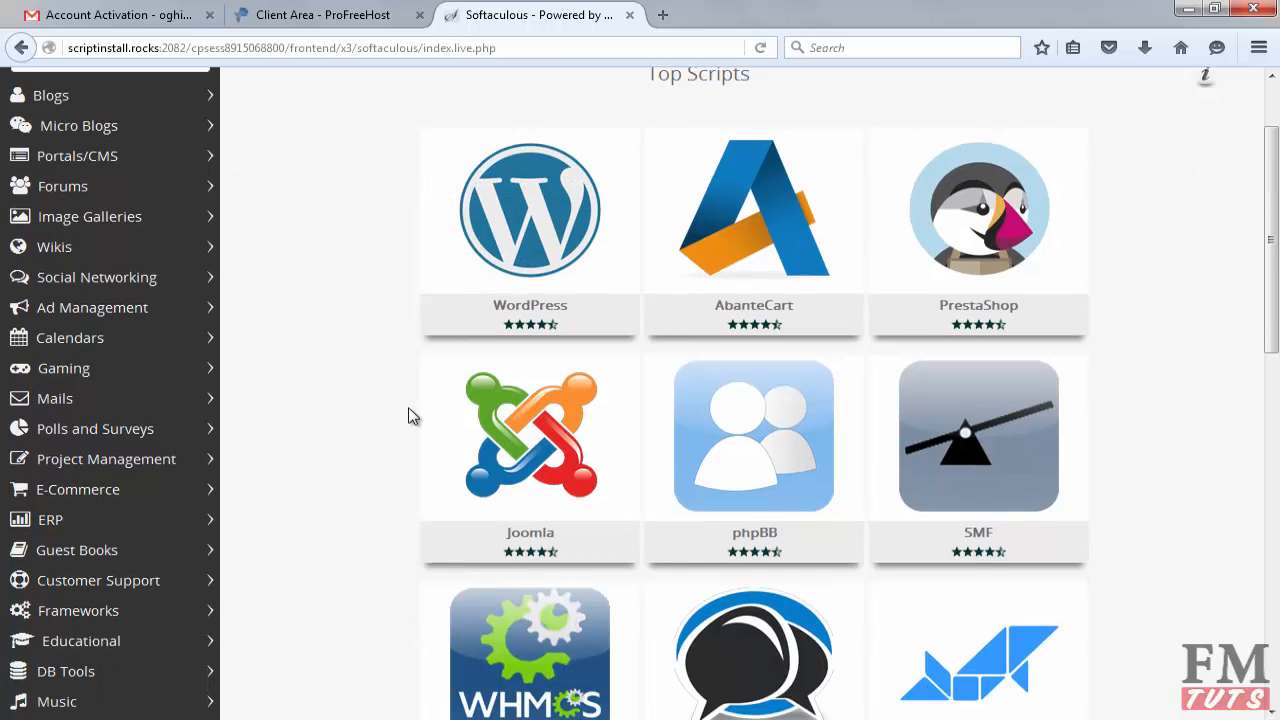
scroll("down", 3)
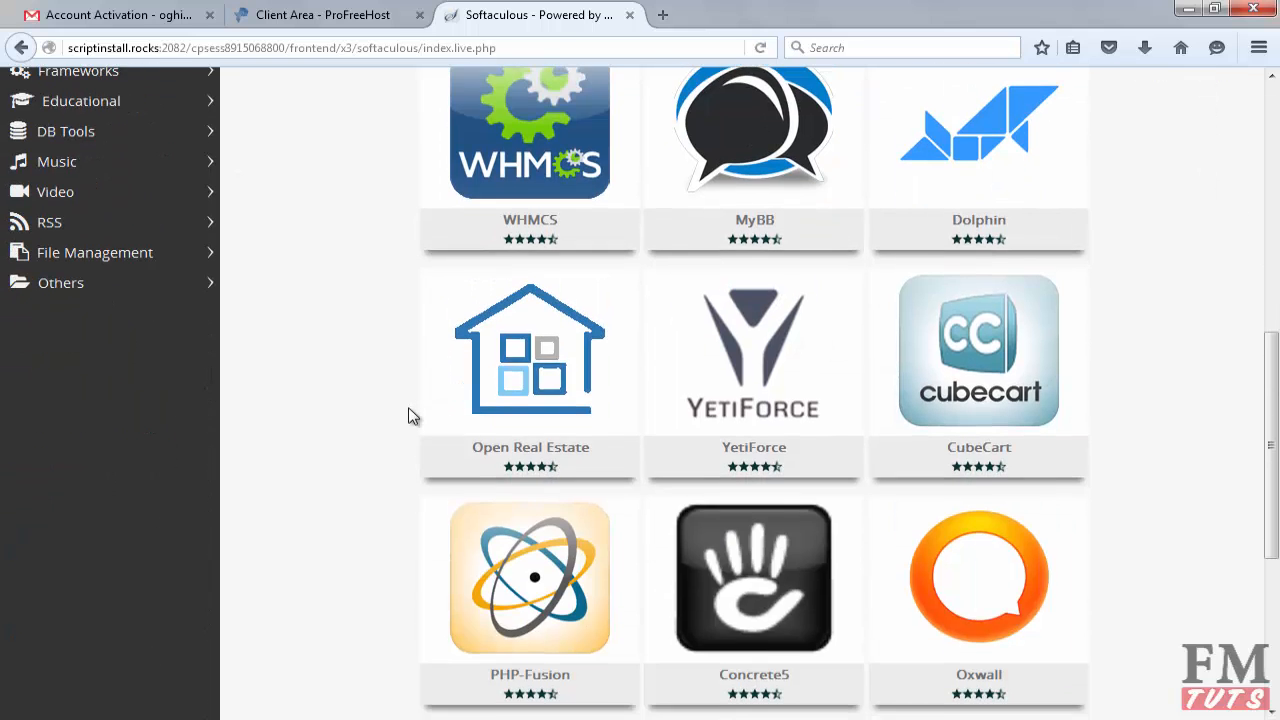
scroll("down", 3)
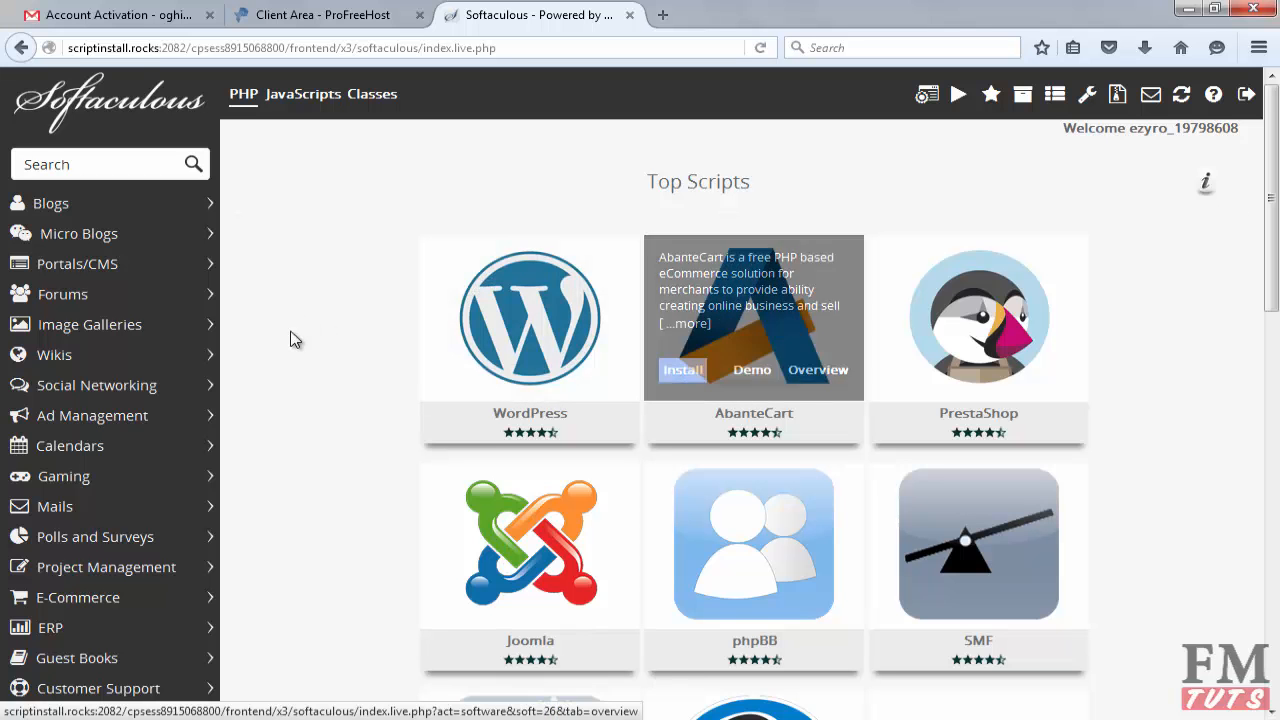
mouse_move(360, 415)
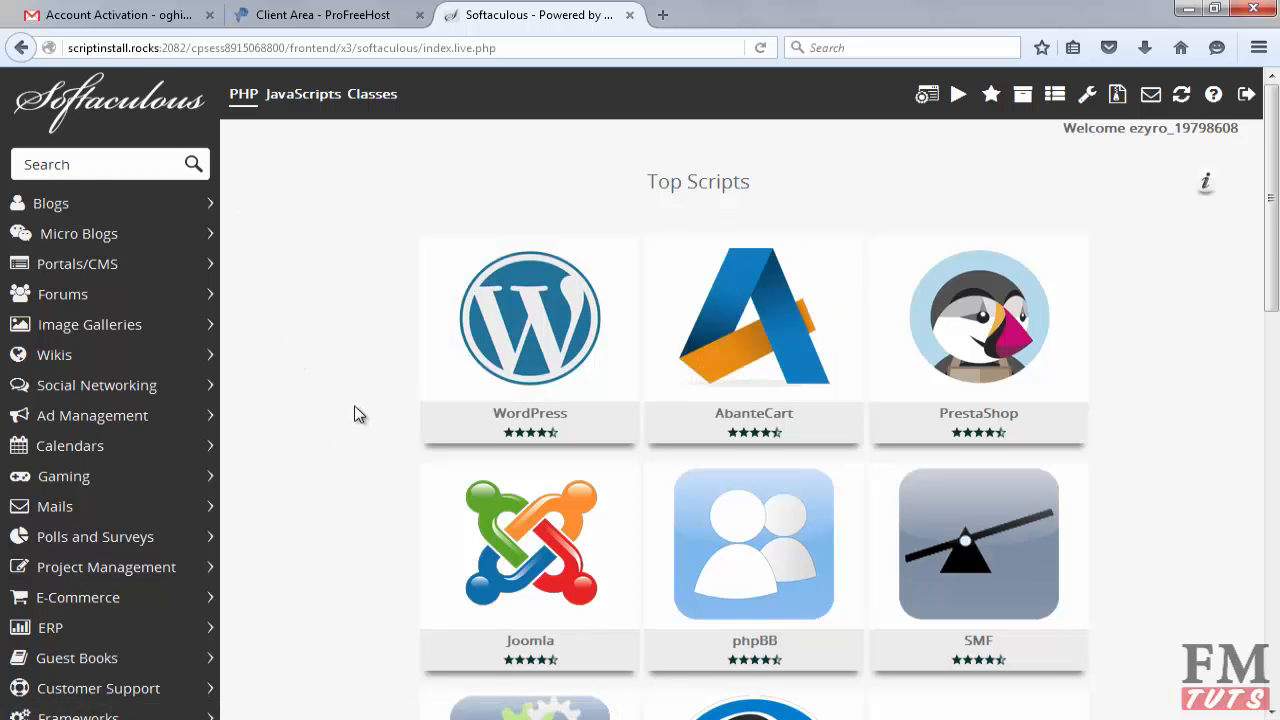
scroll("down", 3)
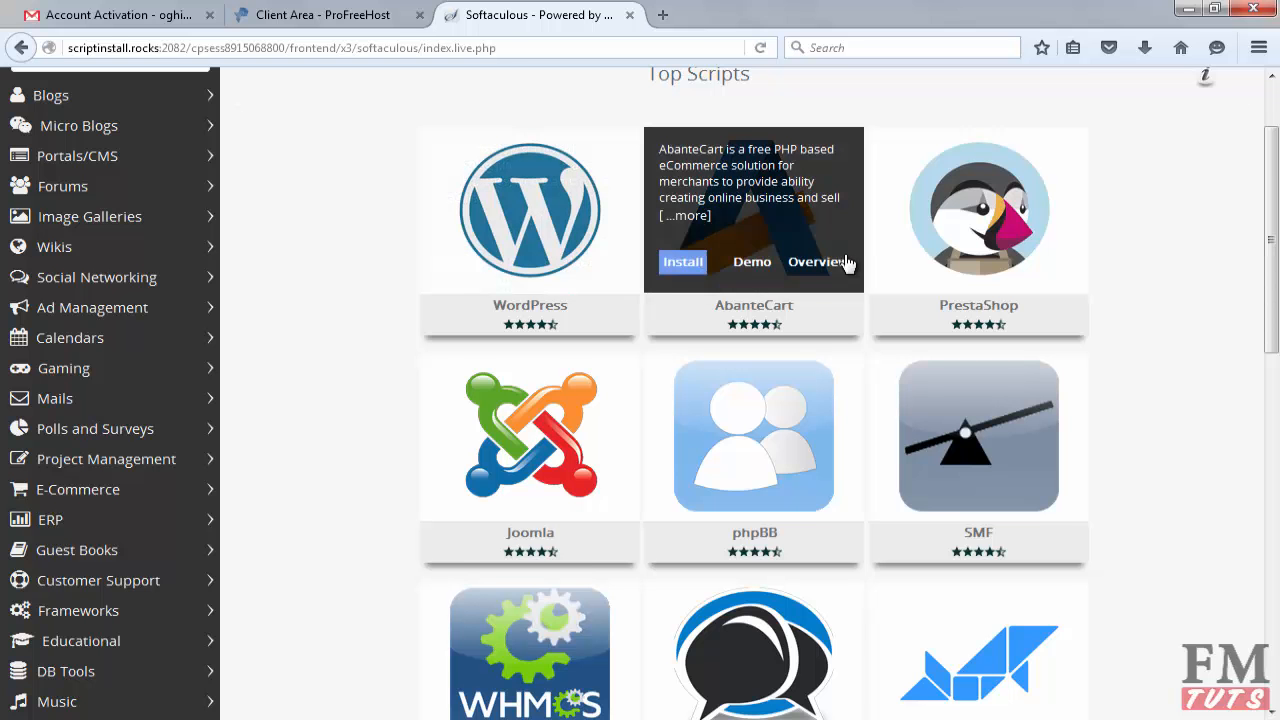
scroll("down", 3)
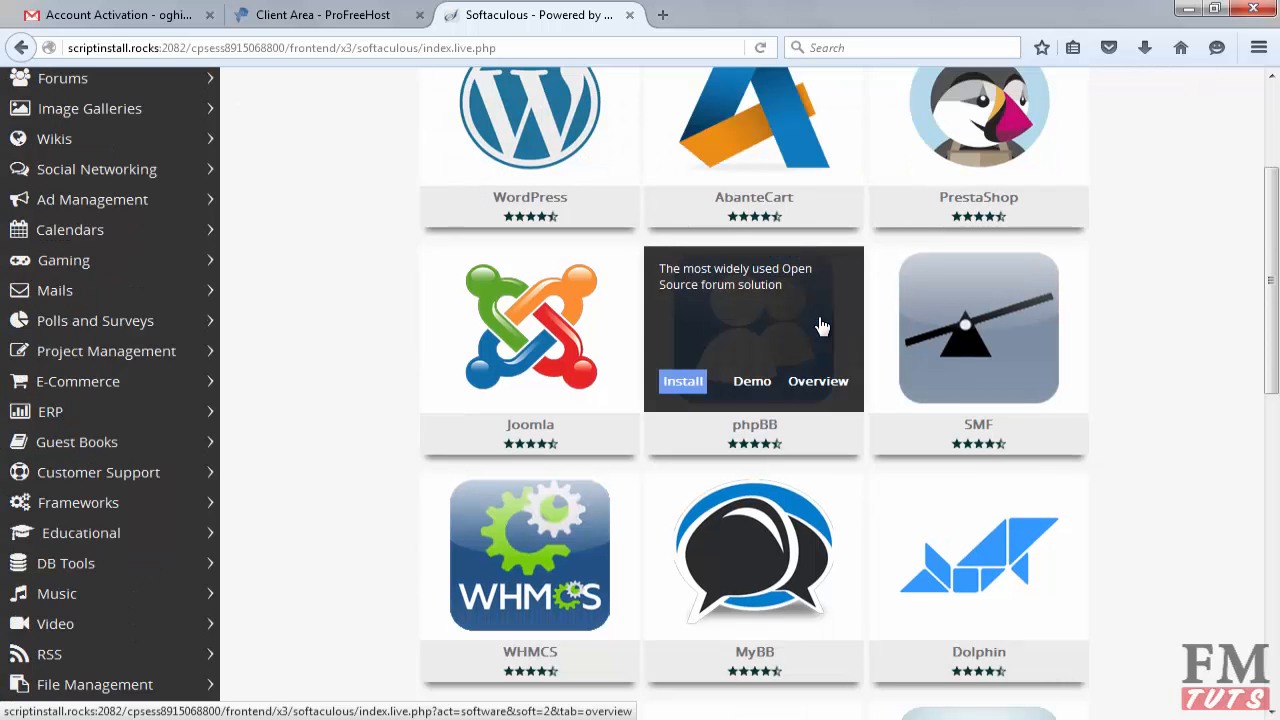
scroll("down", 3)
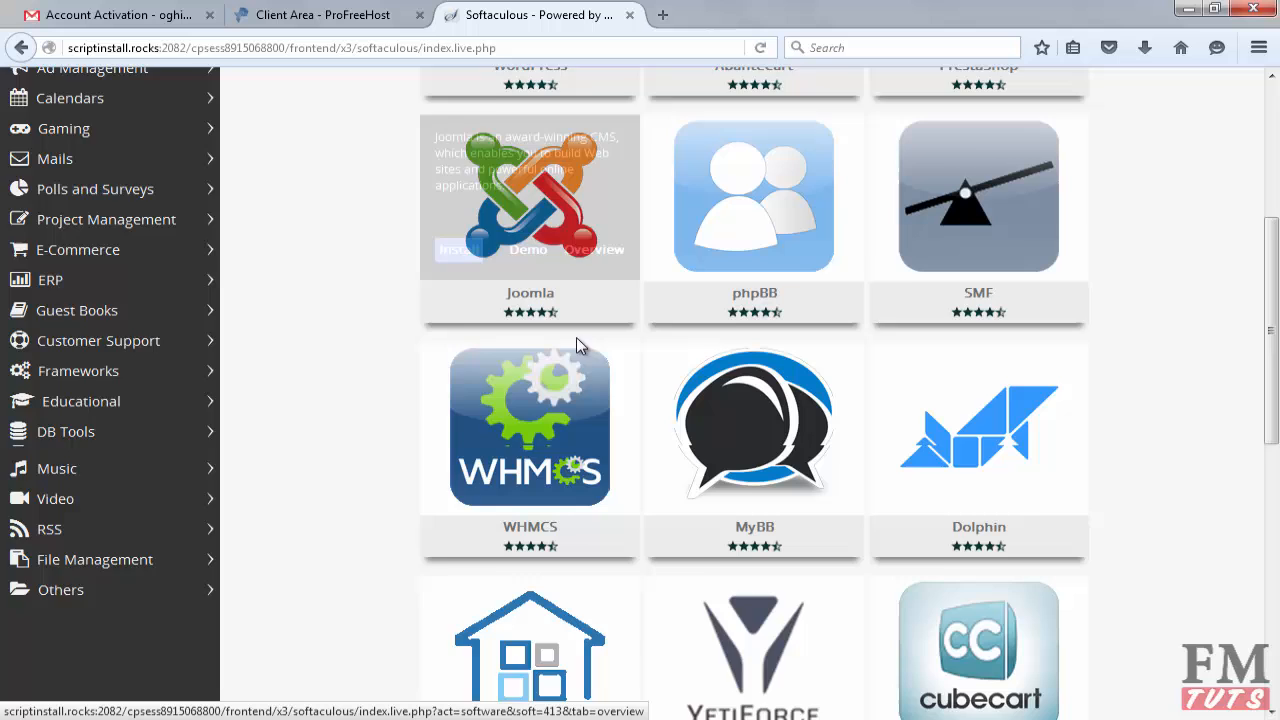
scroll("down", 3)
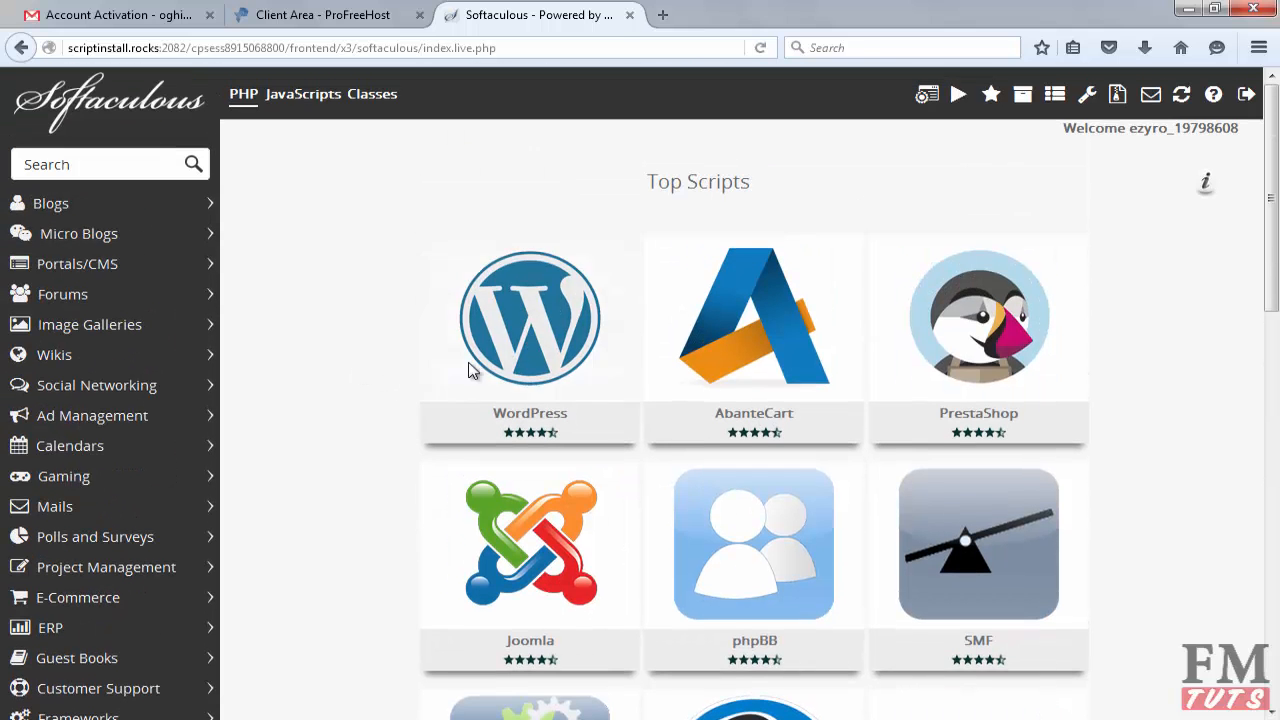
scroll("down", 3)
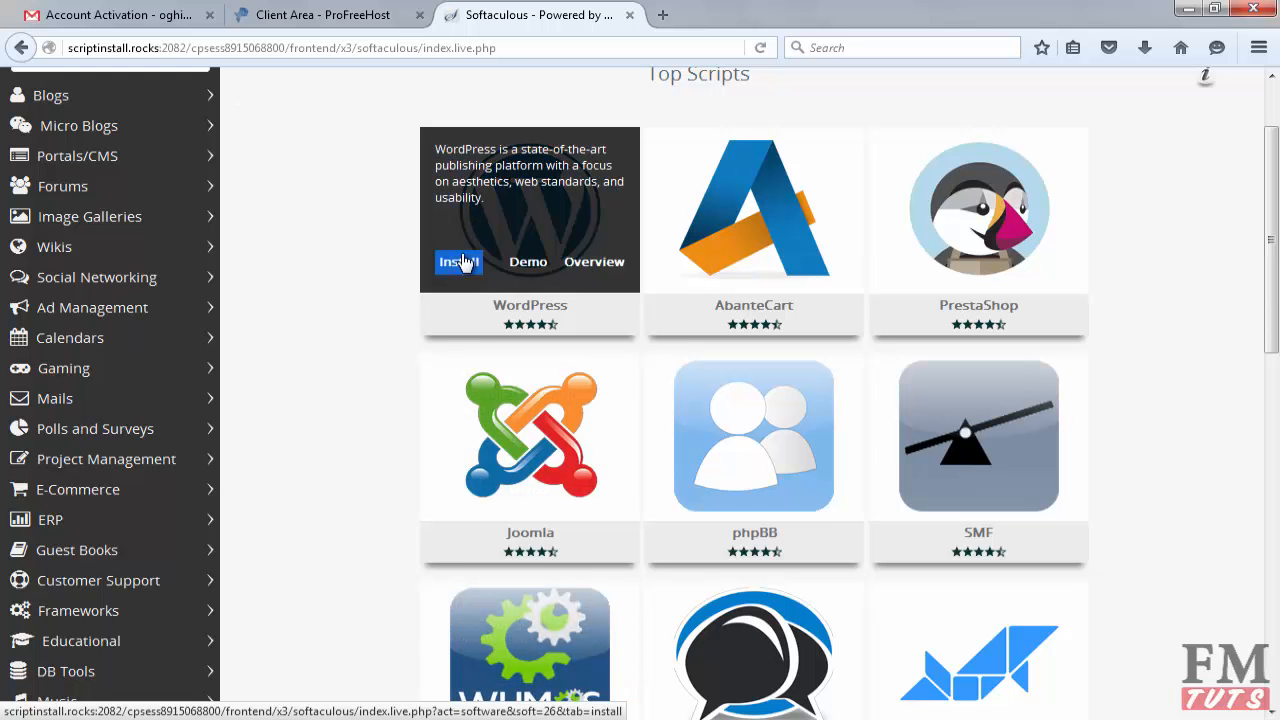
mouse_move(678, 278)
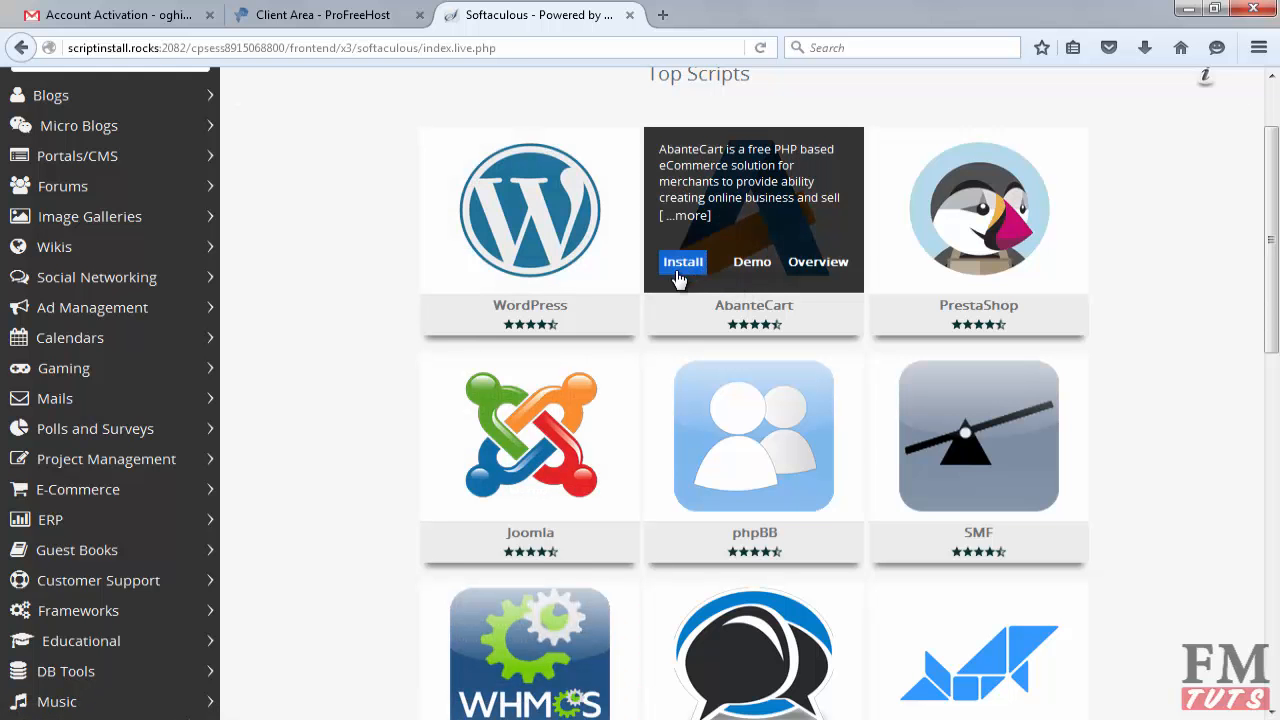
mouse_move(370, 235)
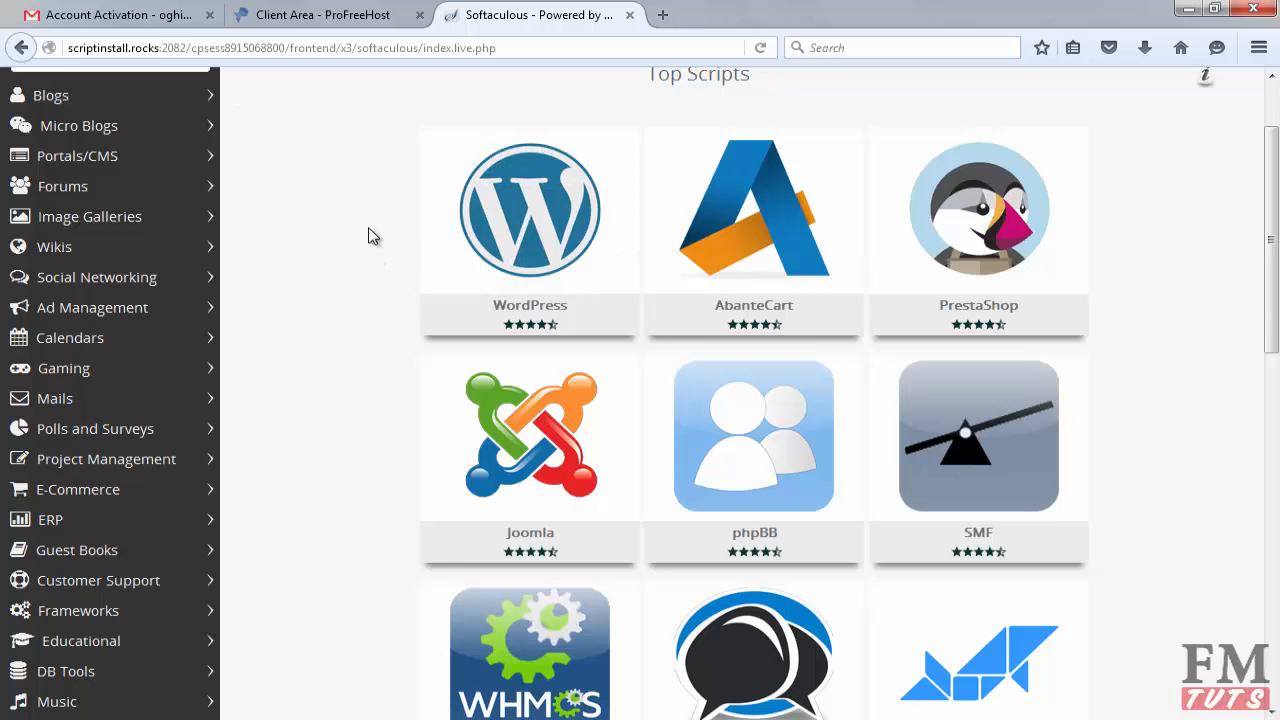
left_click(459, 261)
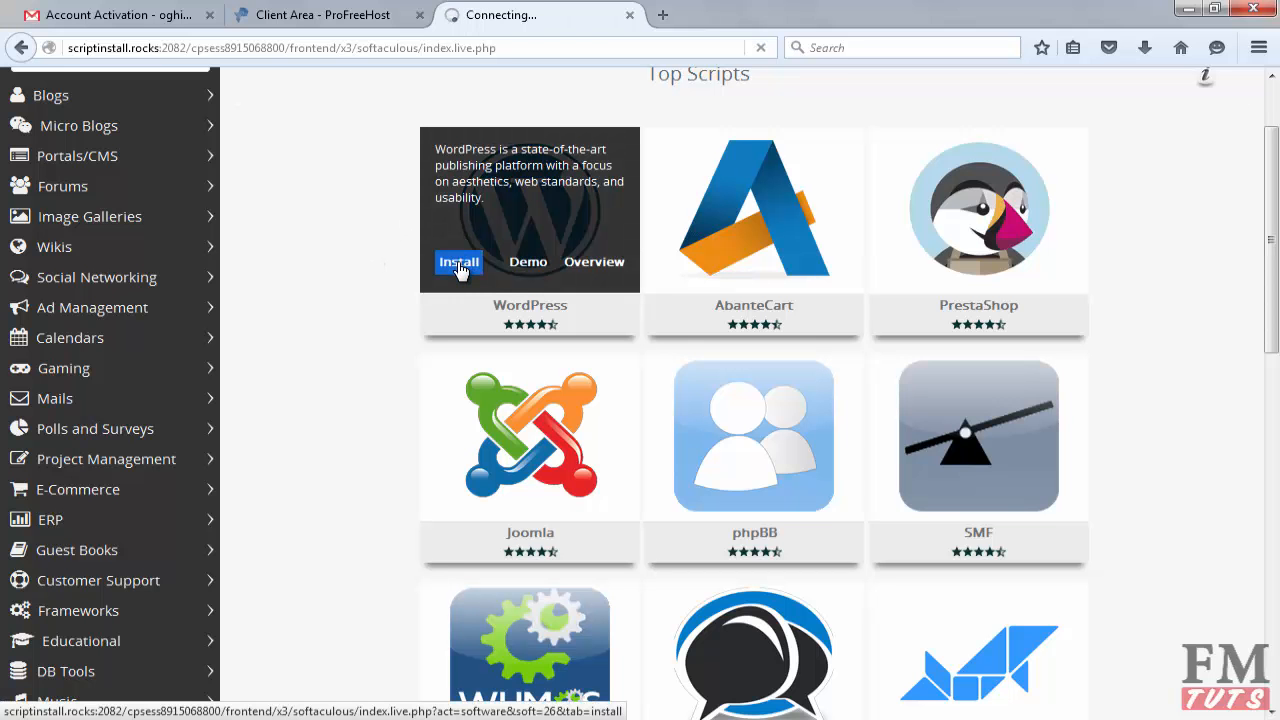
Step: Clear the In Directory field so WordPress installs at the FMT.ezyro.com root
left_click(458, 262)
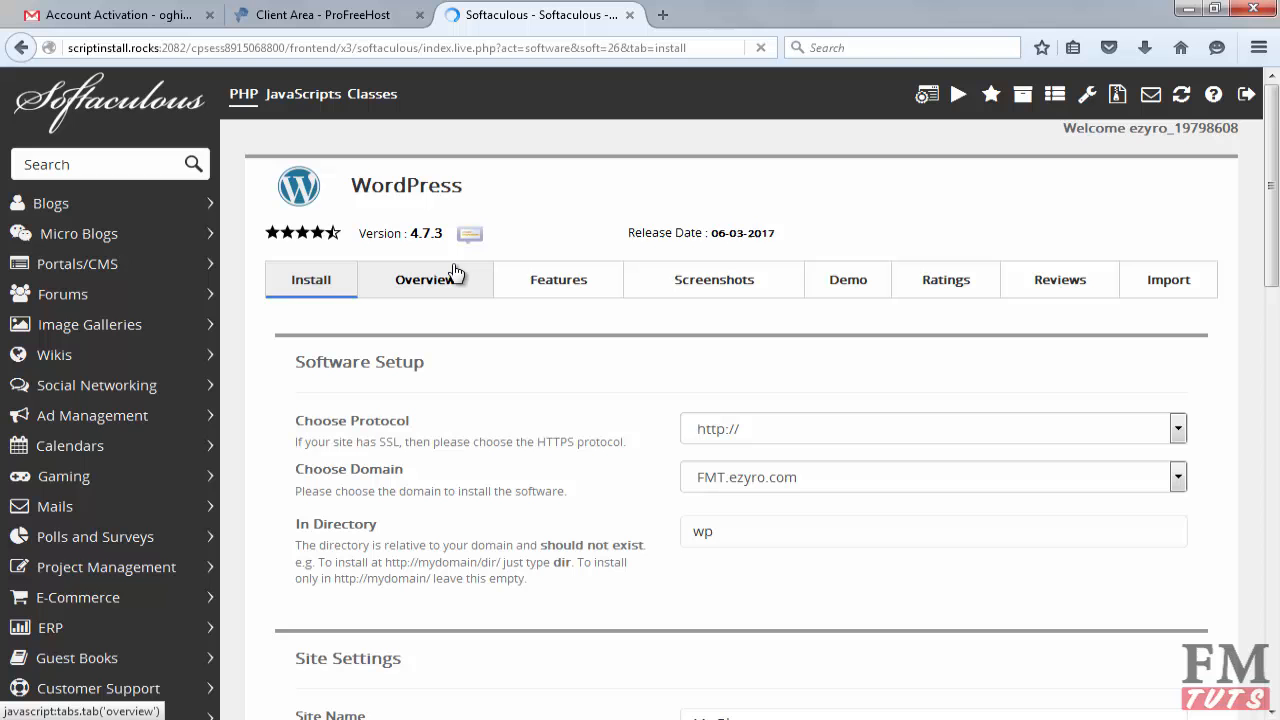
left_click(311, 279)
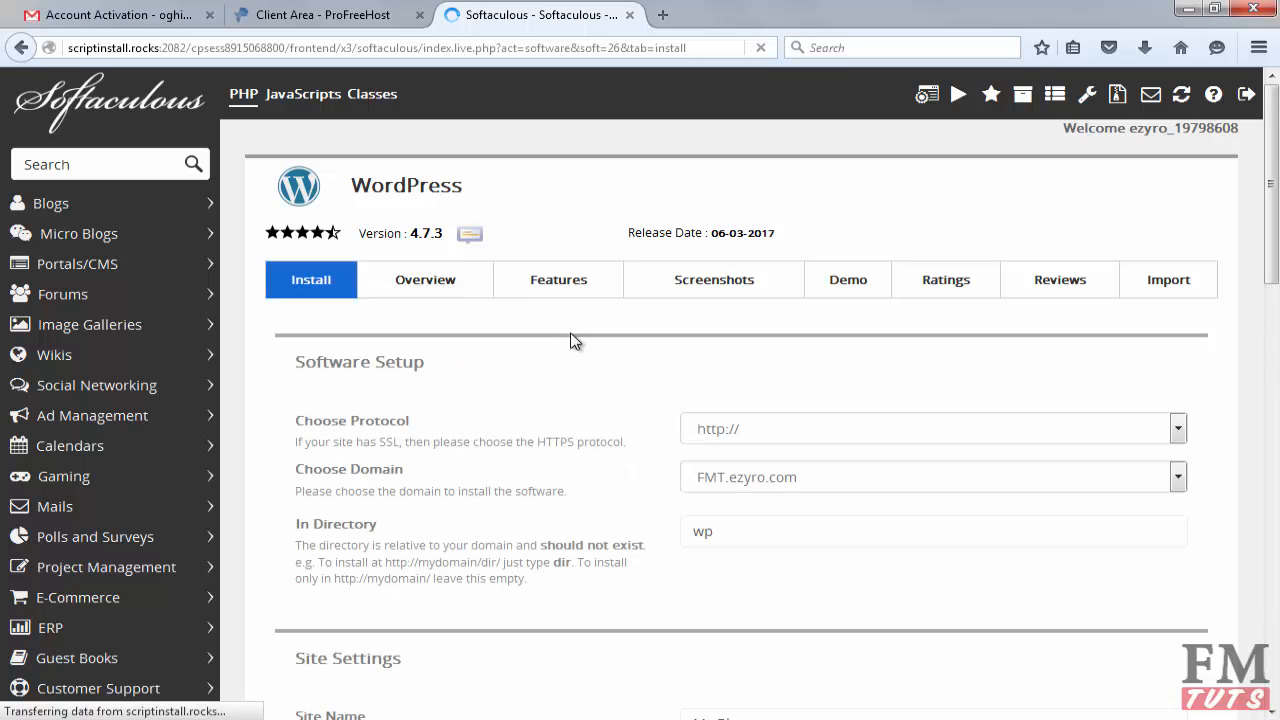
scroll("down", 3)
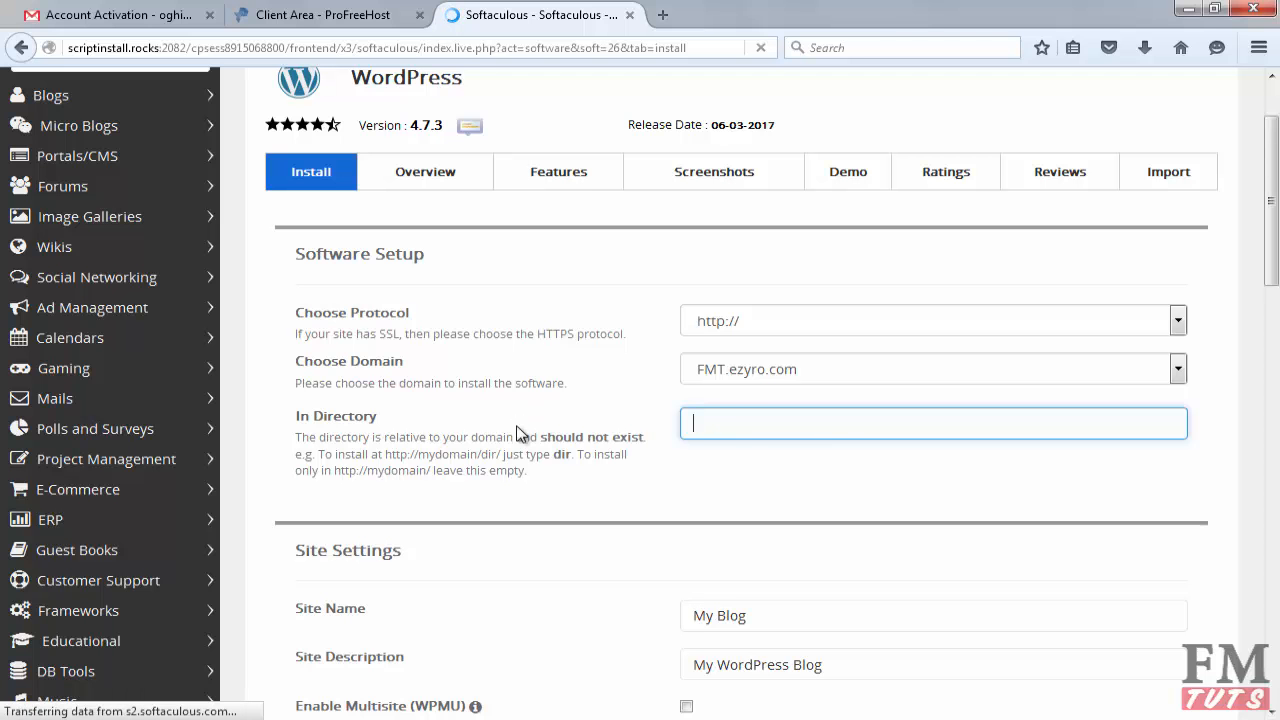
scroll("down", 3)
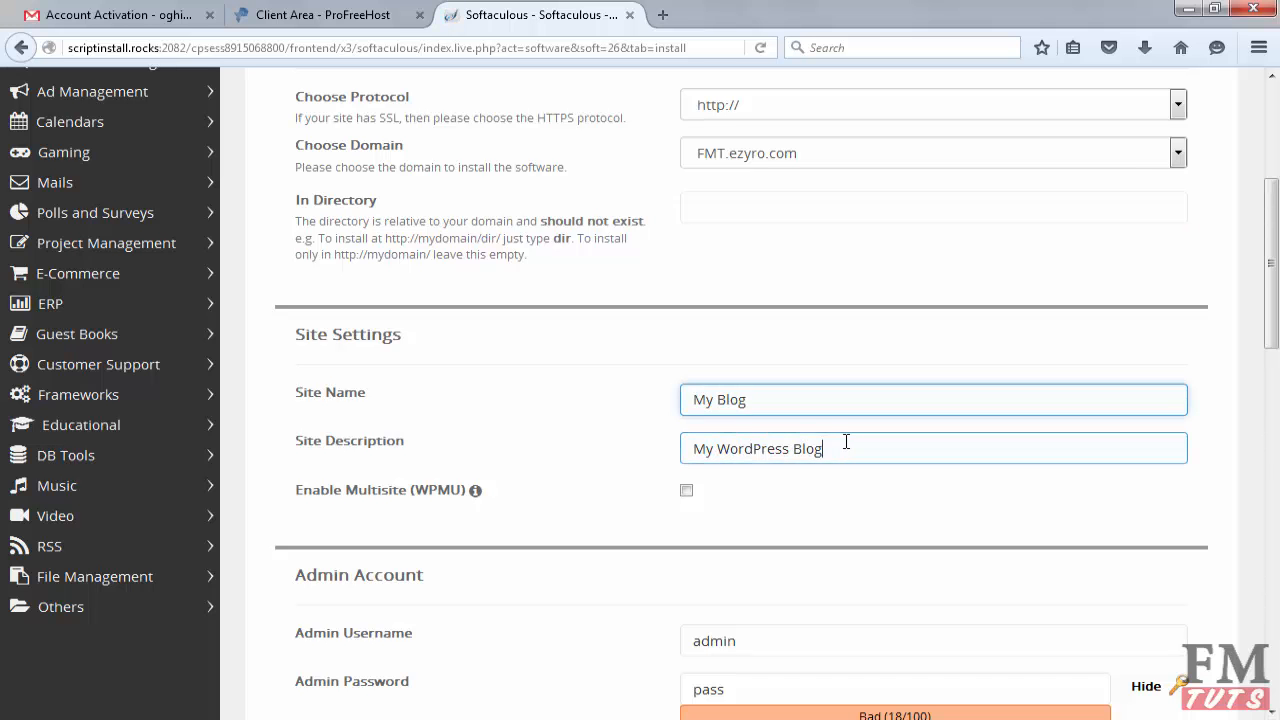
scroll("down", 3)
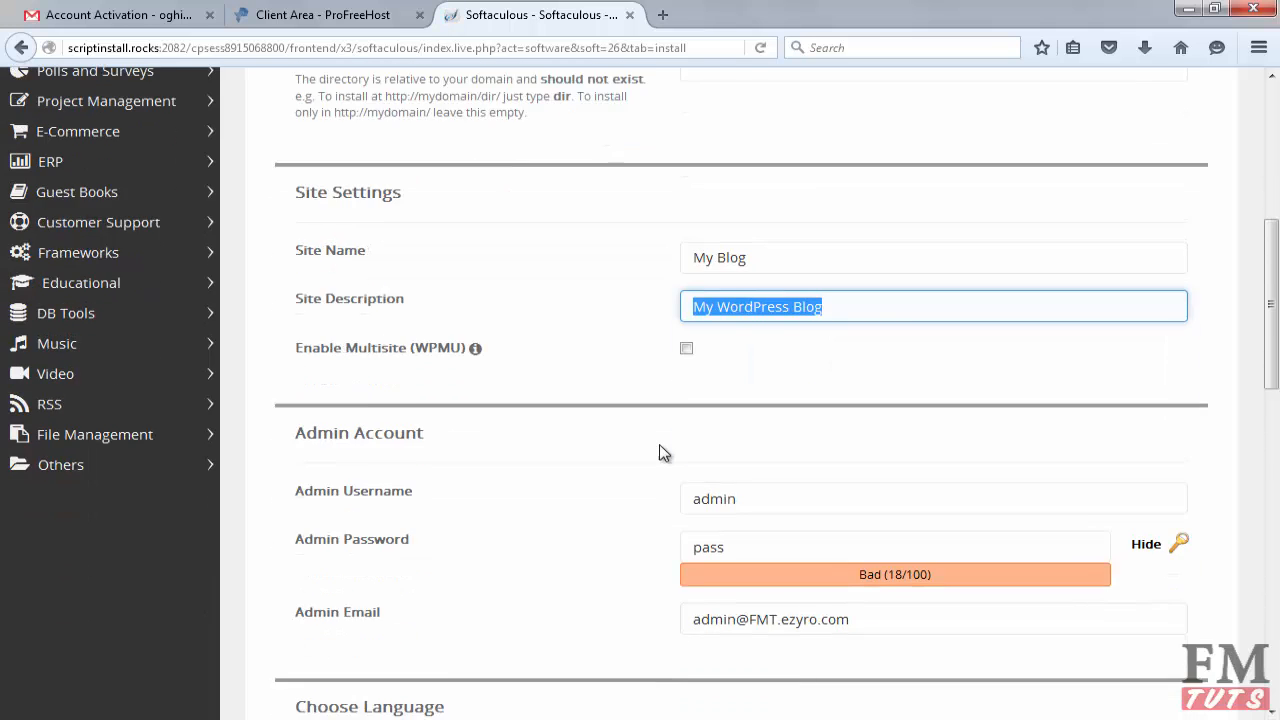
scroll("down", 3)
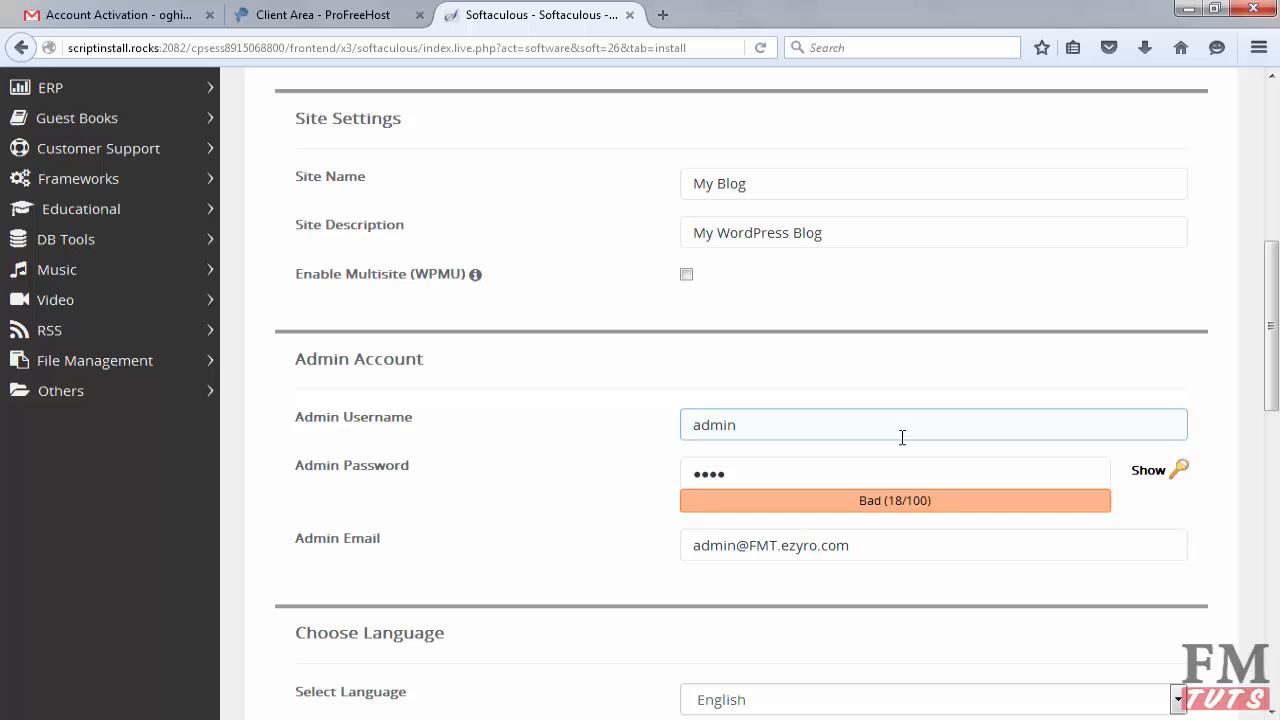
Step: Replace the admin username with 'admin' and scroll toward the install options
double_click(713, 424)
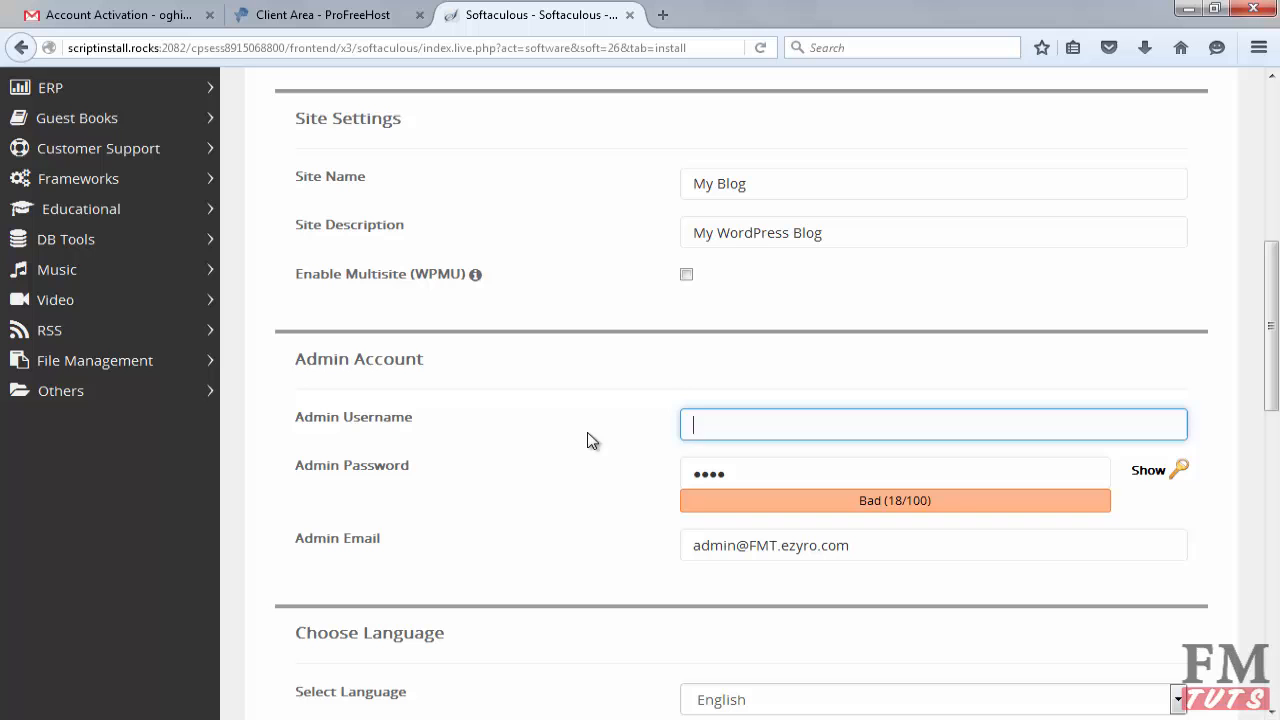
type("admin")
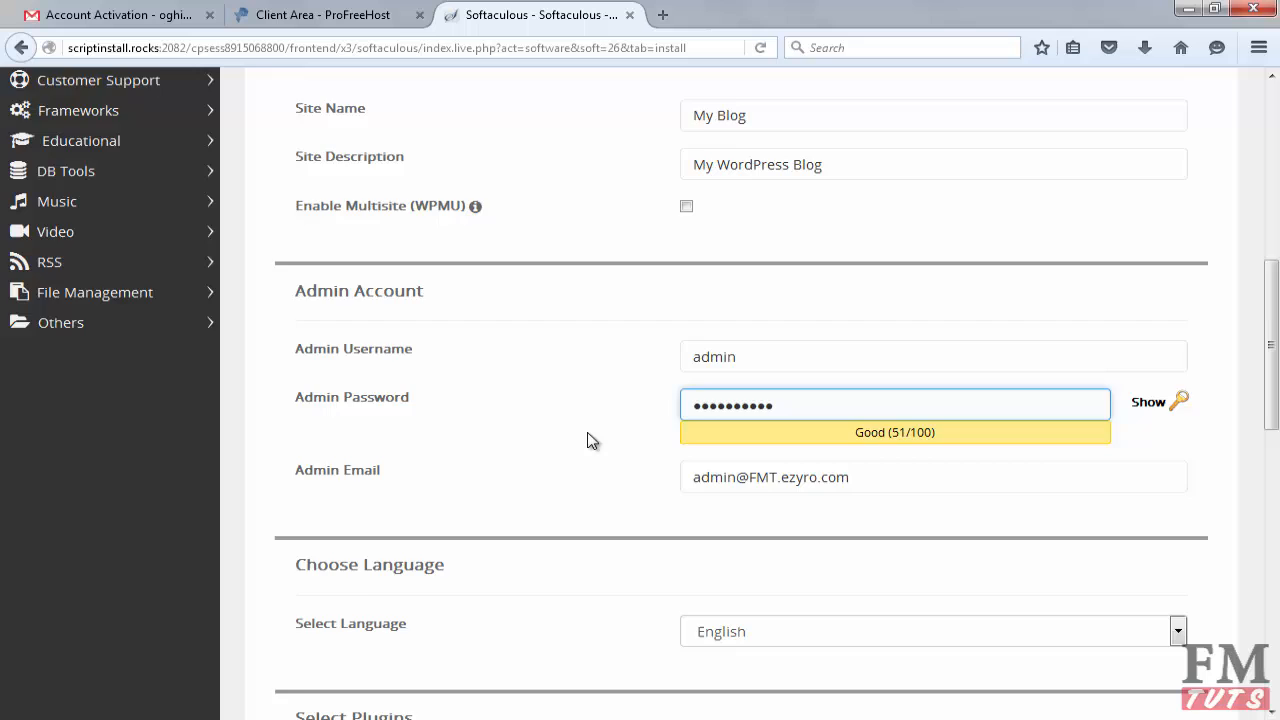
scroll("down", 3)
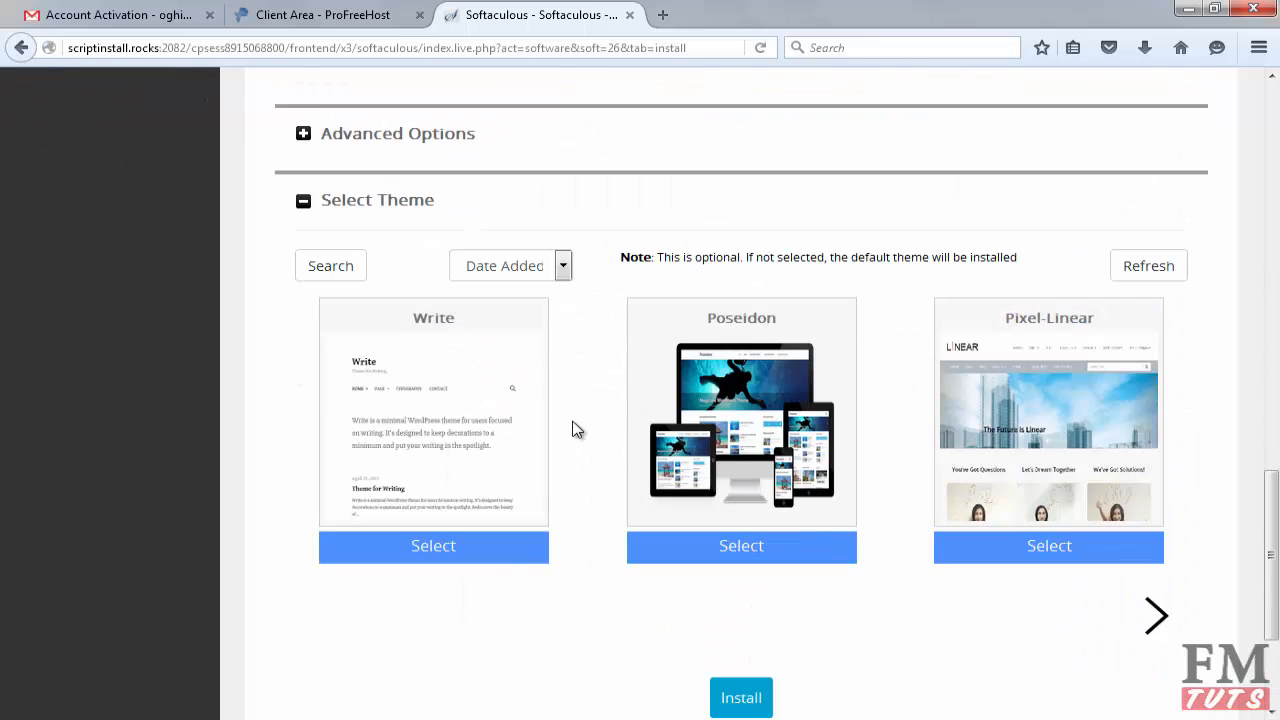
mouse_move(445, 419)
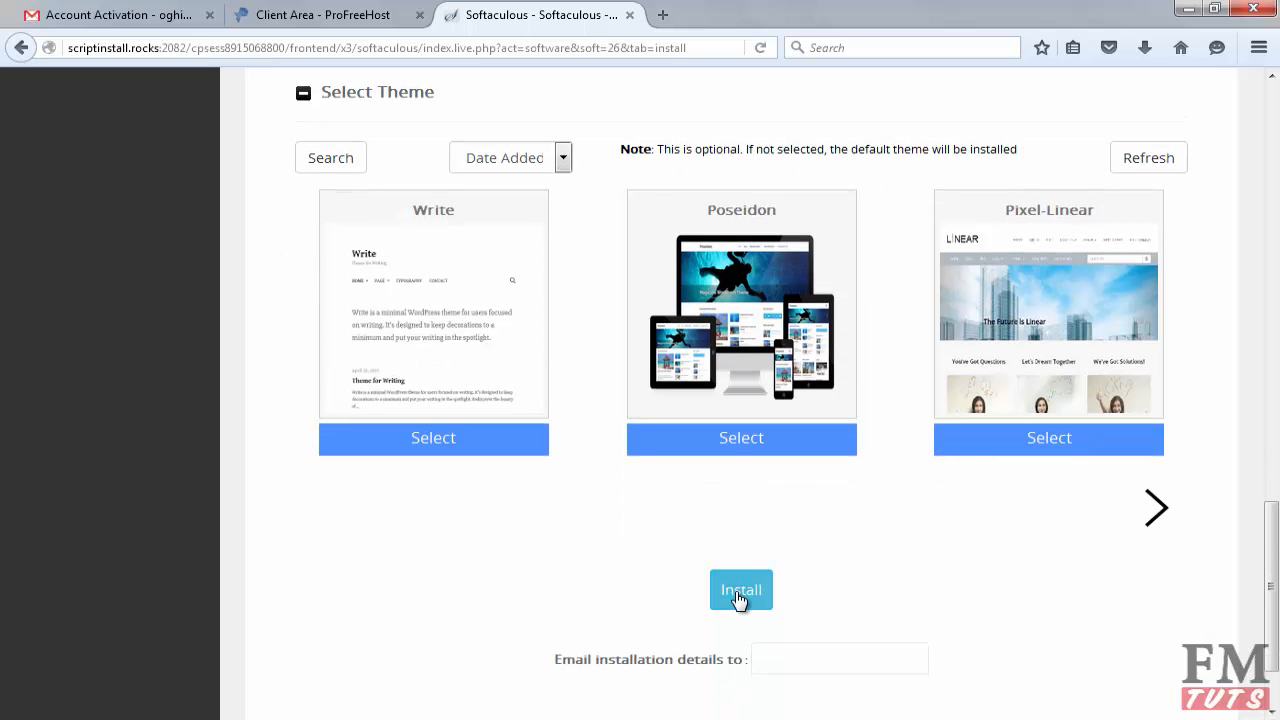
Step: Run the WordPress install, then highlight the FMT.ezyro.com site address and its wp-admin address
left_click(740, 590)
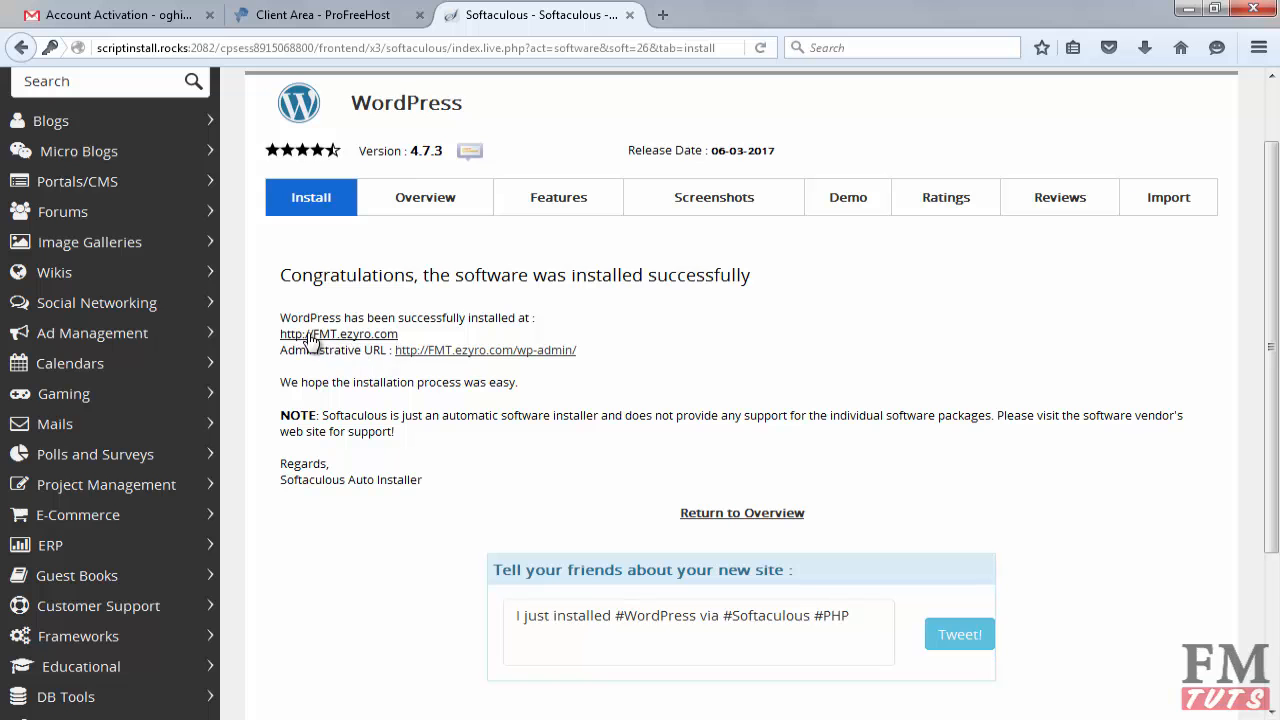
double_click(305, 333)
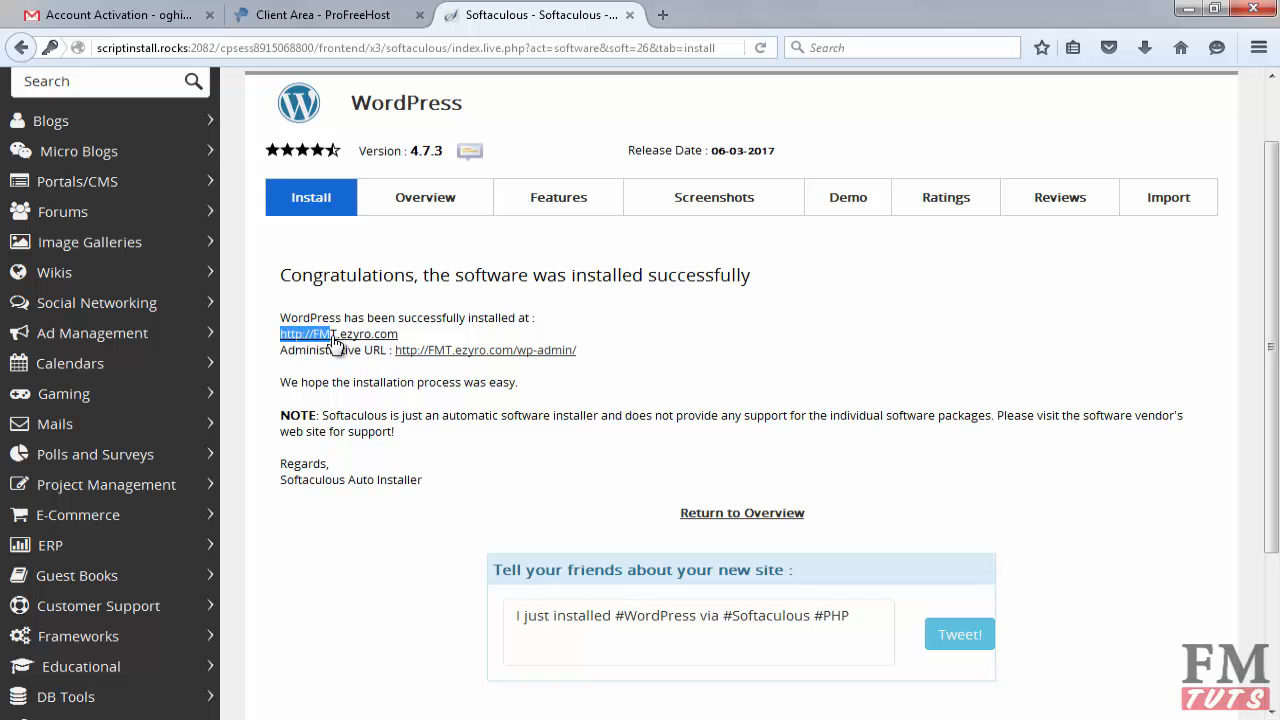
left_click_drag(280, 333, 397, 333)
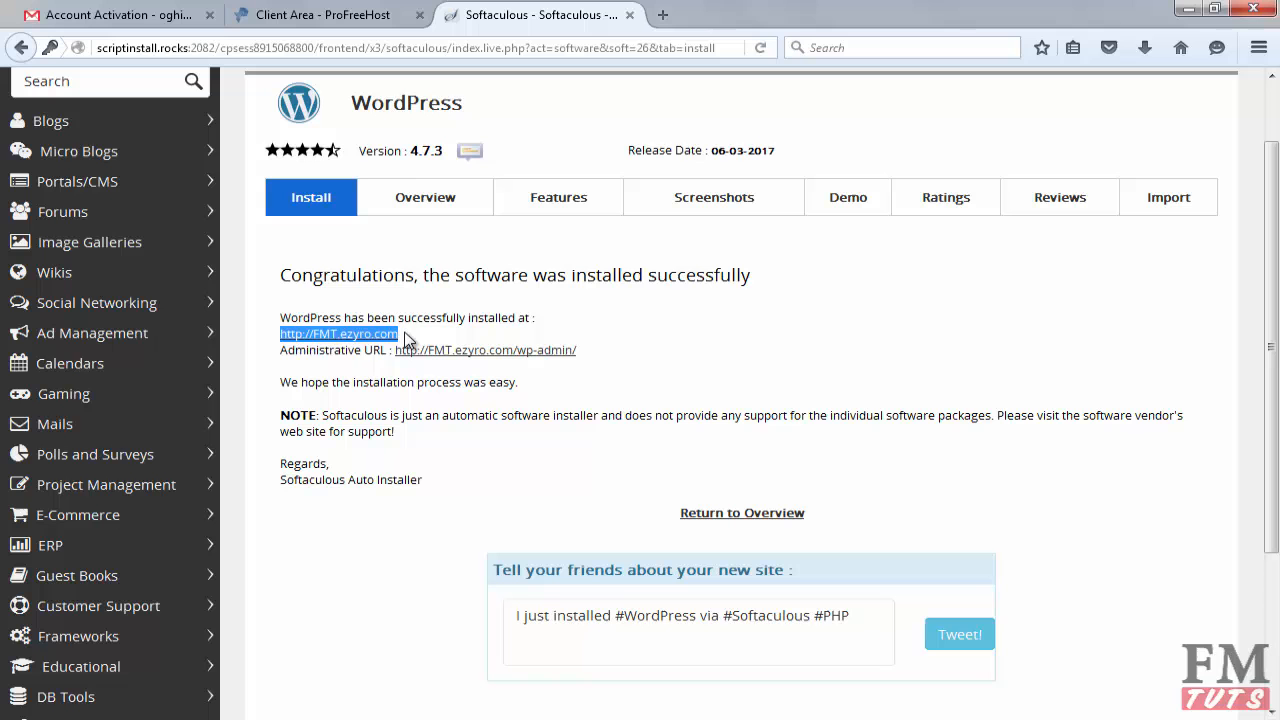
mouse_move(305, 345)
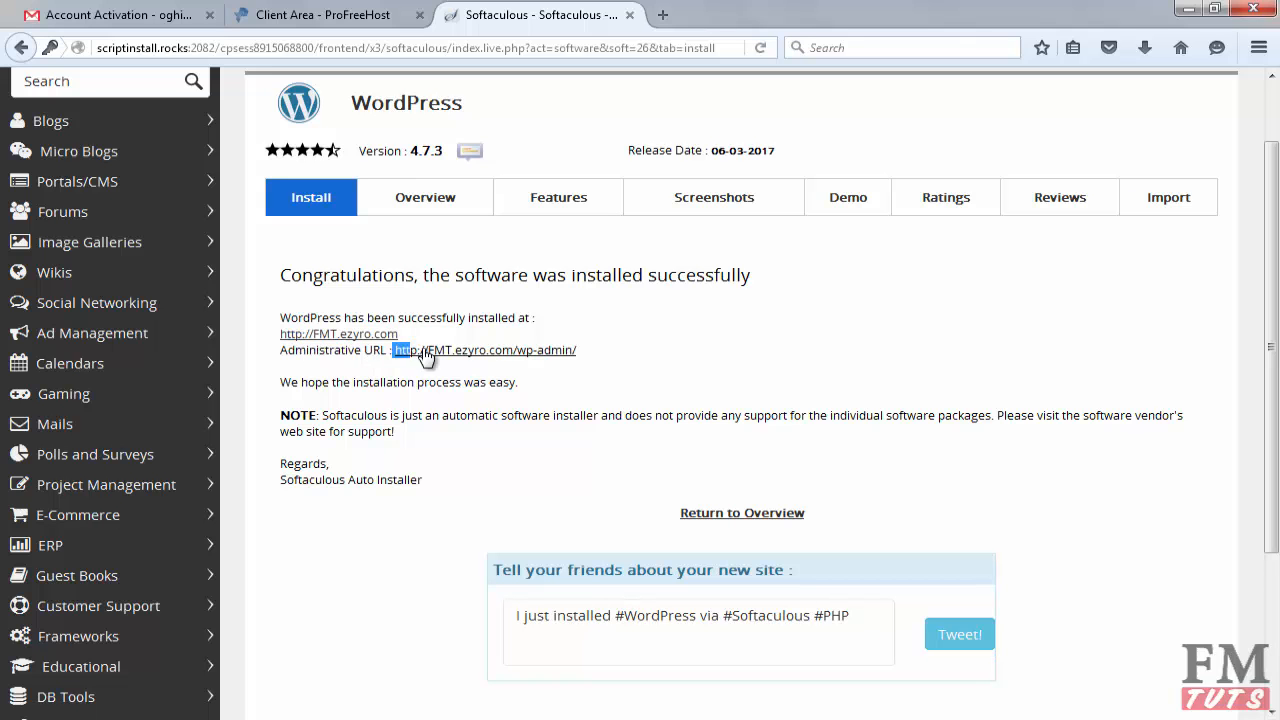
left_click_drag(395, 350, 575, 350)
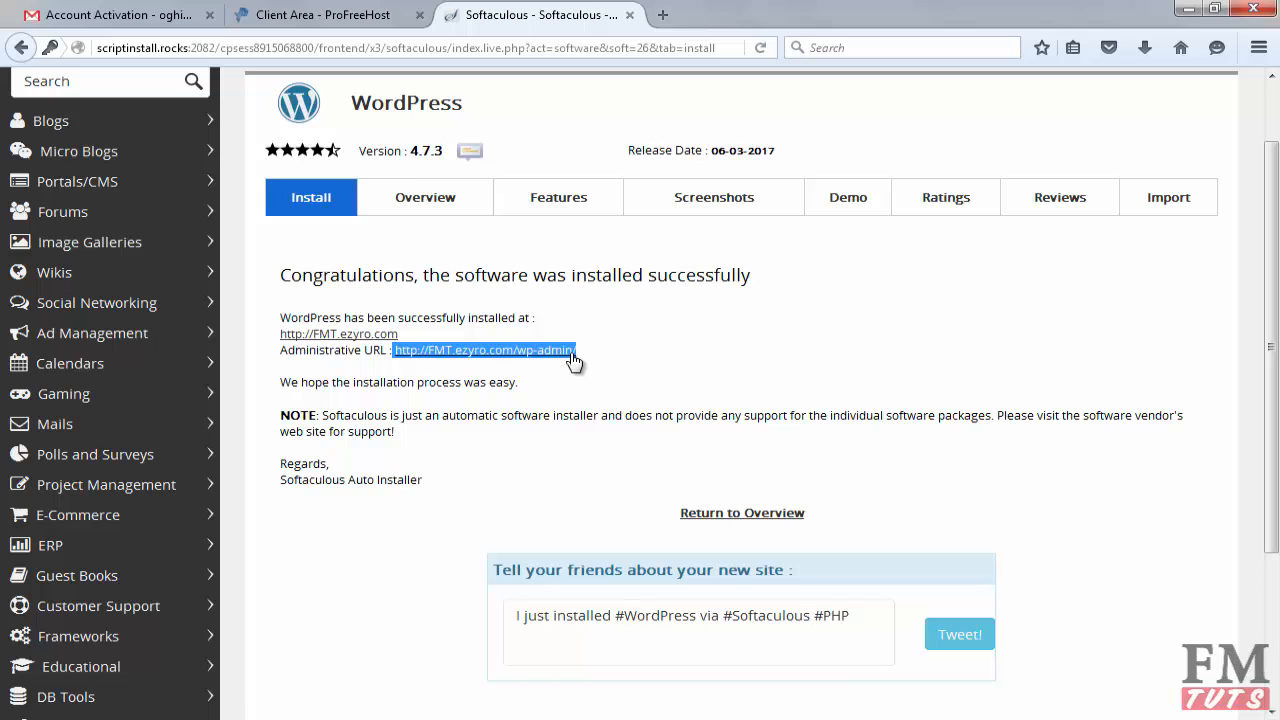
mouse_move(410, 350)
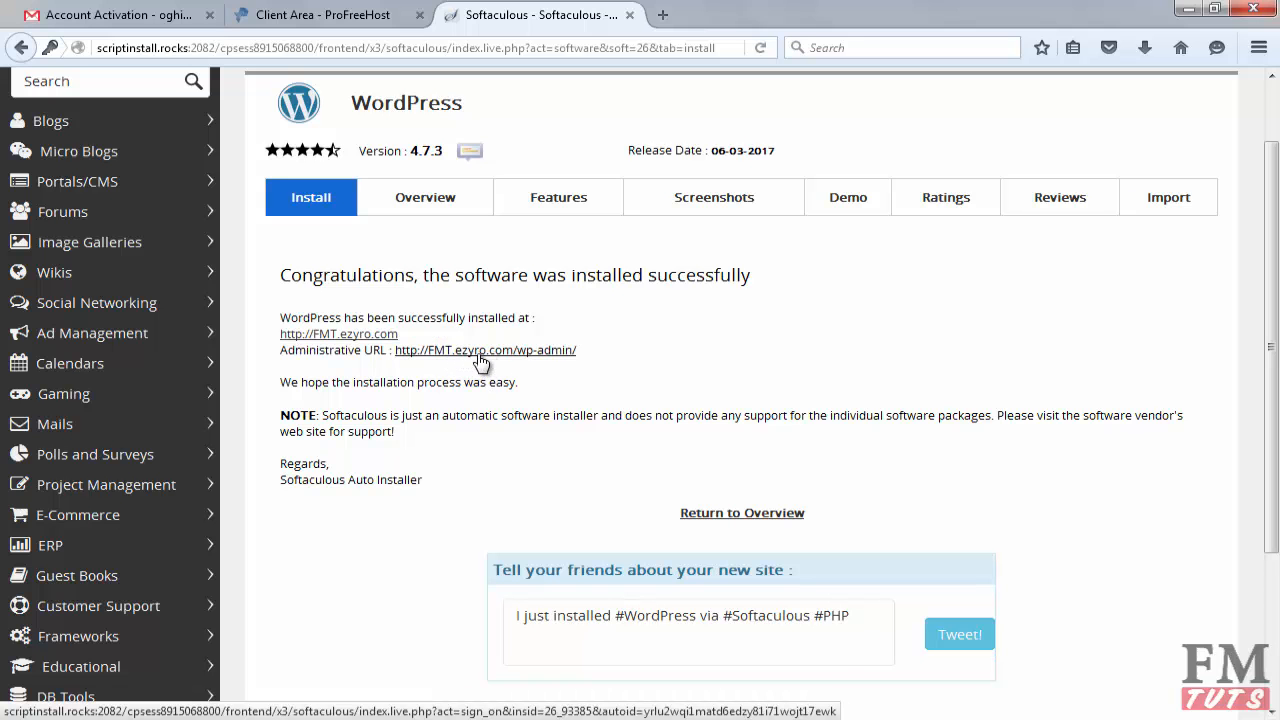
mouse_move(519, 360)
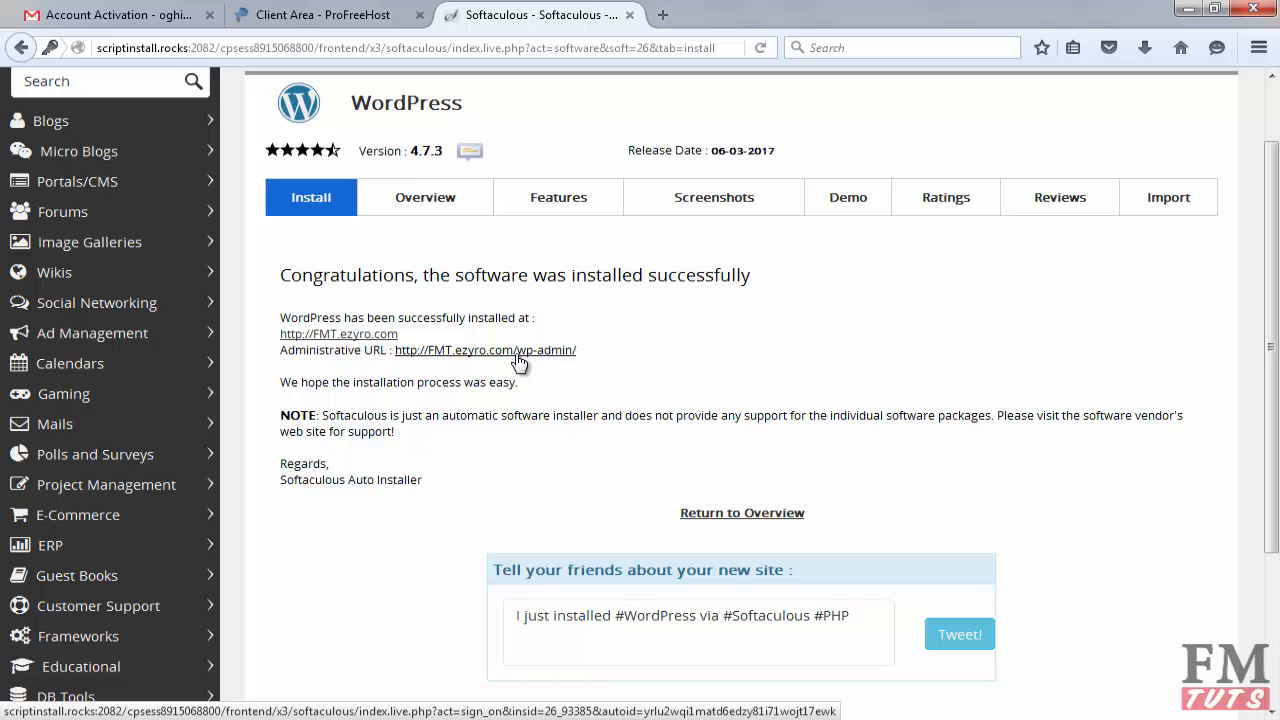
mouse_move(570, 358)
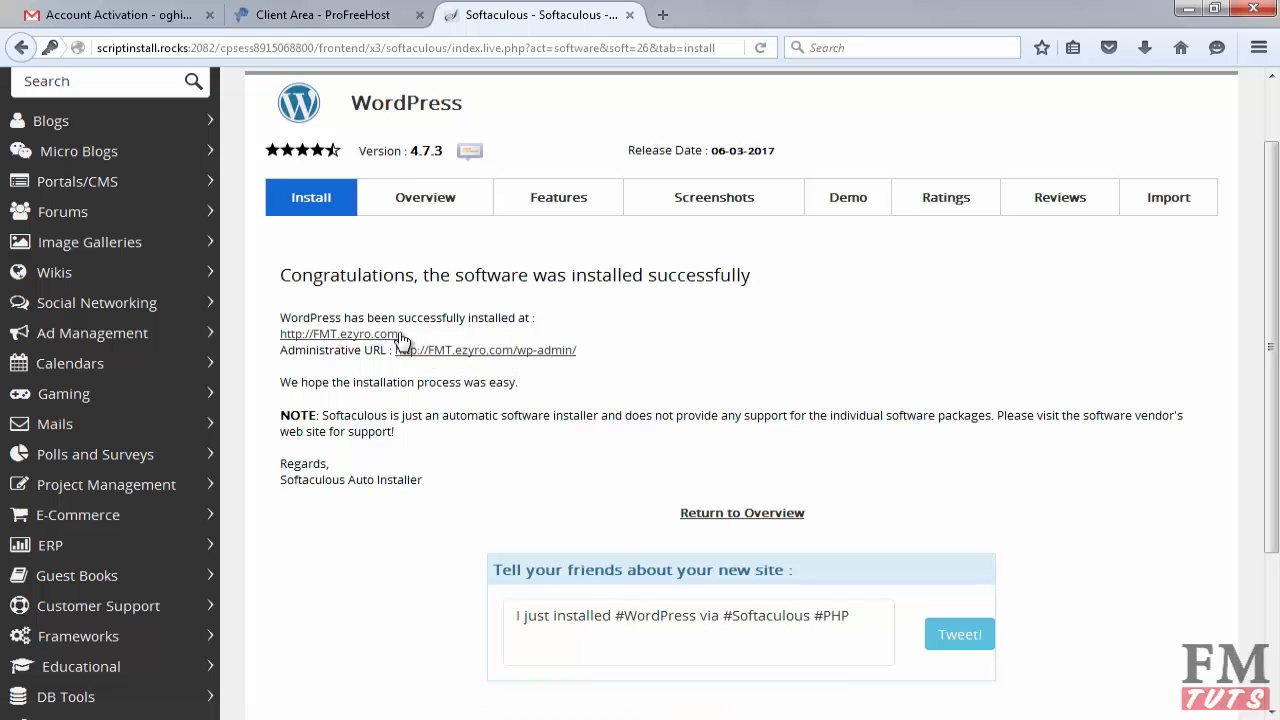
Step: Open FMT.ezyro.com in a new tab, scroll its Hello world post, then return to Softaculous
right_click(486, 349)
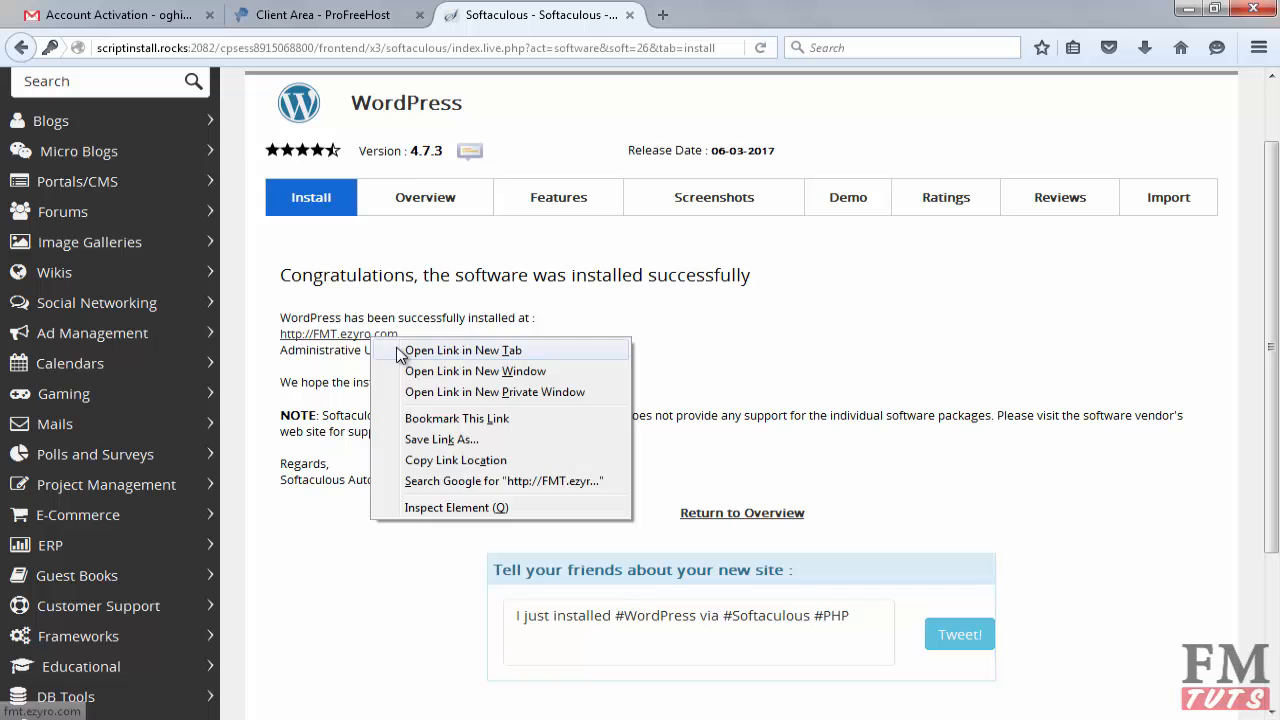
left_click(463, 349)
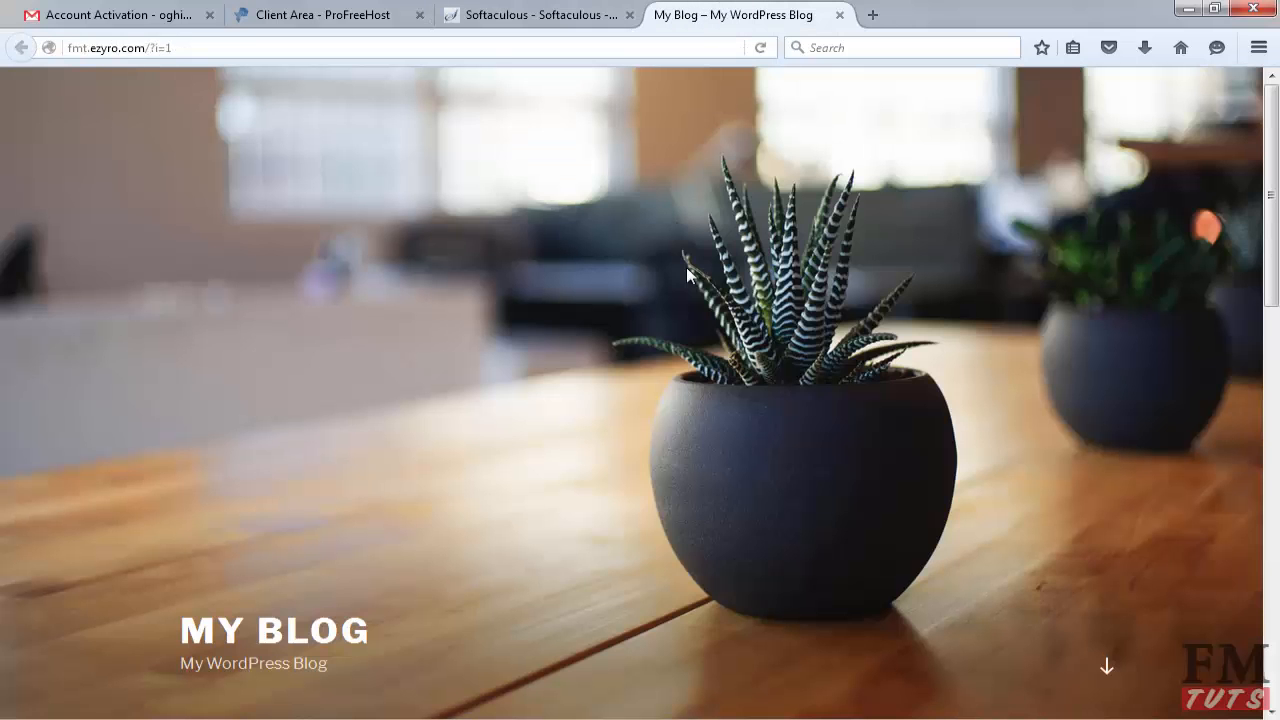
scroll("down", 3)
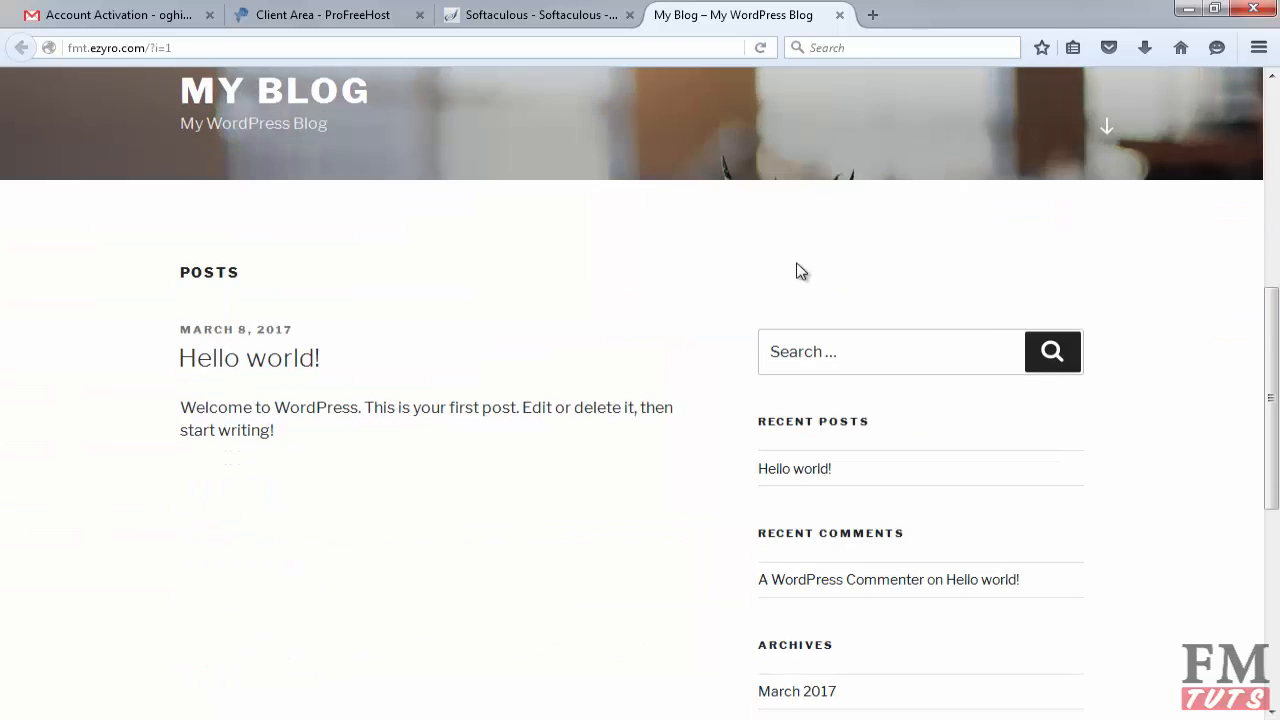
left_click(538, 14)
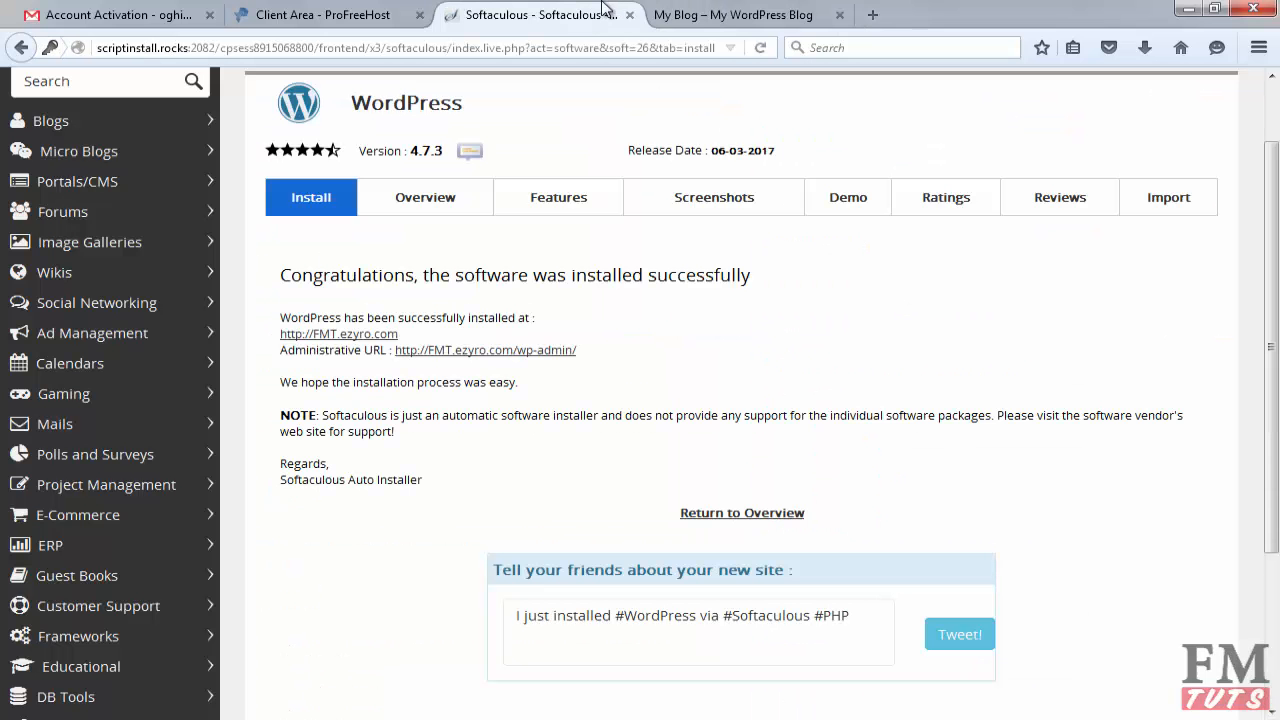
mouse_move(540, 350)
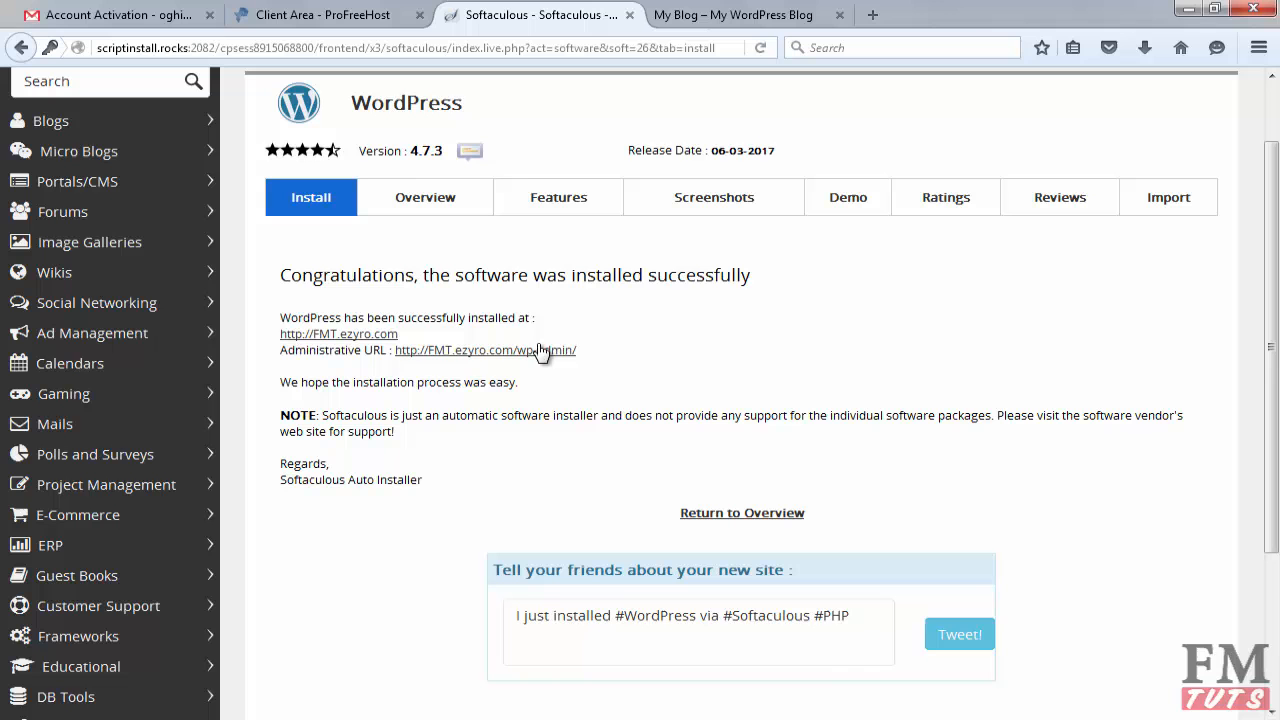
mouse_move(490, 350)
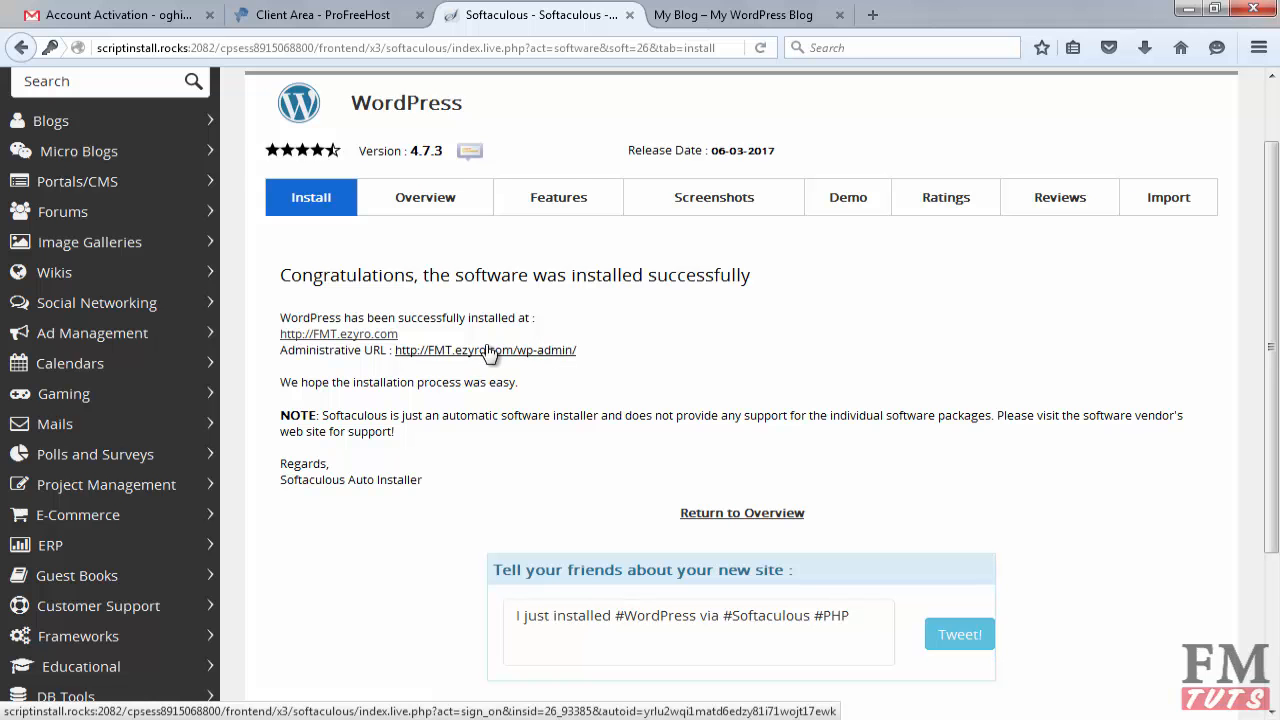
Step: Follow the wp-admin link to reach the My Blog admin Dashboard
left_click(485, 350)
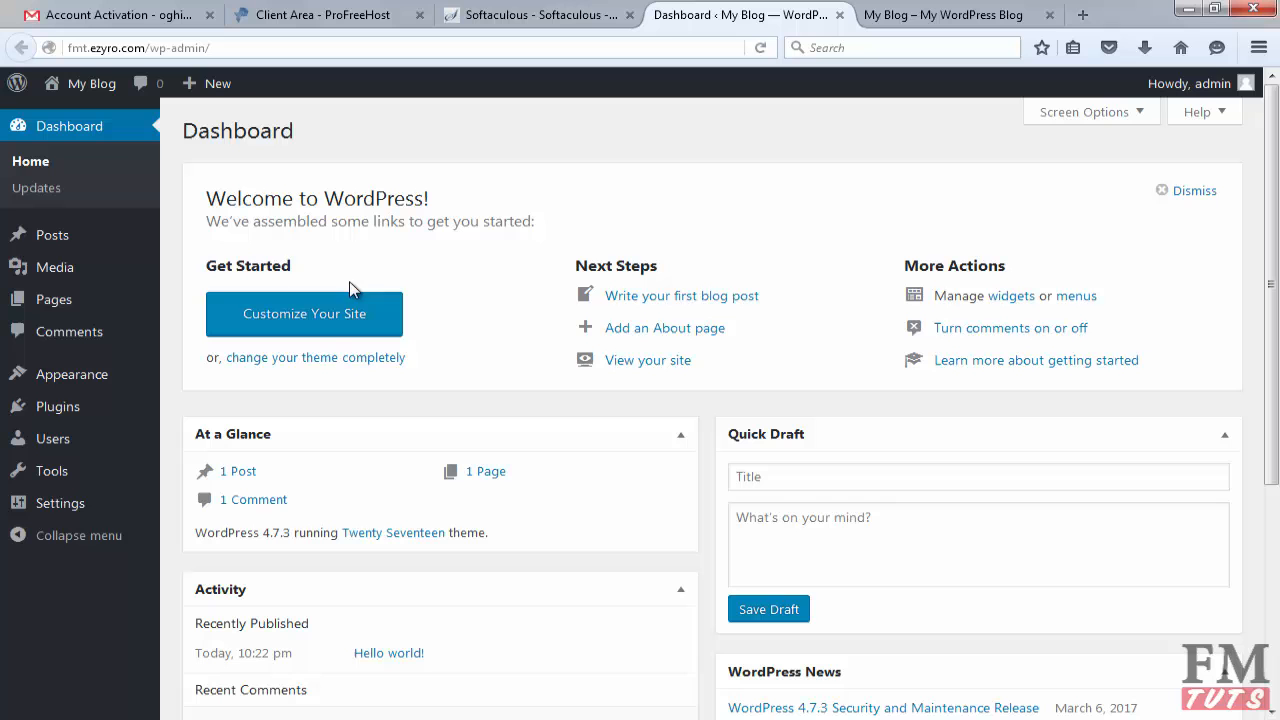
mouse_move(128, 302)
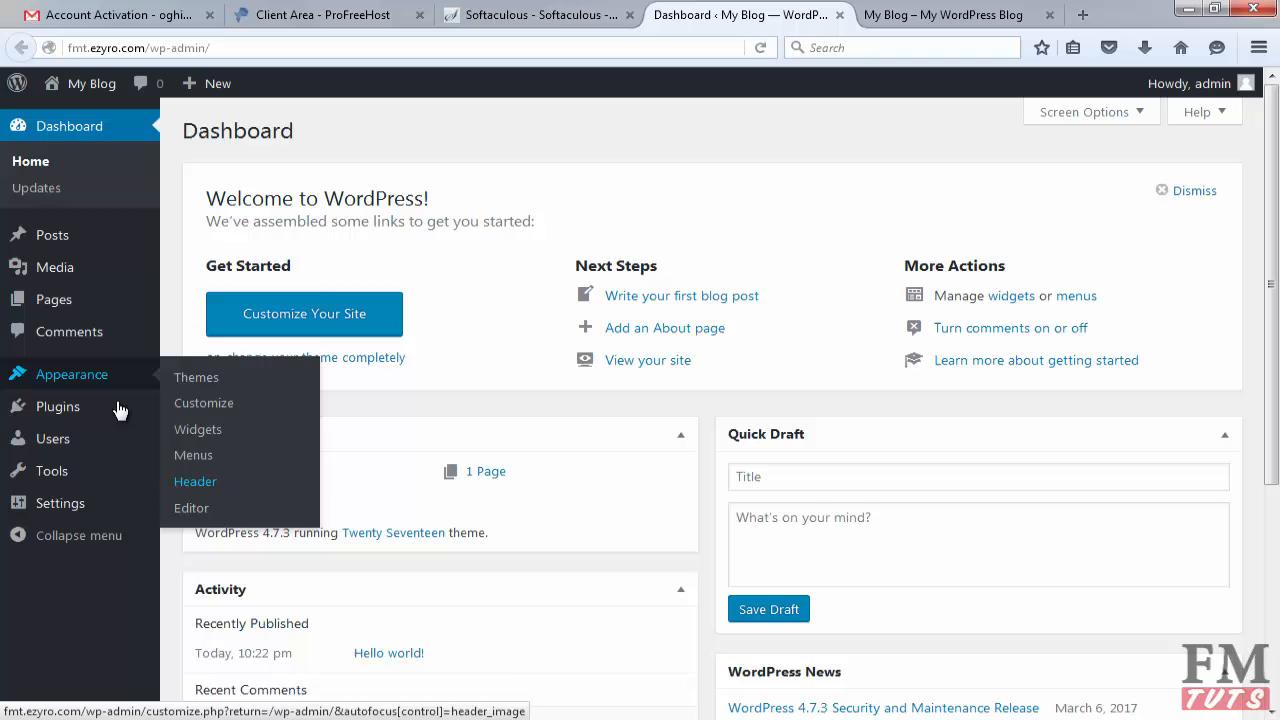
mouse_move(57, 406)
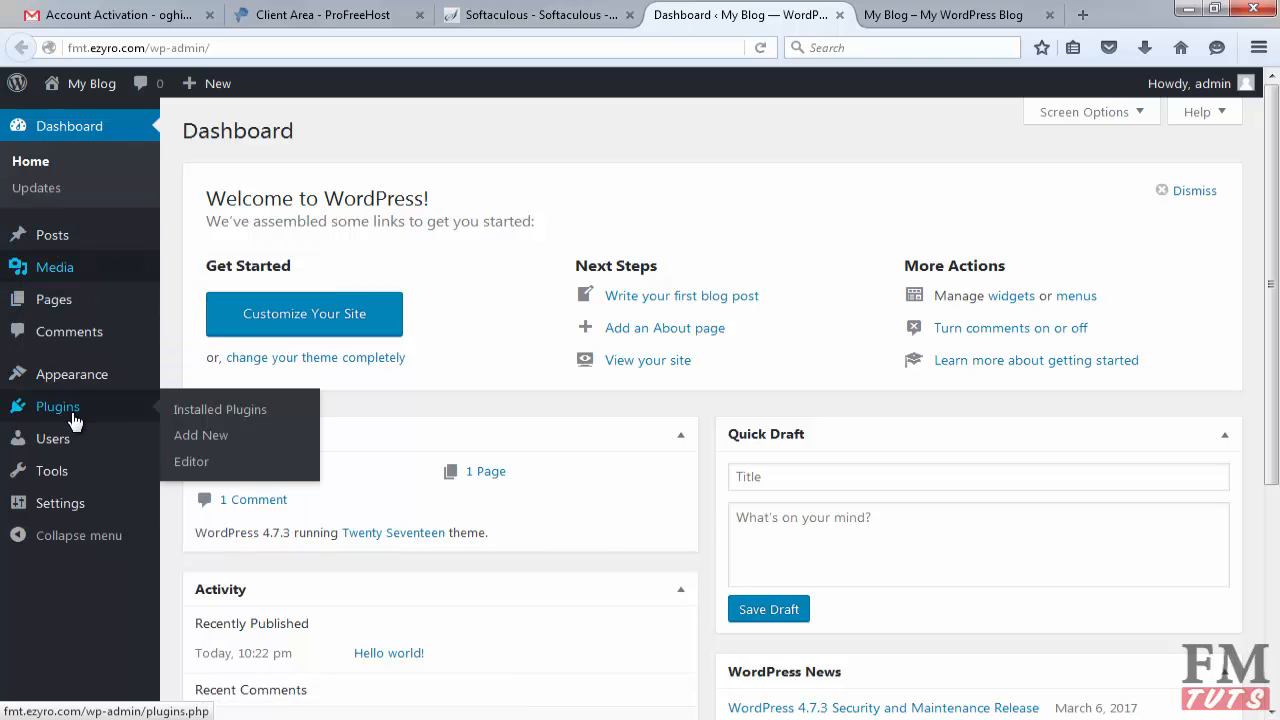
mouse_move(220, 409)
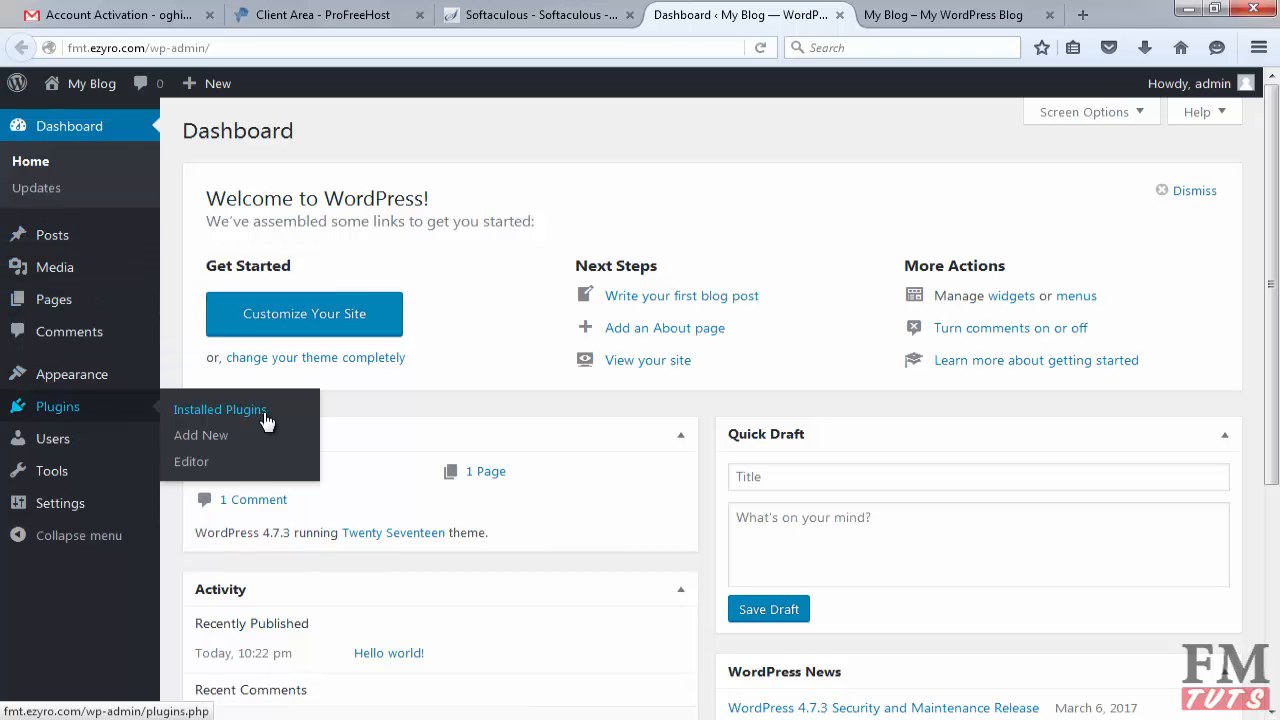